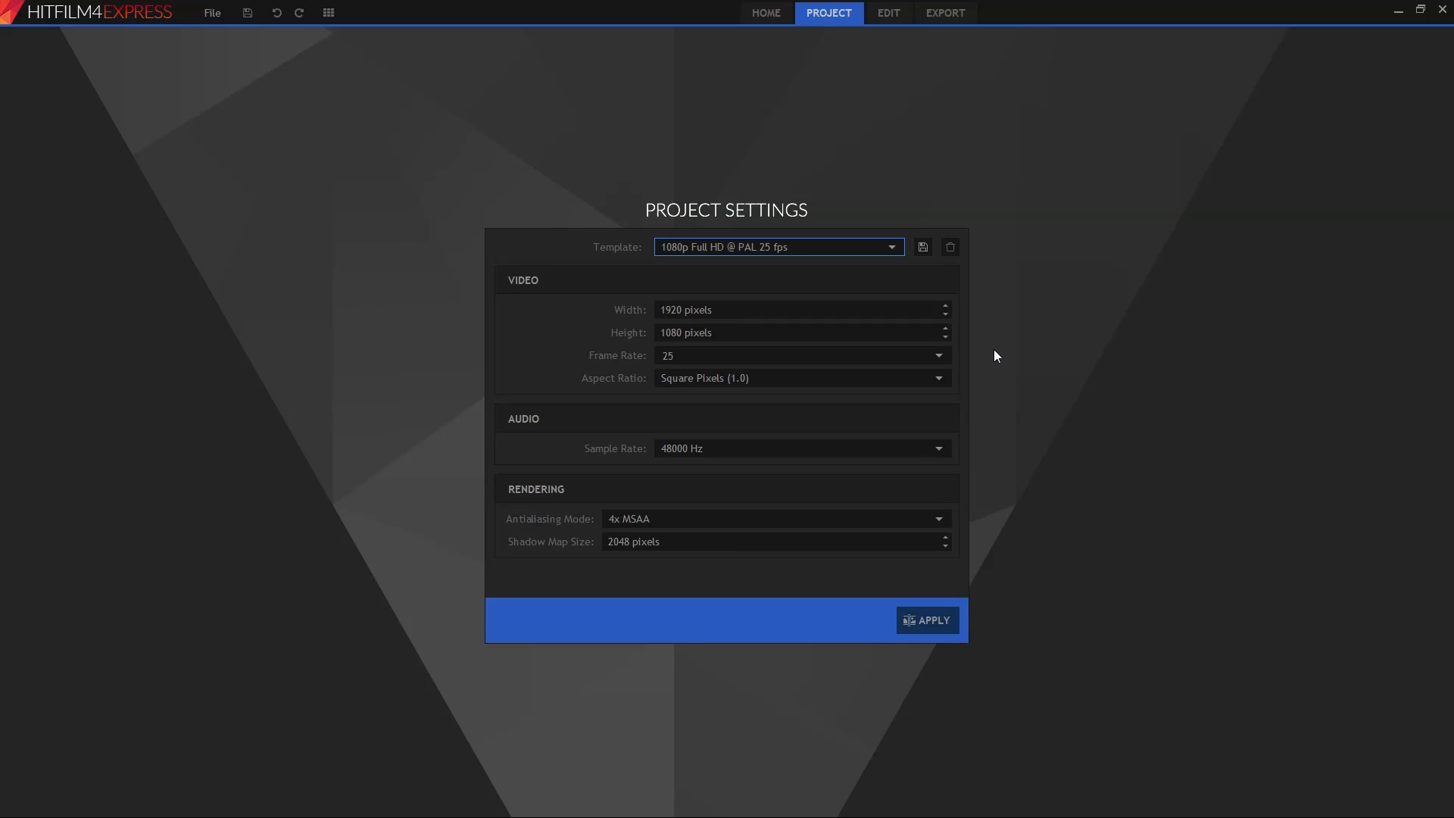
Open the 'Heads Up tutorial version.hfp' project from the File menu.
click(212, 12)
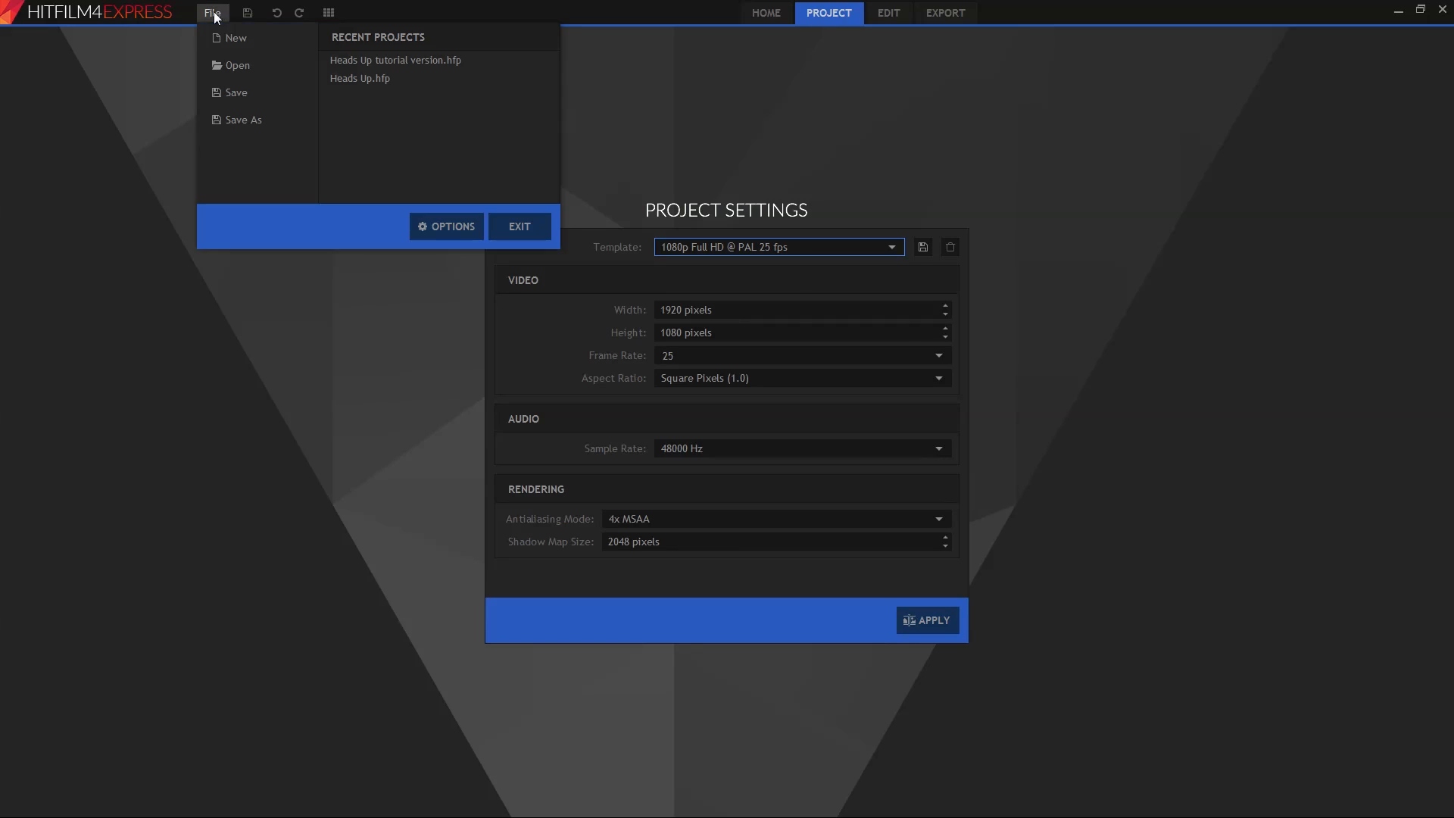
click(238, 65)
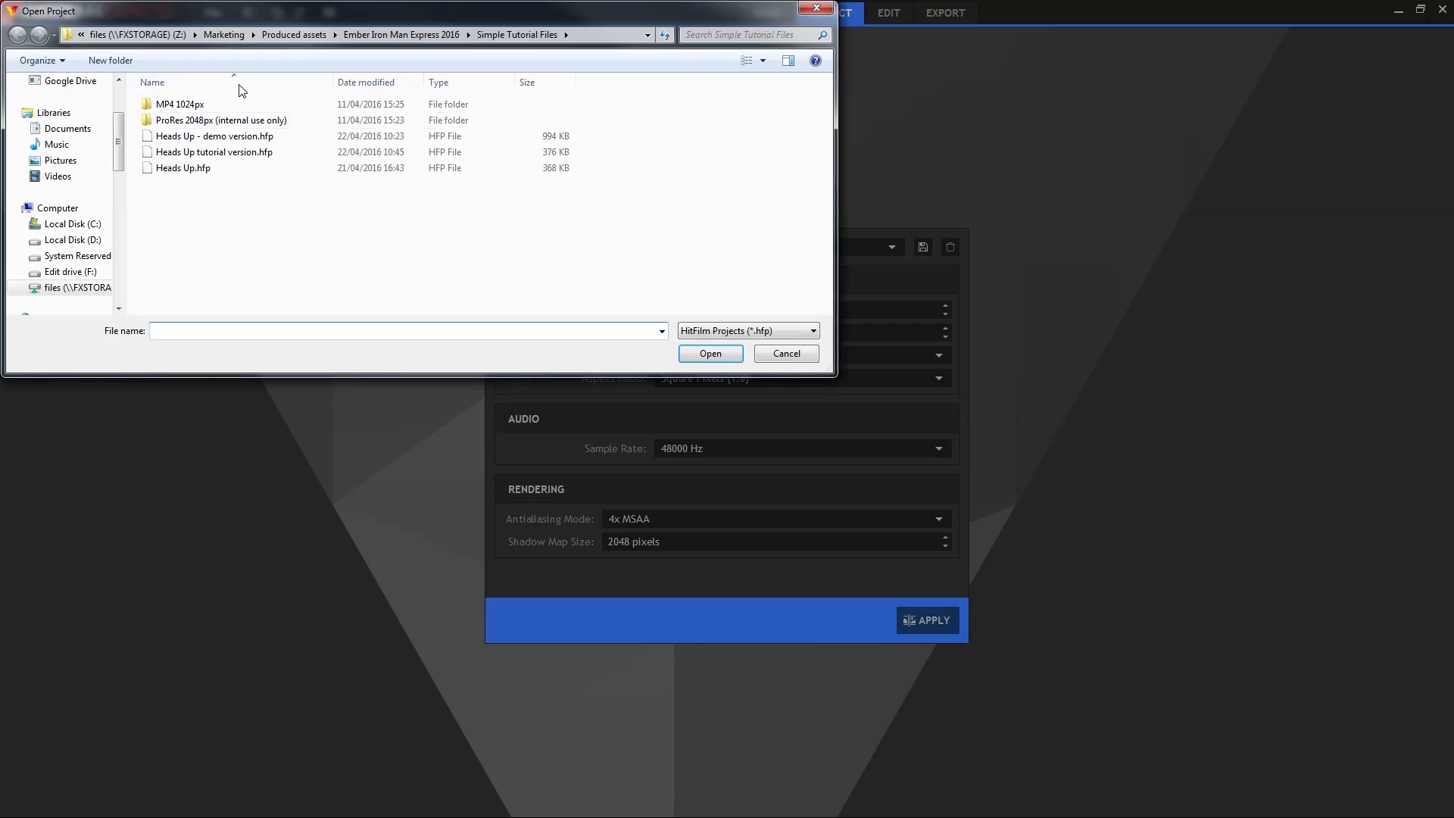
click(215, 151)
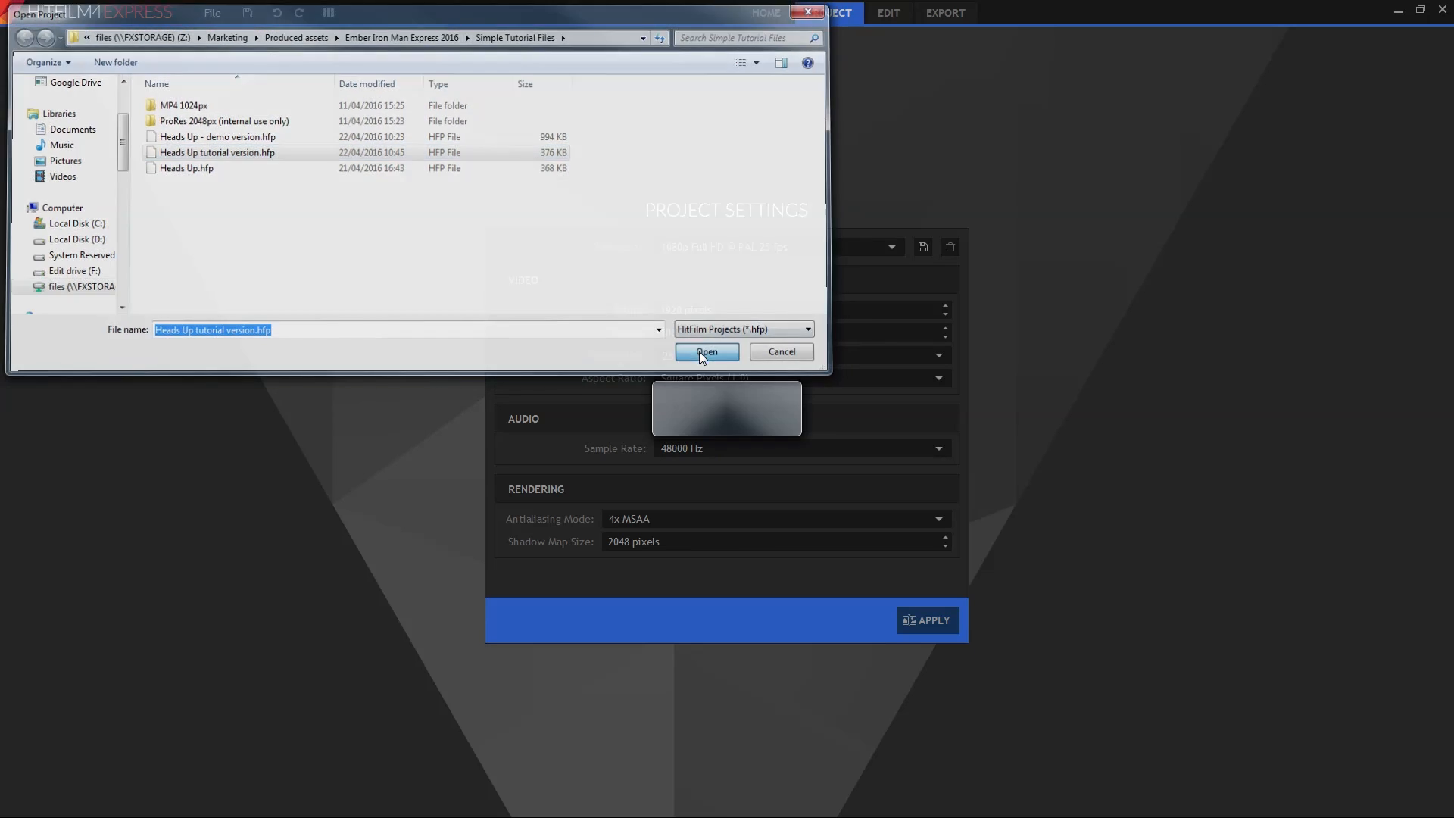
click(706, 352)
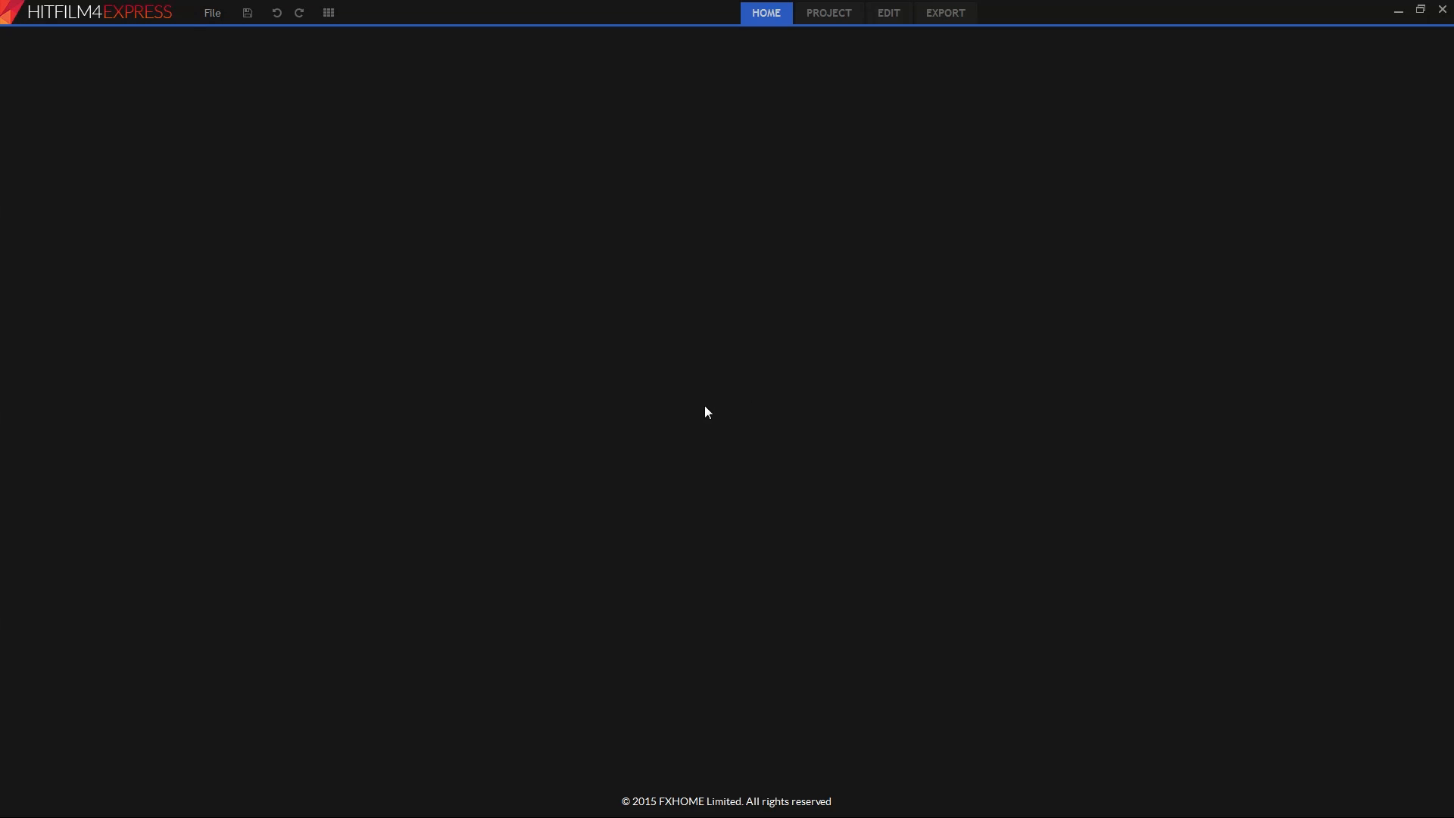
Expand the Kirstie Head.mp4 layer in the timeline and select its Tracks group.
click(888, 12)
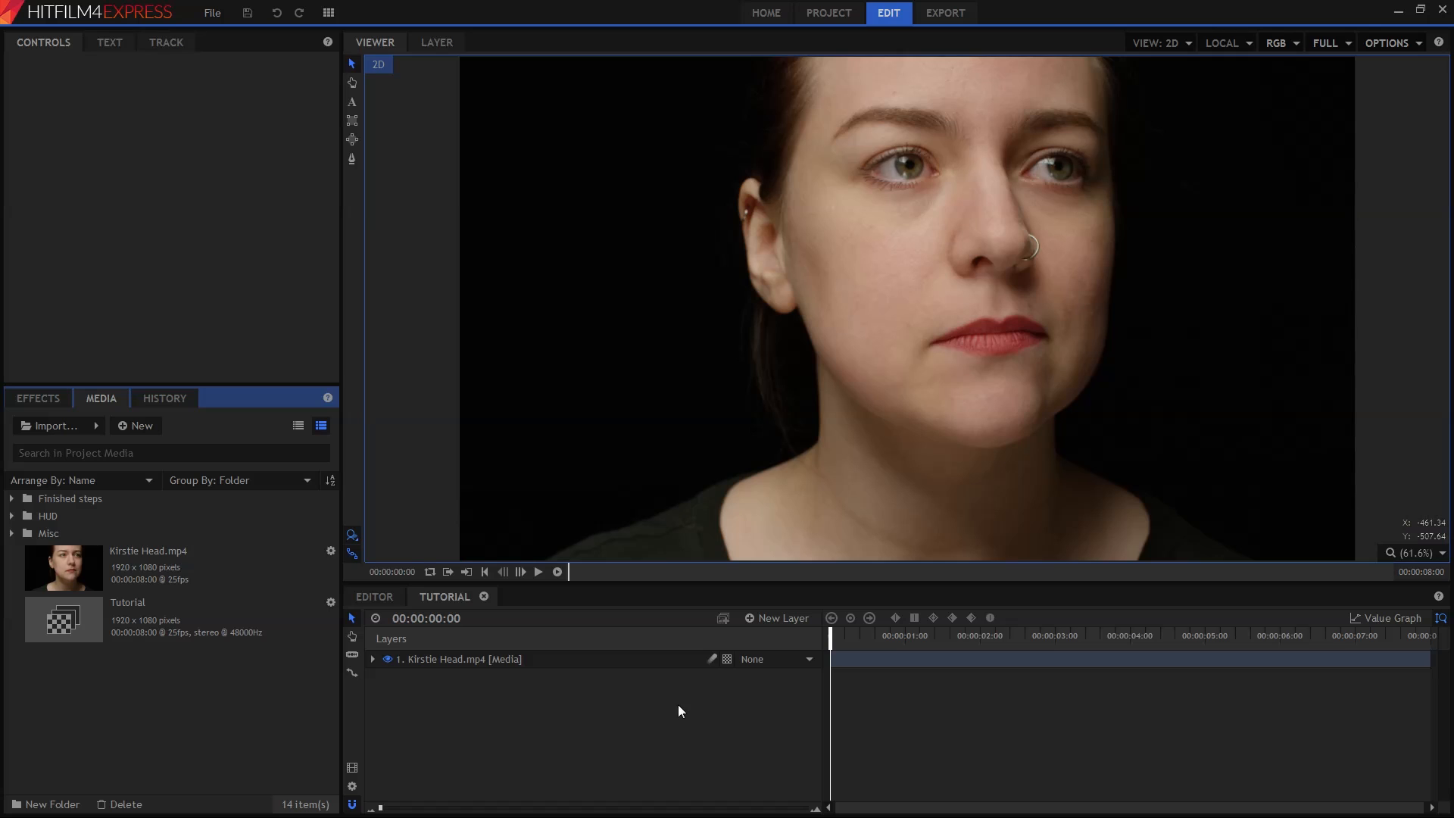
mouse_move(493, 702)
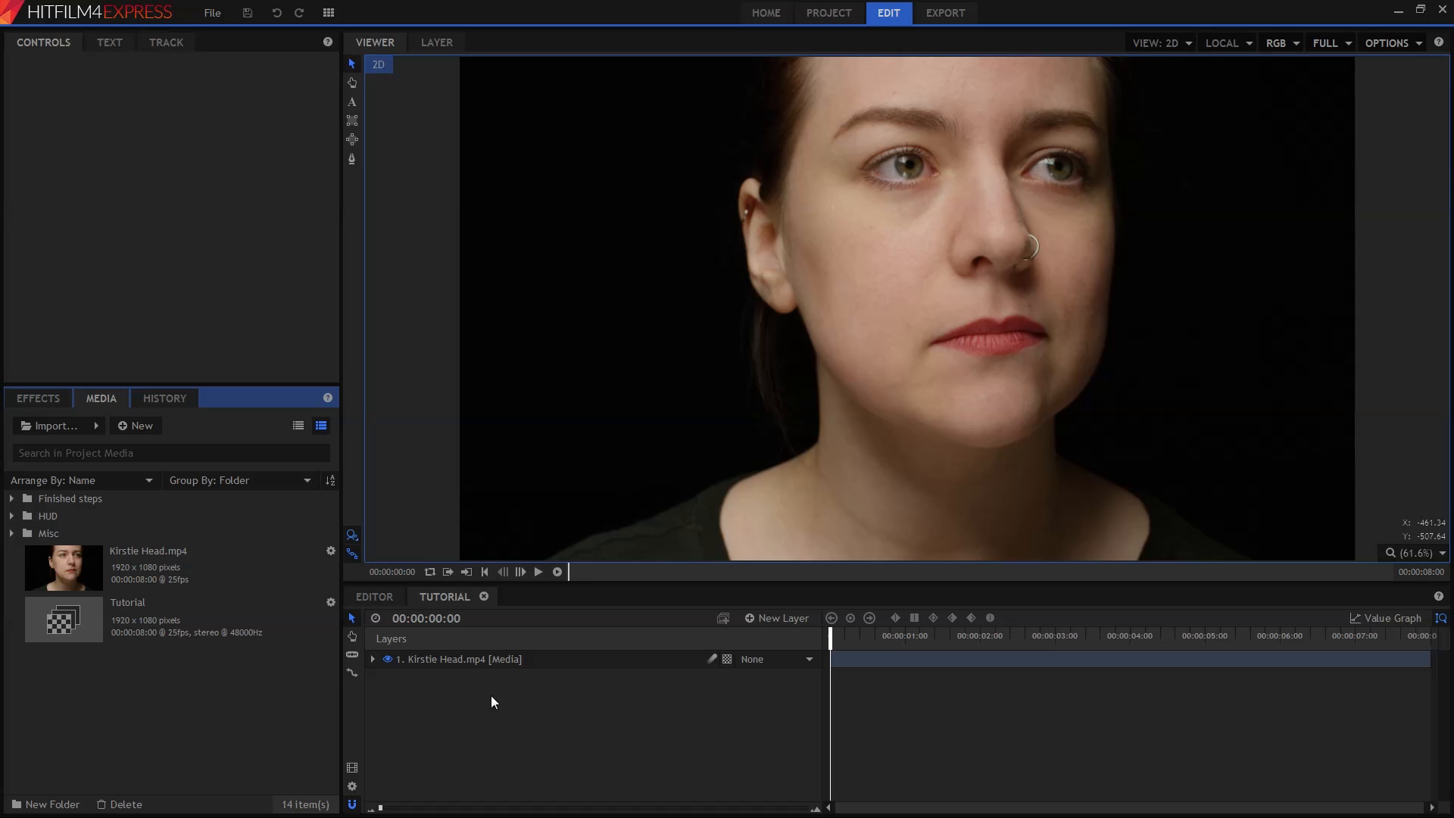
mouse_move(373, 661)
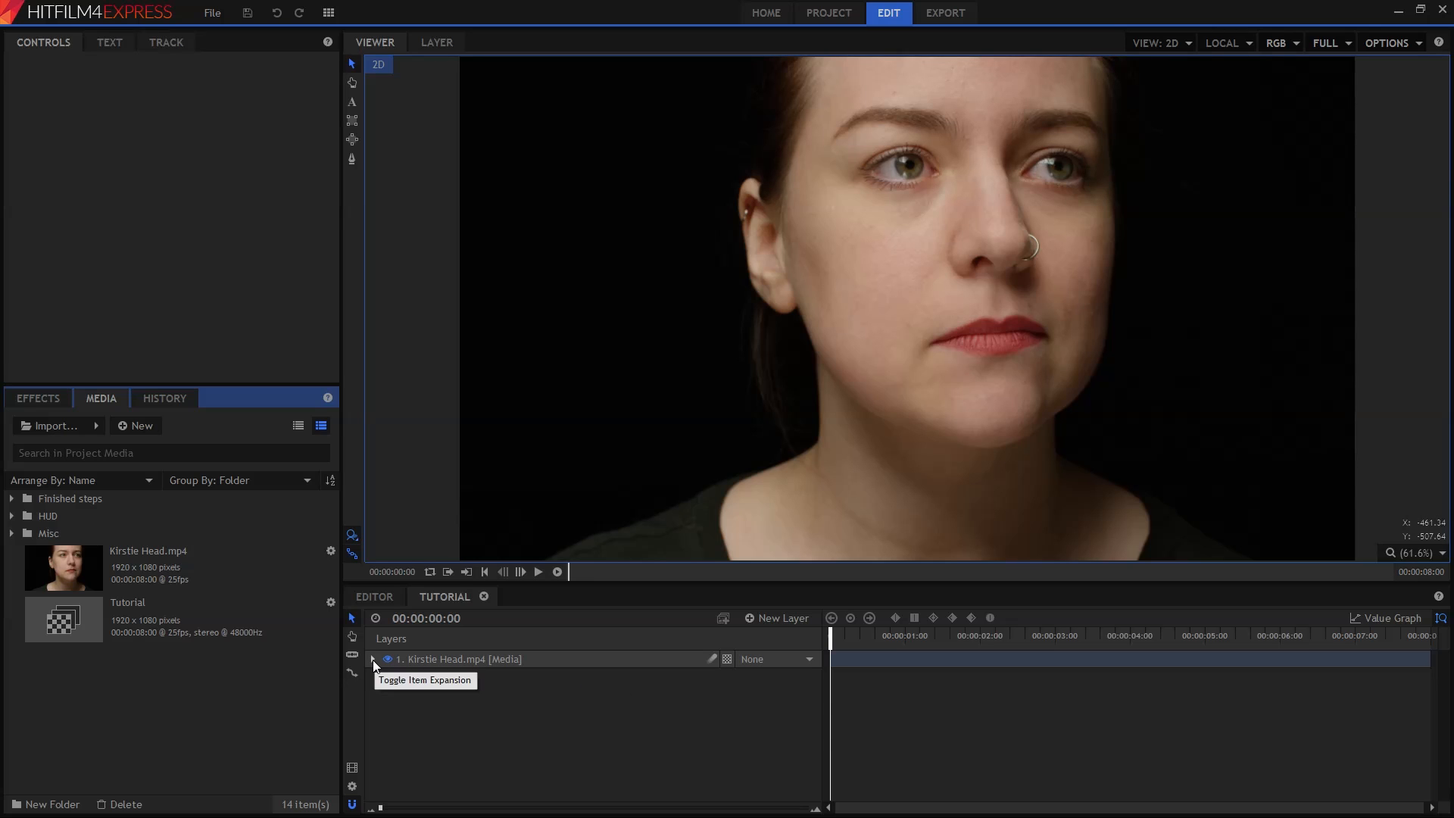
click(375, 659)
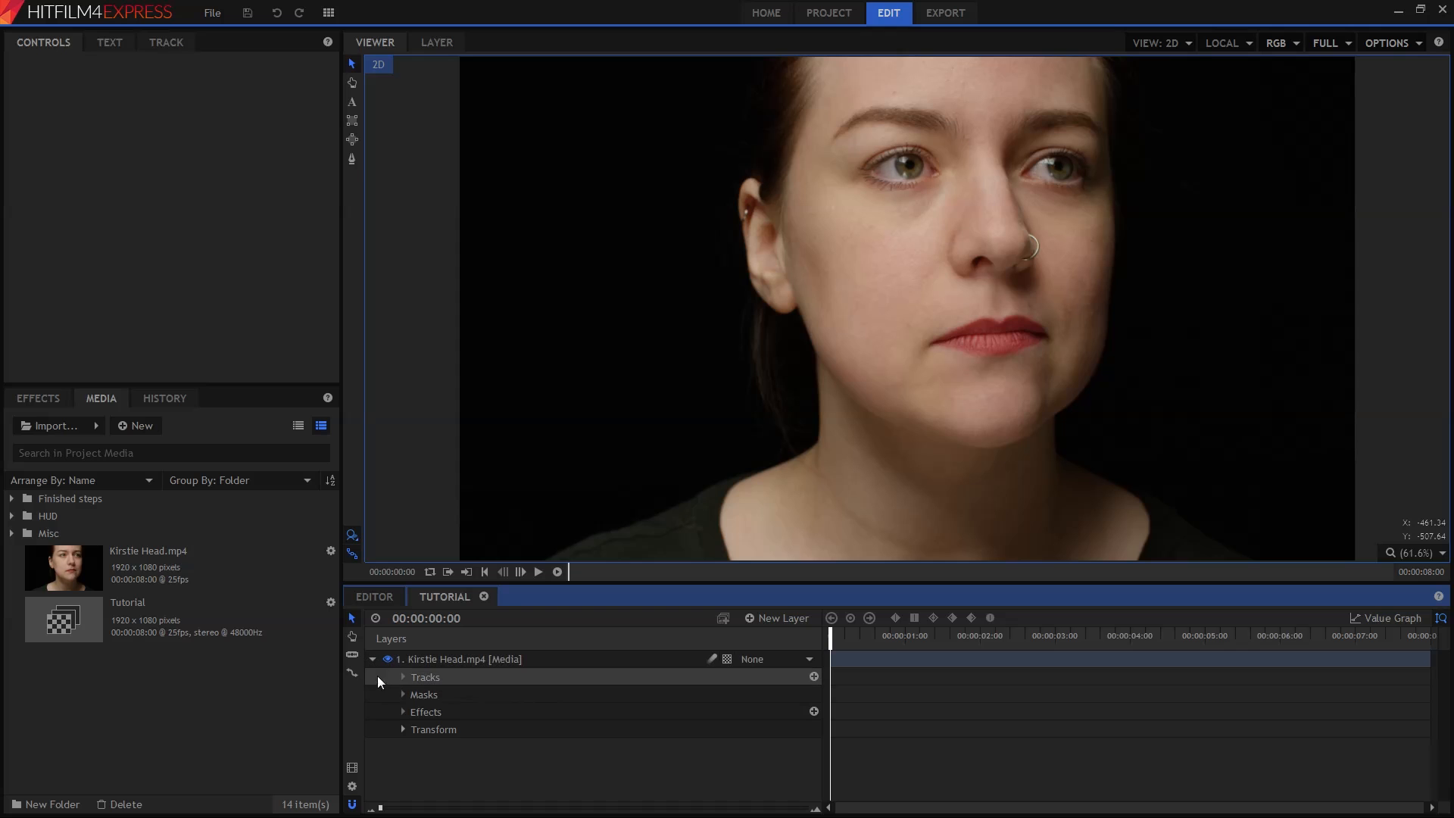
mouse_move(403, 678)
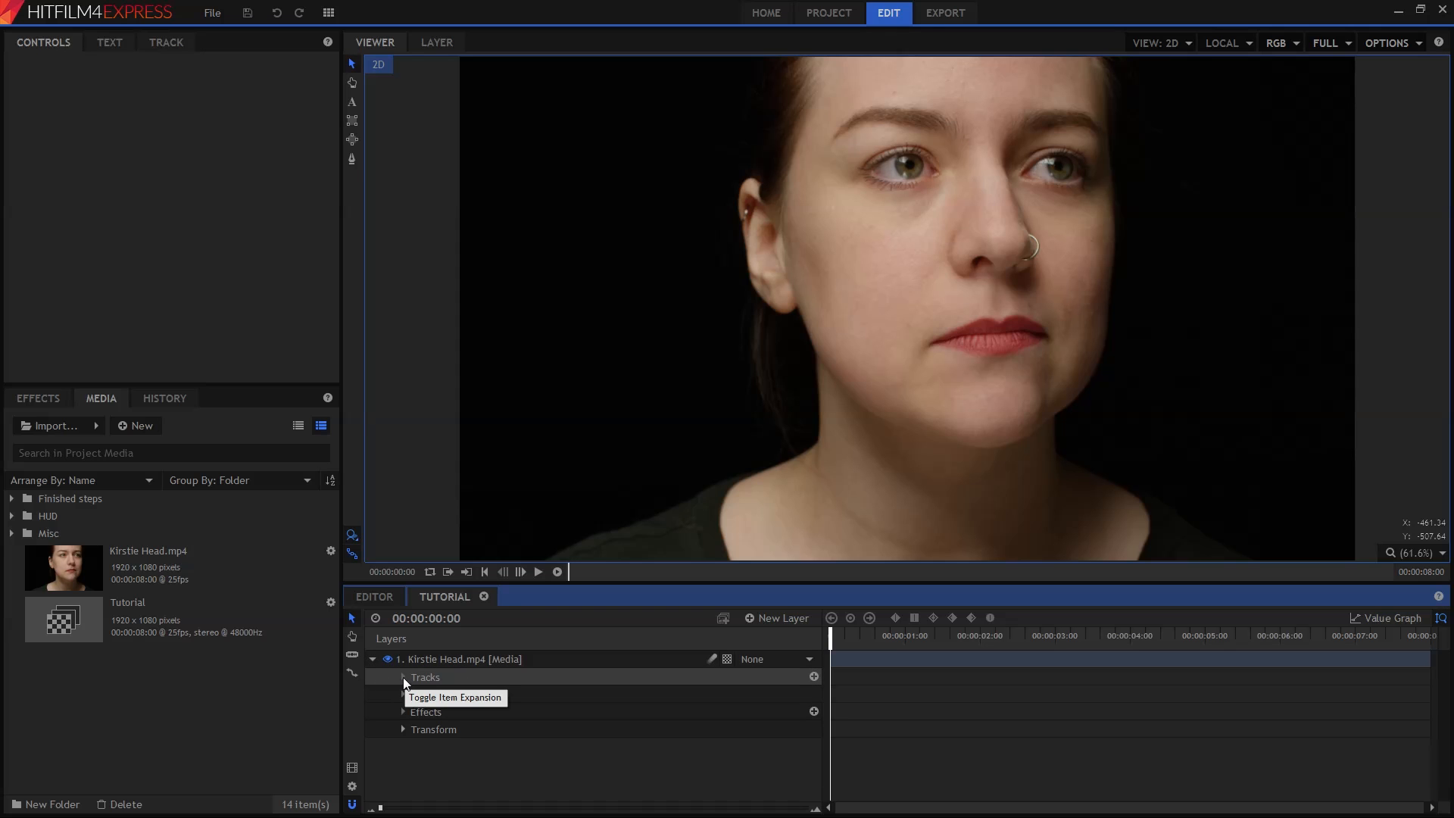
click(463, 659)
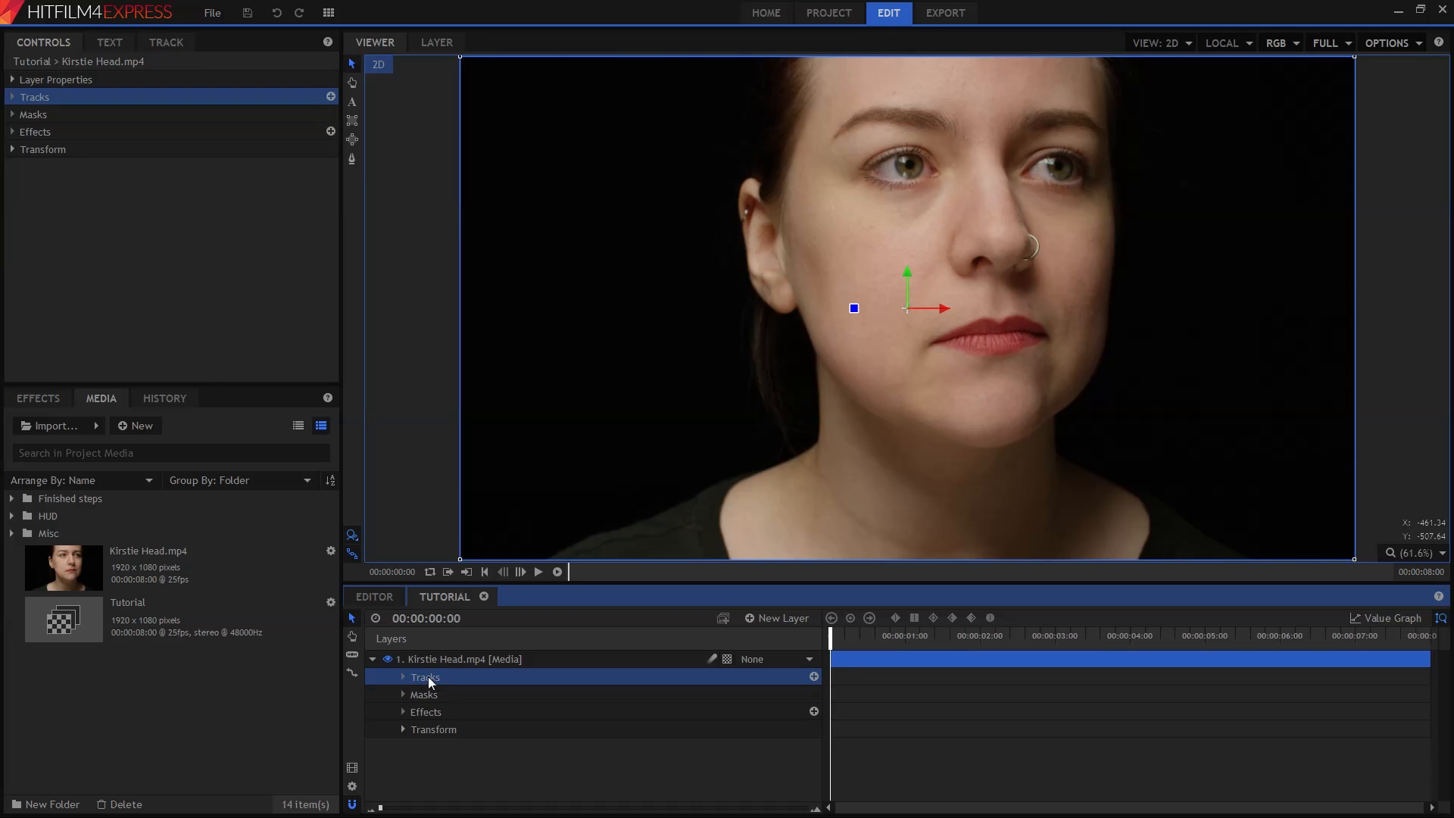
mouse_move(814, 678)
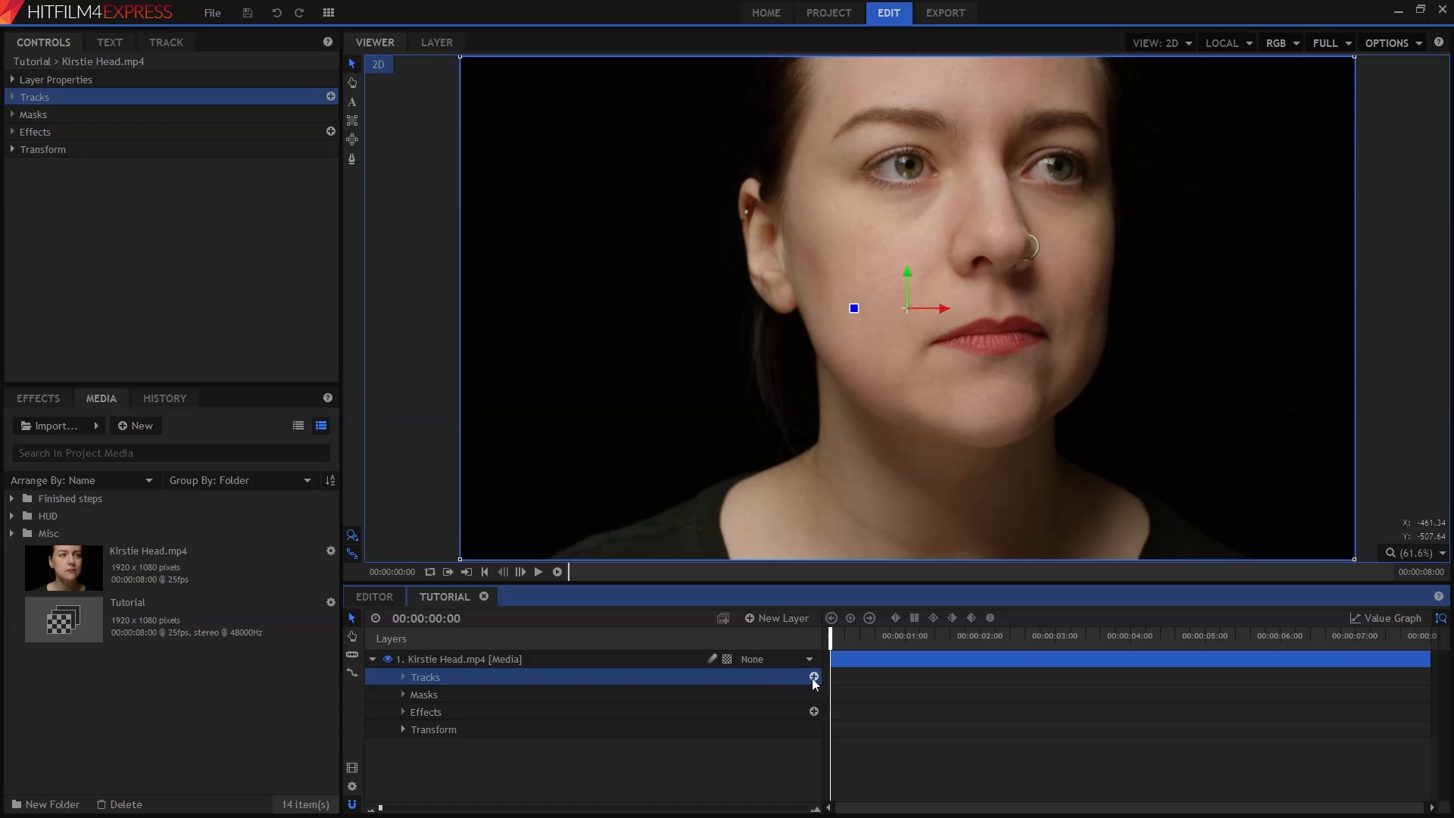
mouse_move(816, 677)
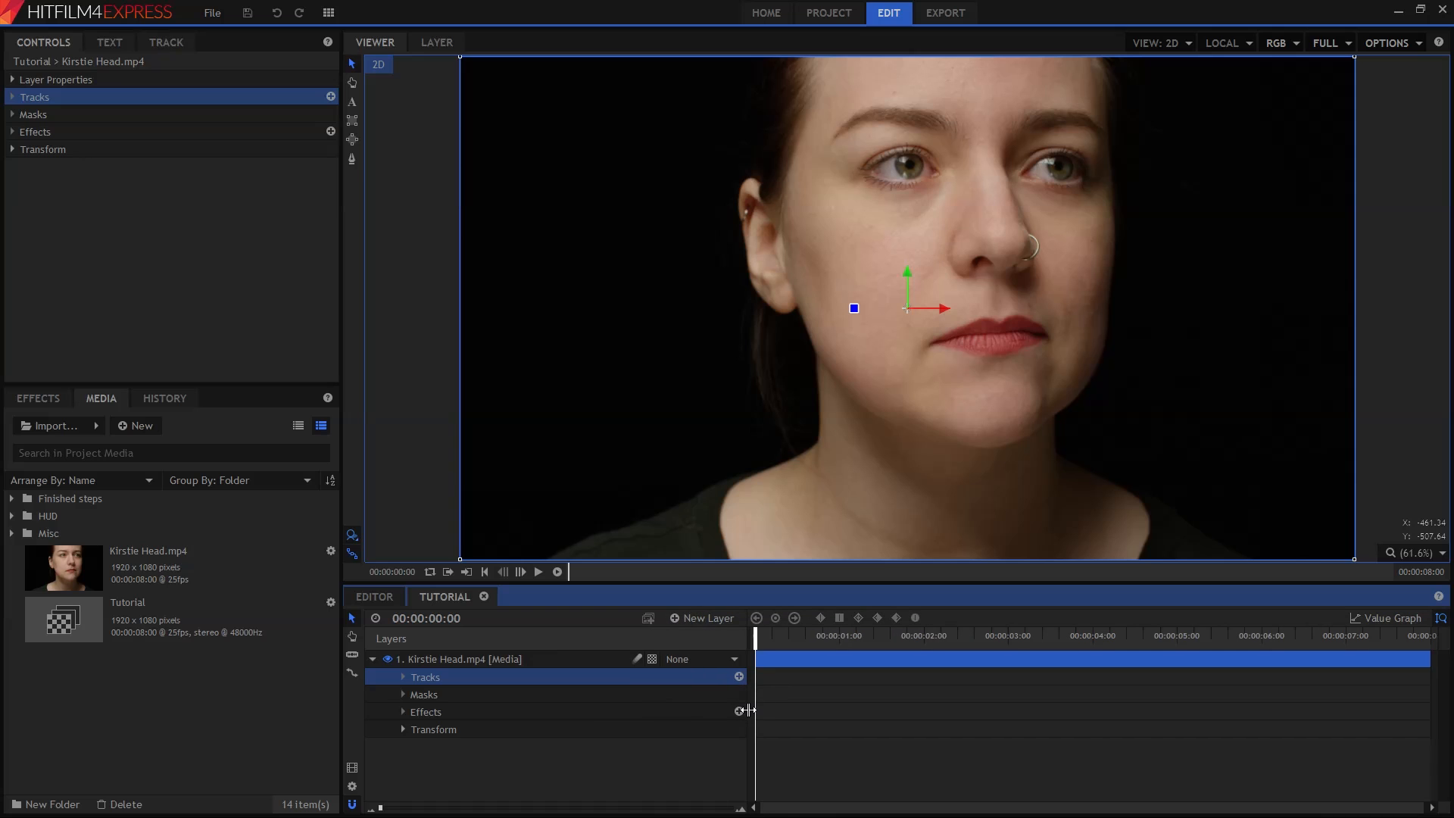
Add a Tracker under the Kirstie Head.mp4 layer's Tracks, opening its tracking controls.
click(738, 676)
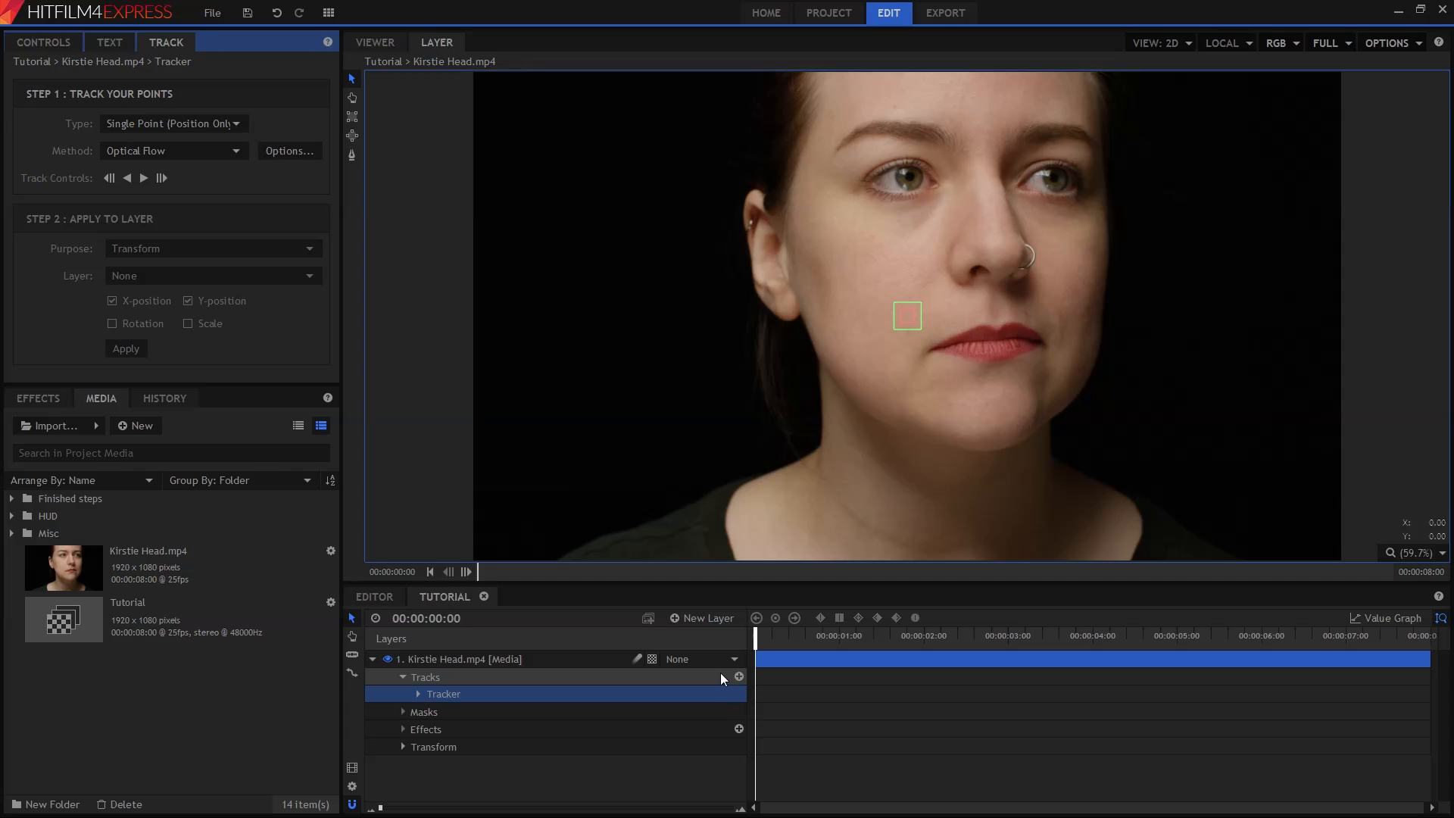
mouse_move(703, 461)
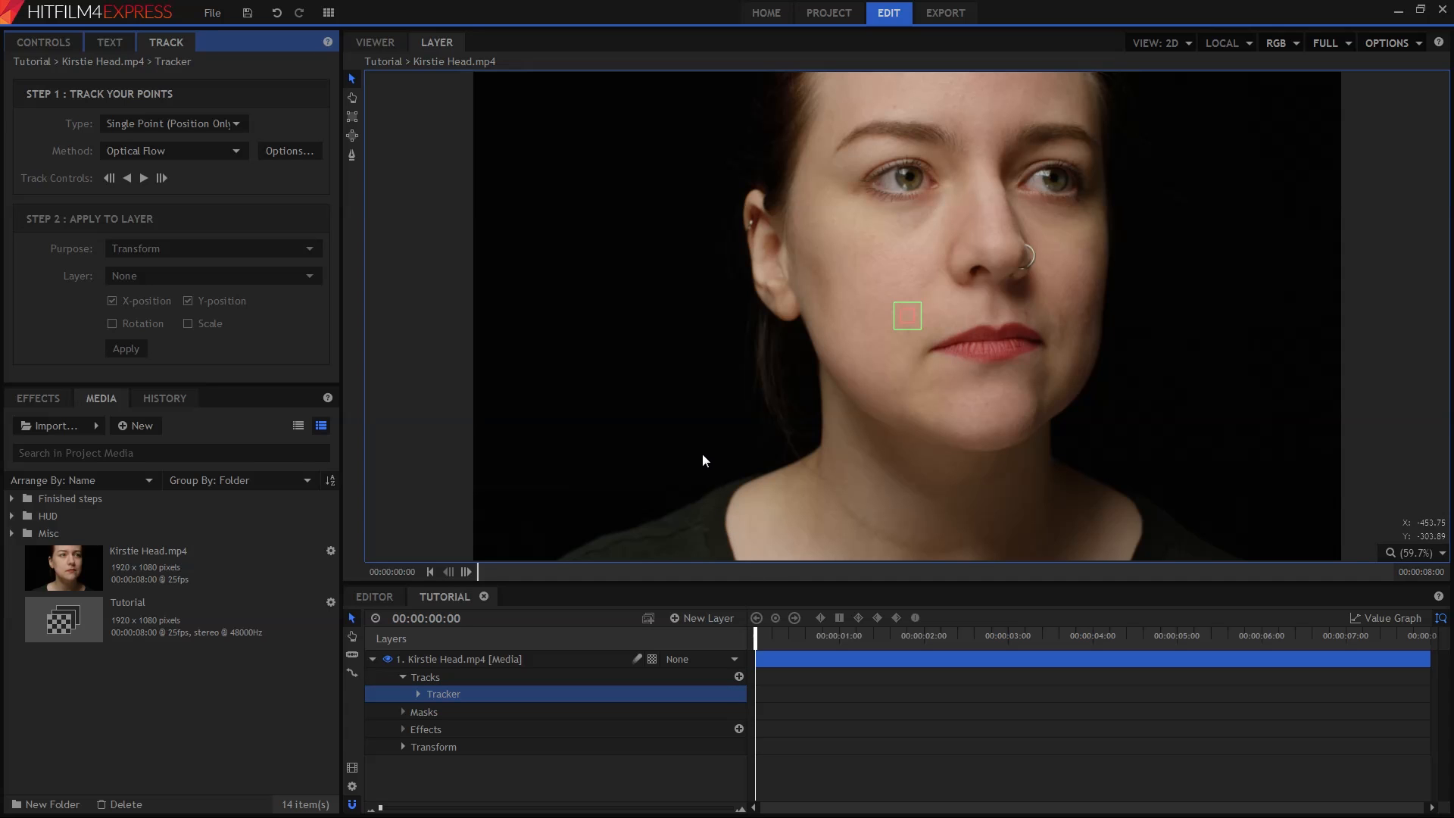
mouse_move(891, 362)
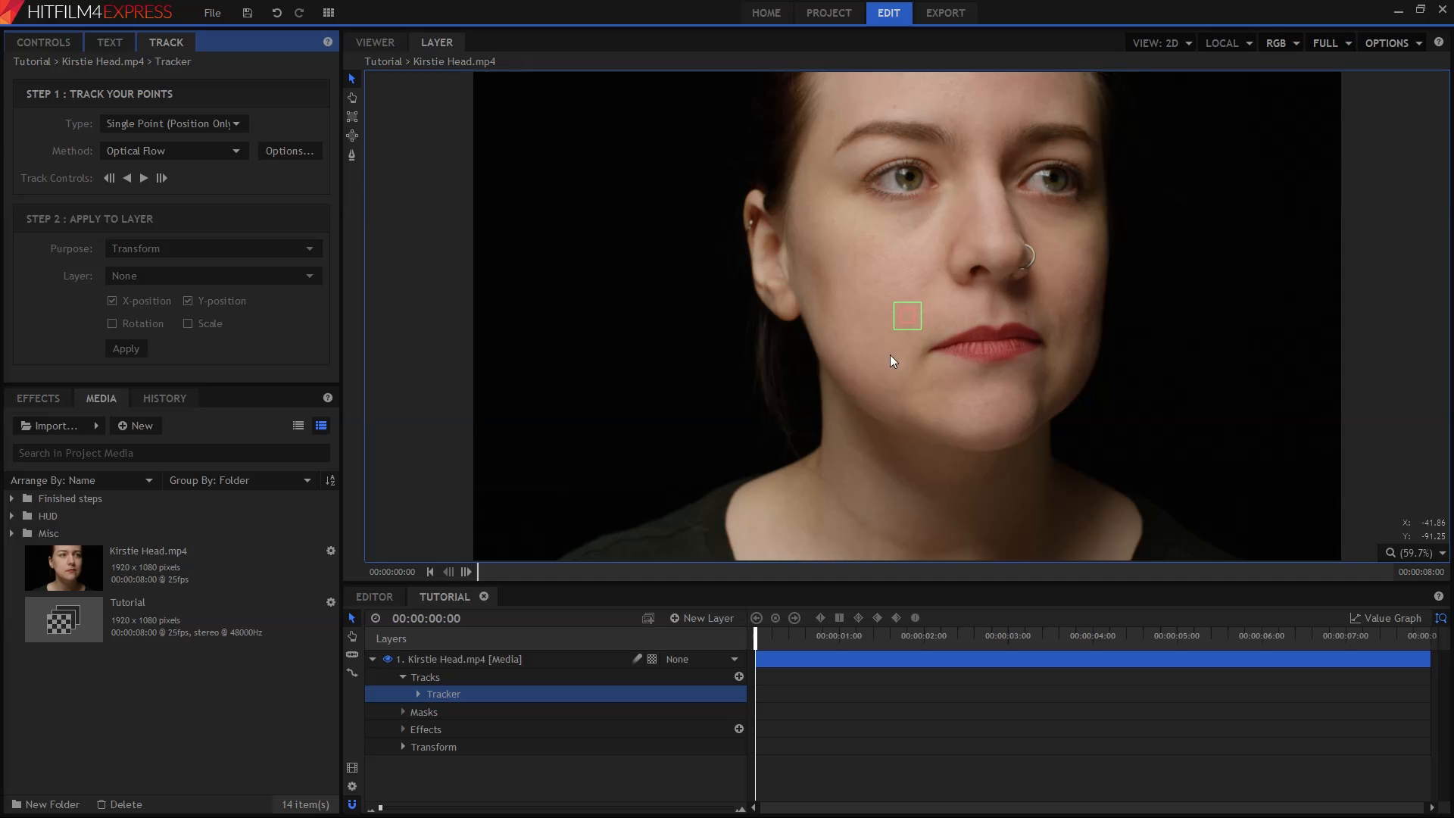
mouse_move(894, 336)
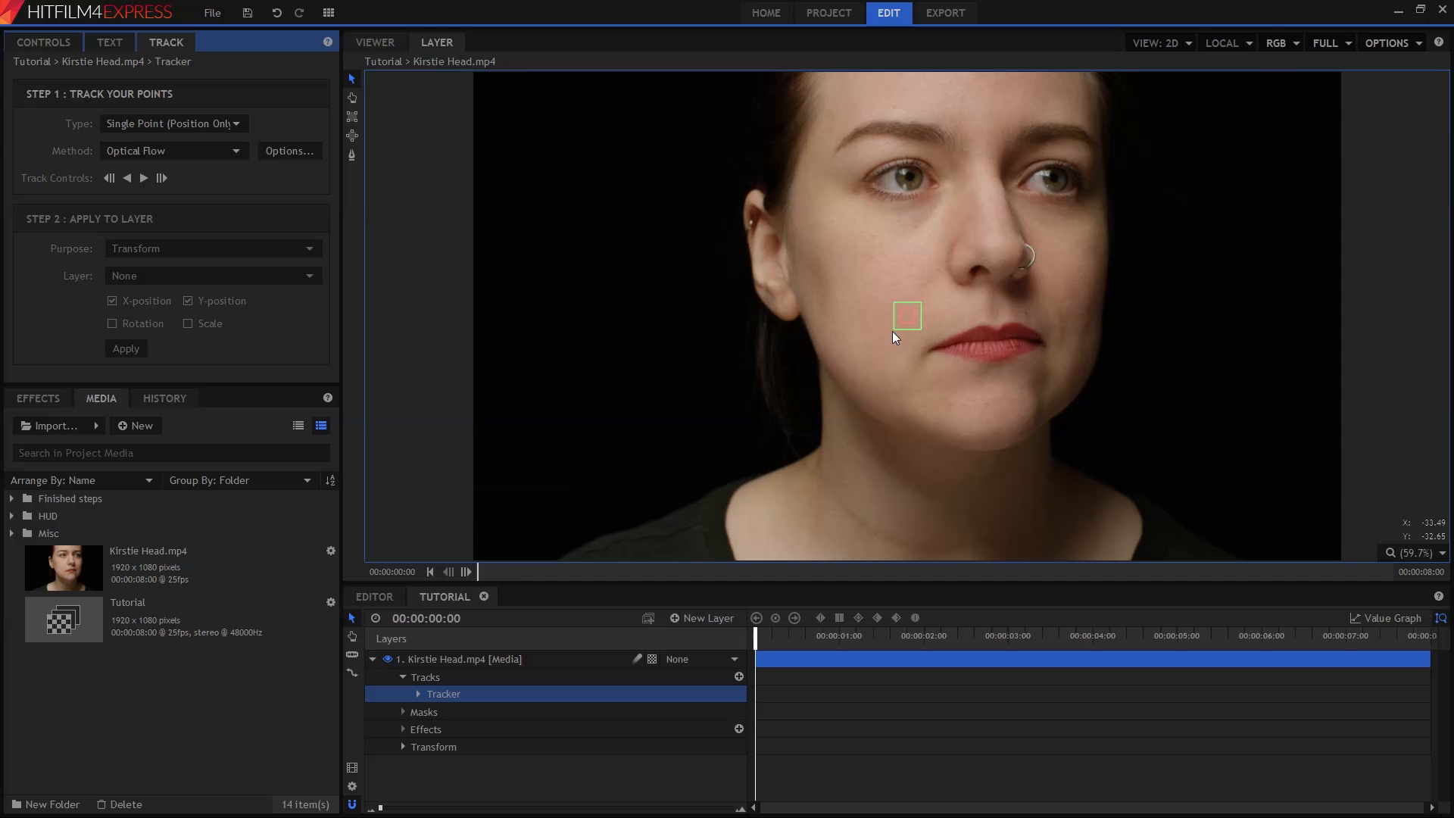
mouse_move(912, 355)
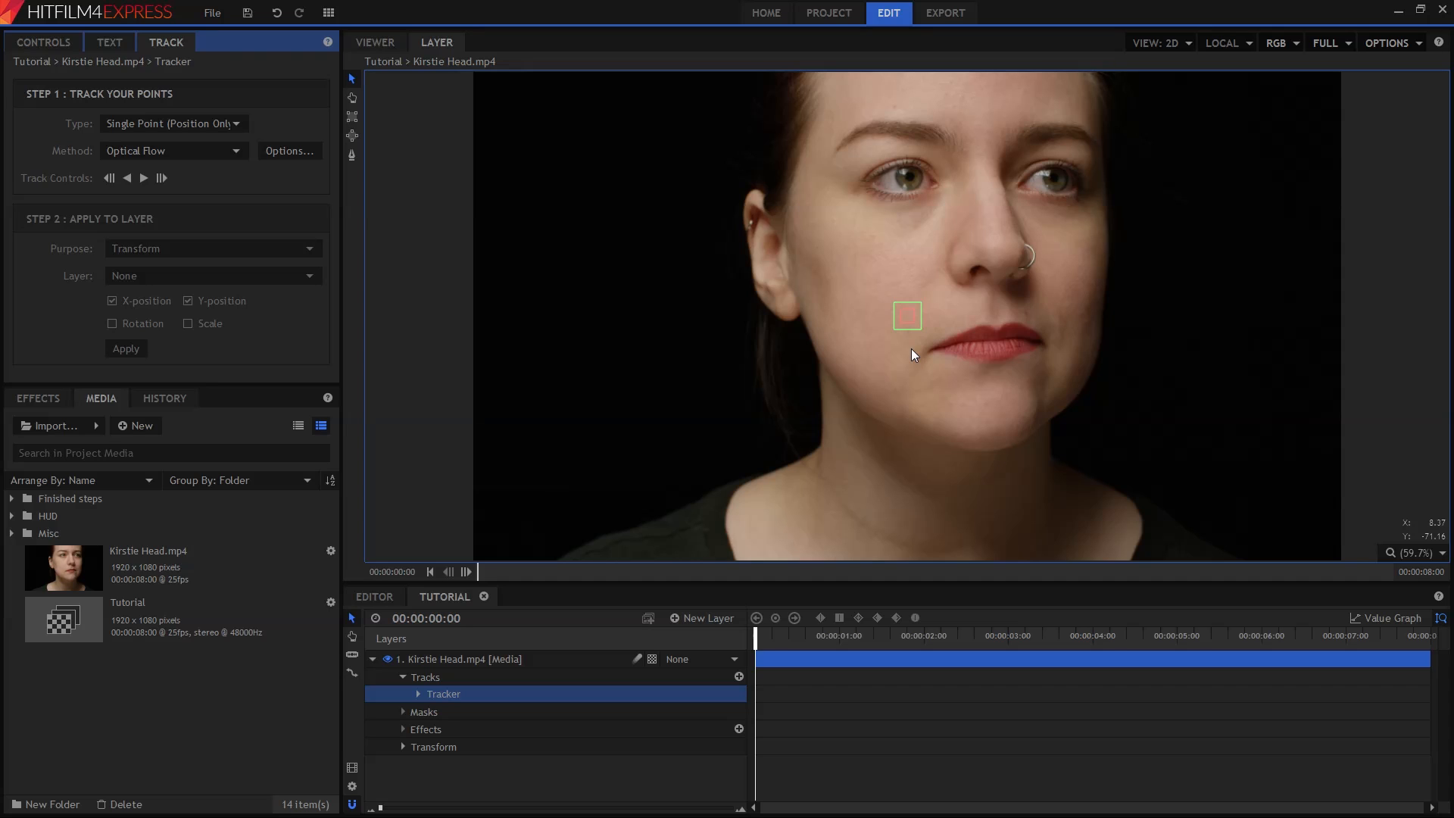
mouse_move(906, 341)
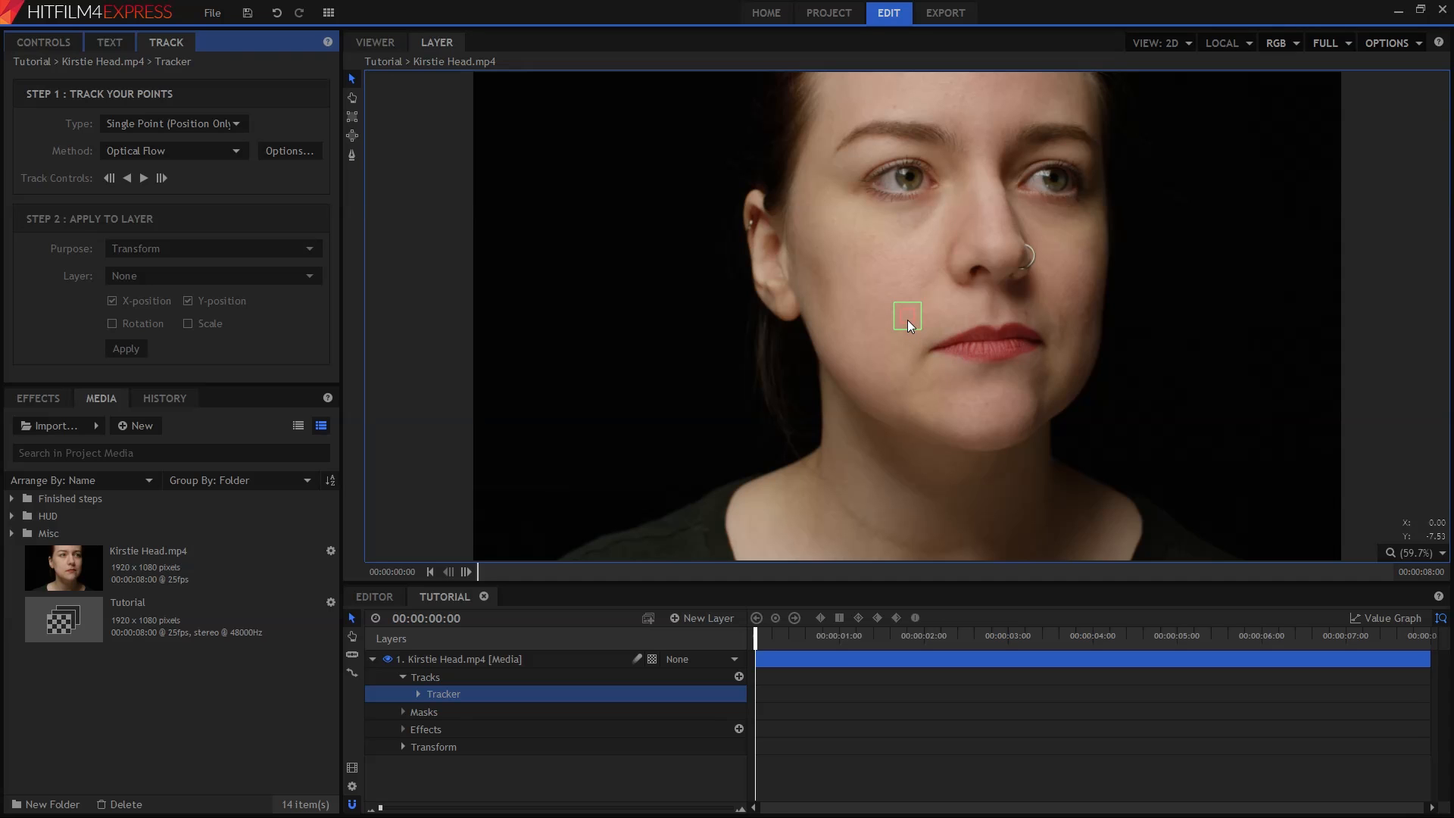
Move the tracker point onto the eyebrow in the Layer viewer.
click(908, 315)
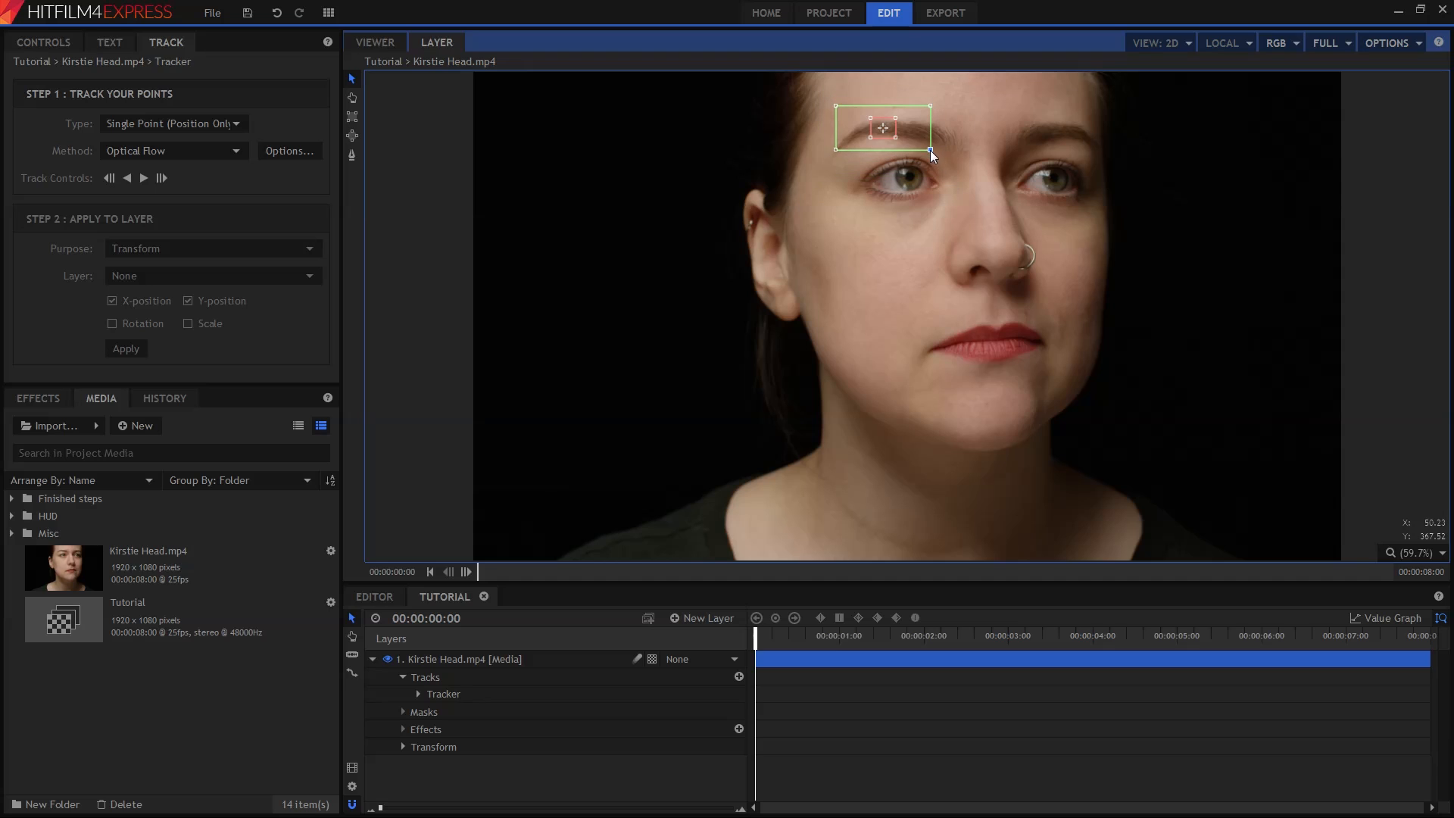
mouse_move(766, 279)
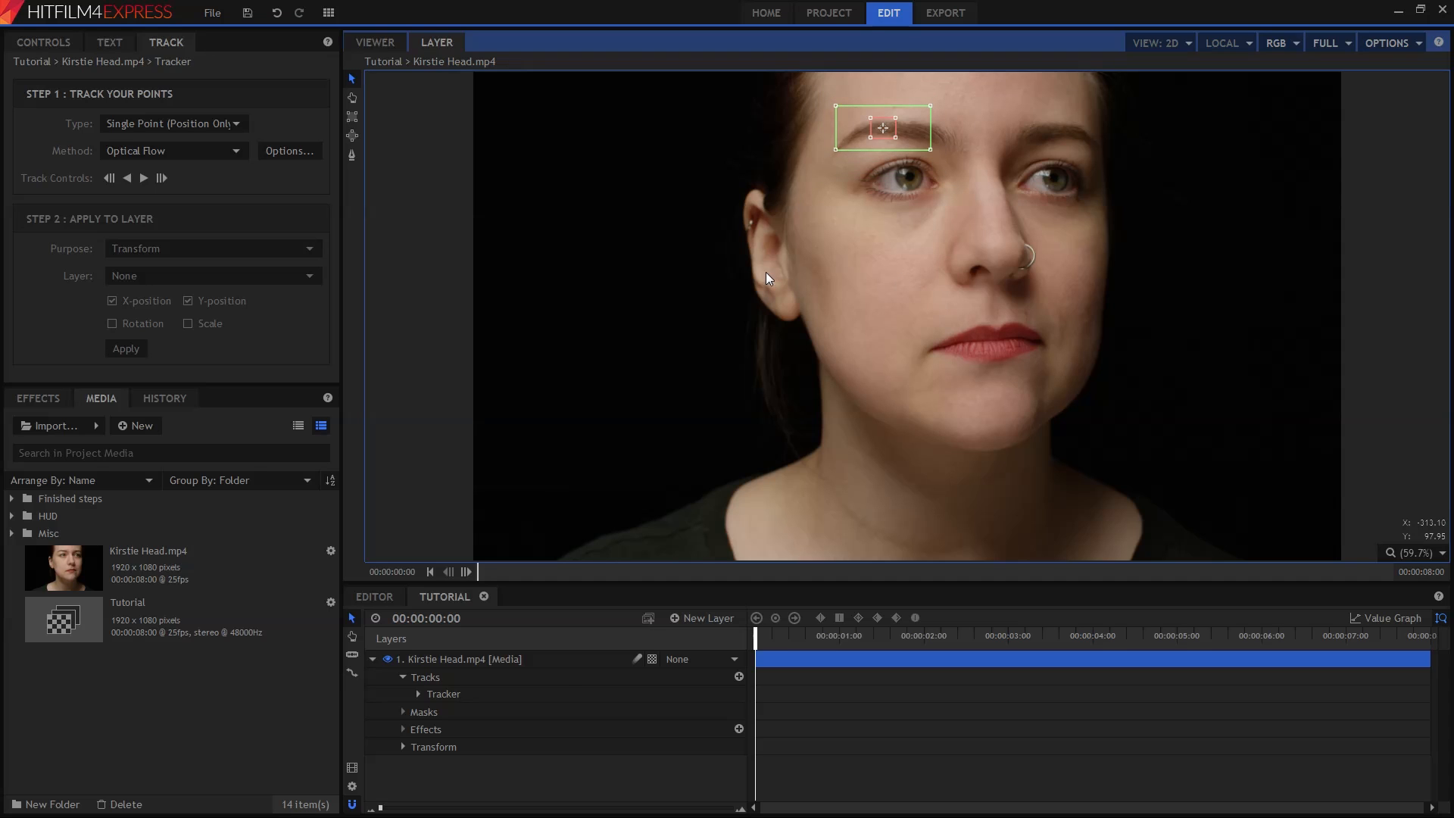
mouse_move(690, 288)
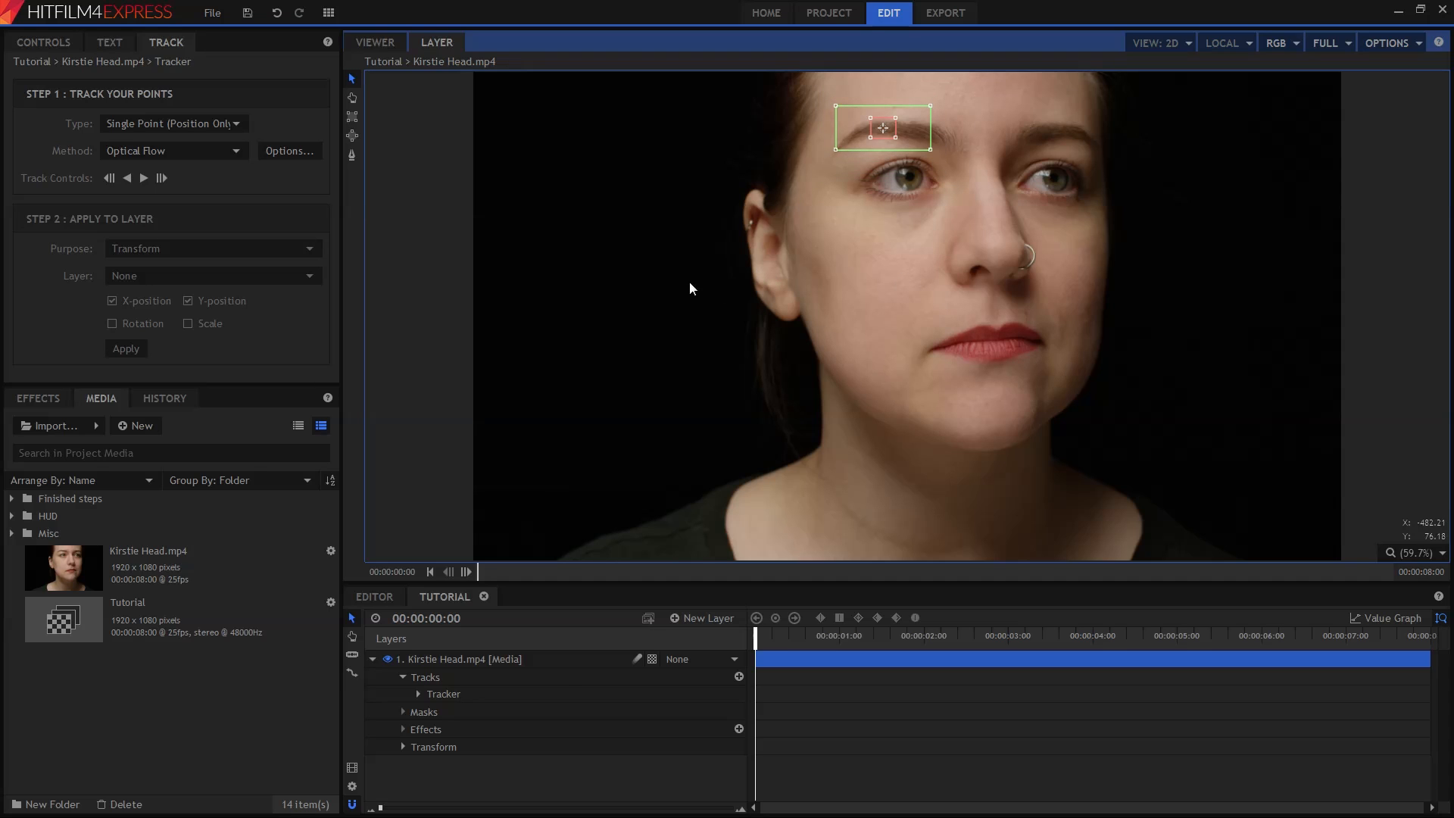
mouse_move(217, 190)
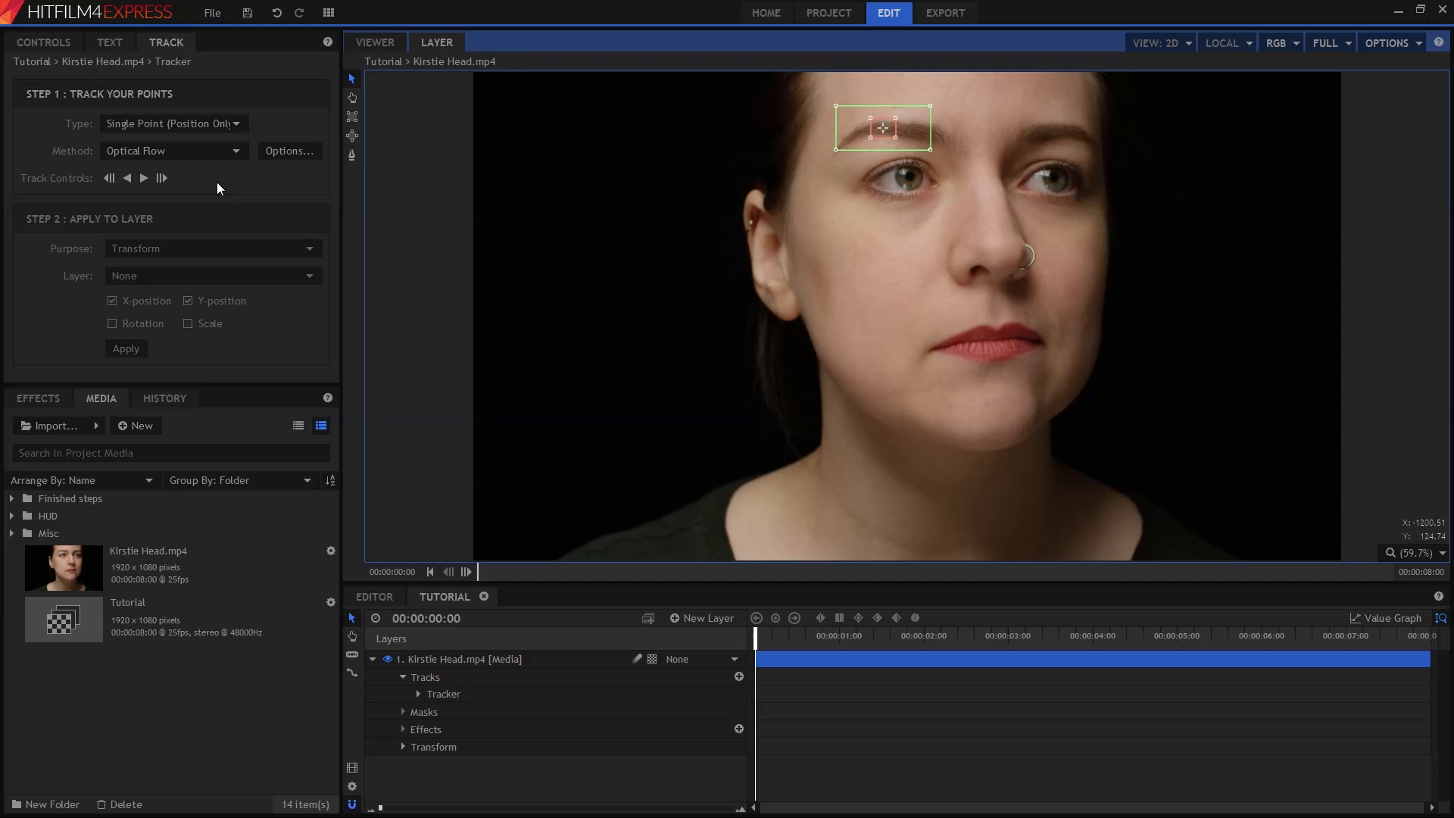
mouse_move(66, 103)
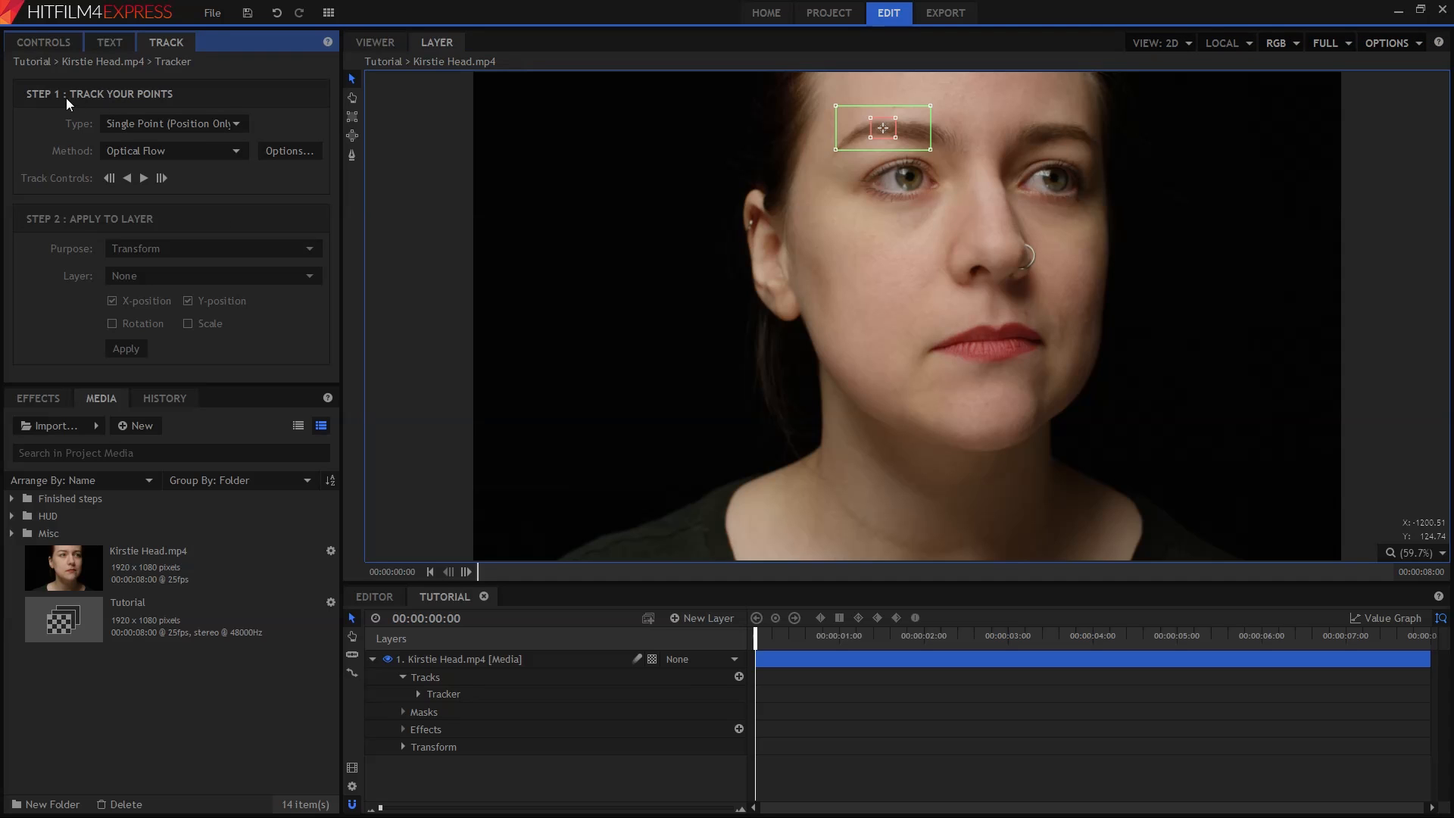
mouse_move(144, 179)
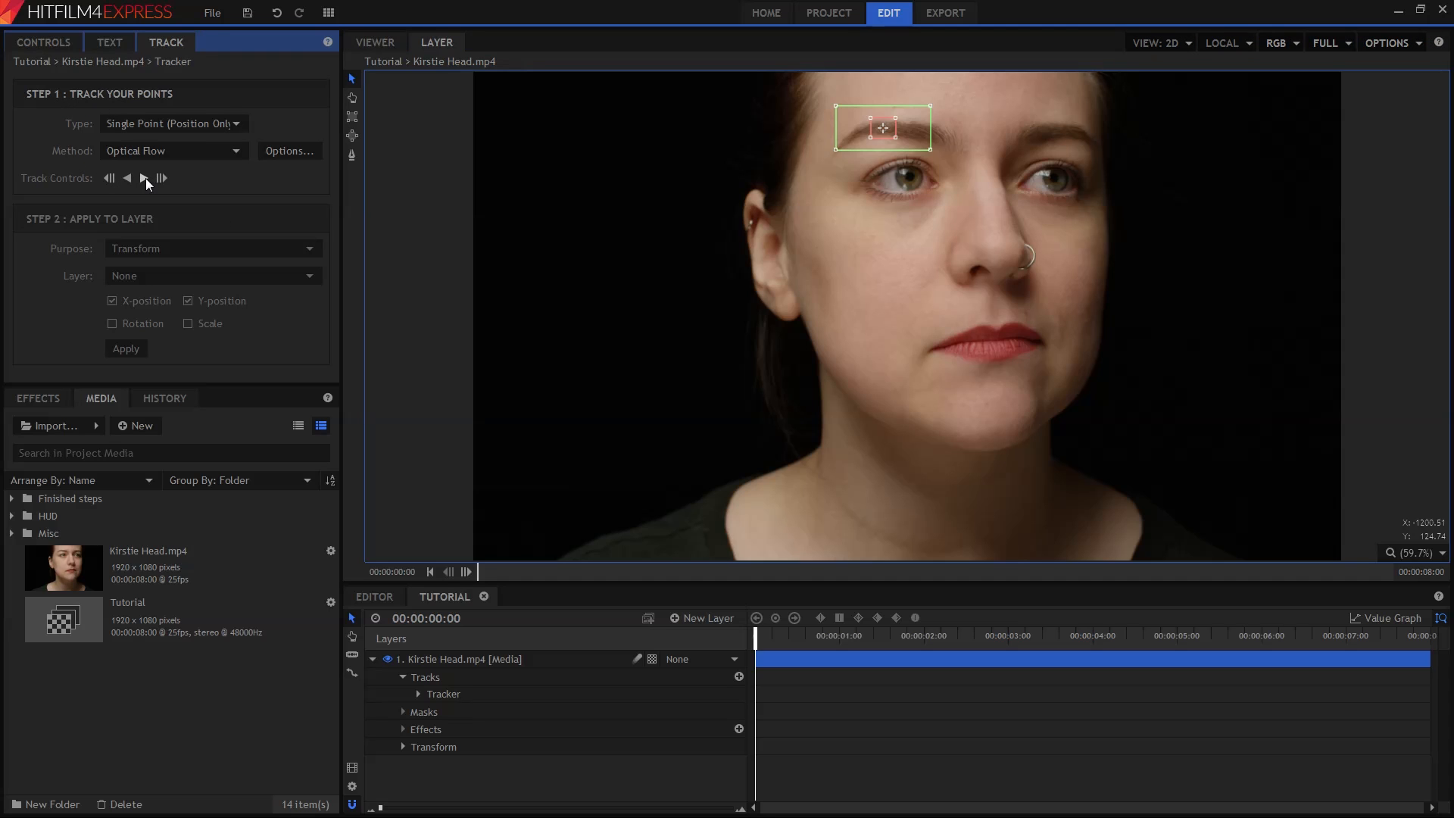
Track the eyebrow point forward through the whole Kirstie Head clip to its last frame.
click(145, 178)
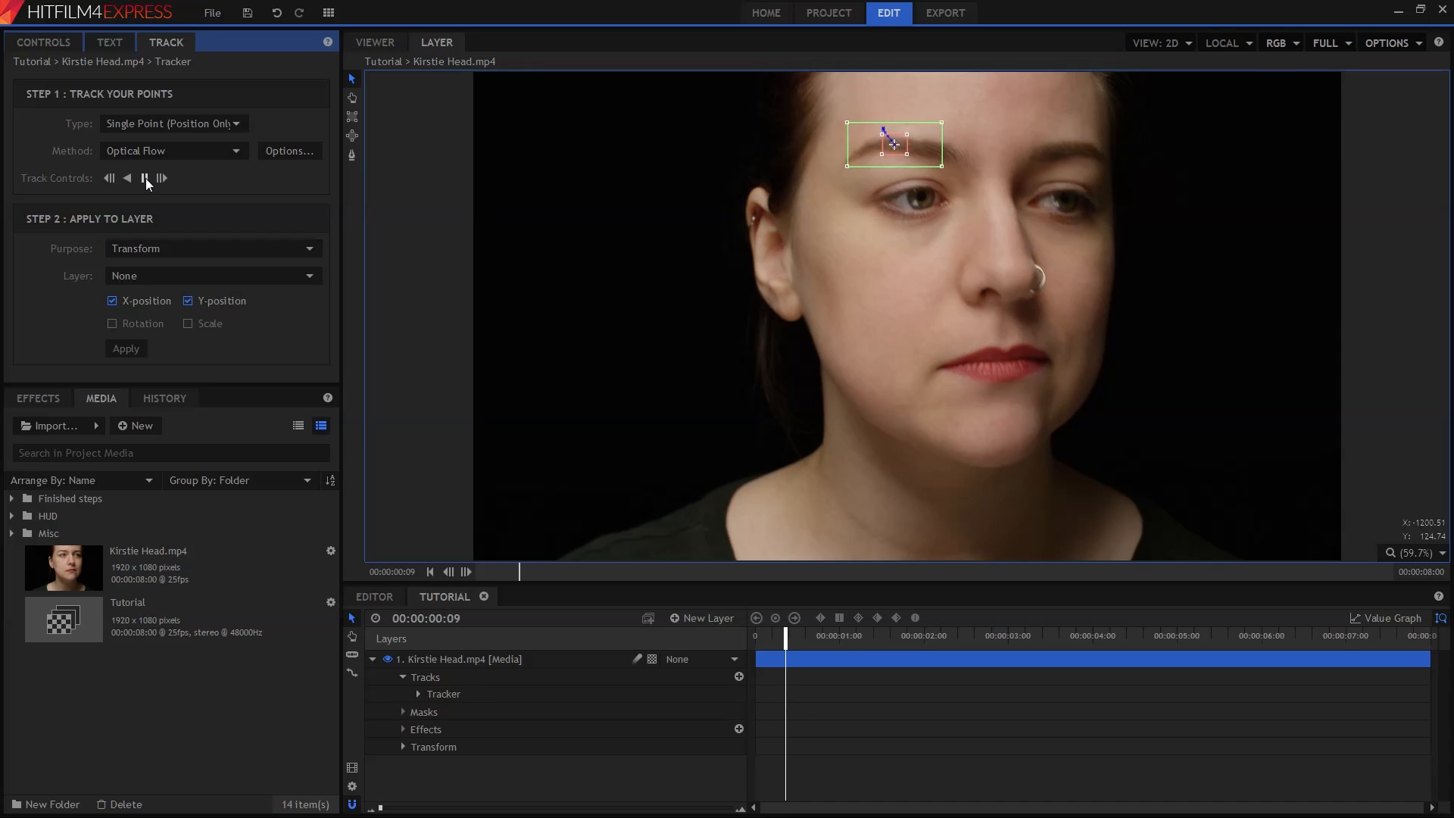
click(146, 179)
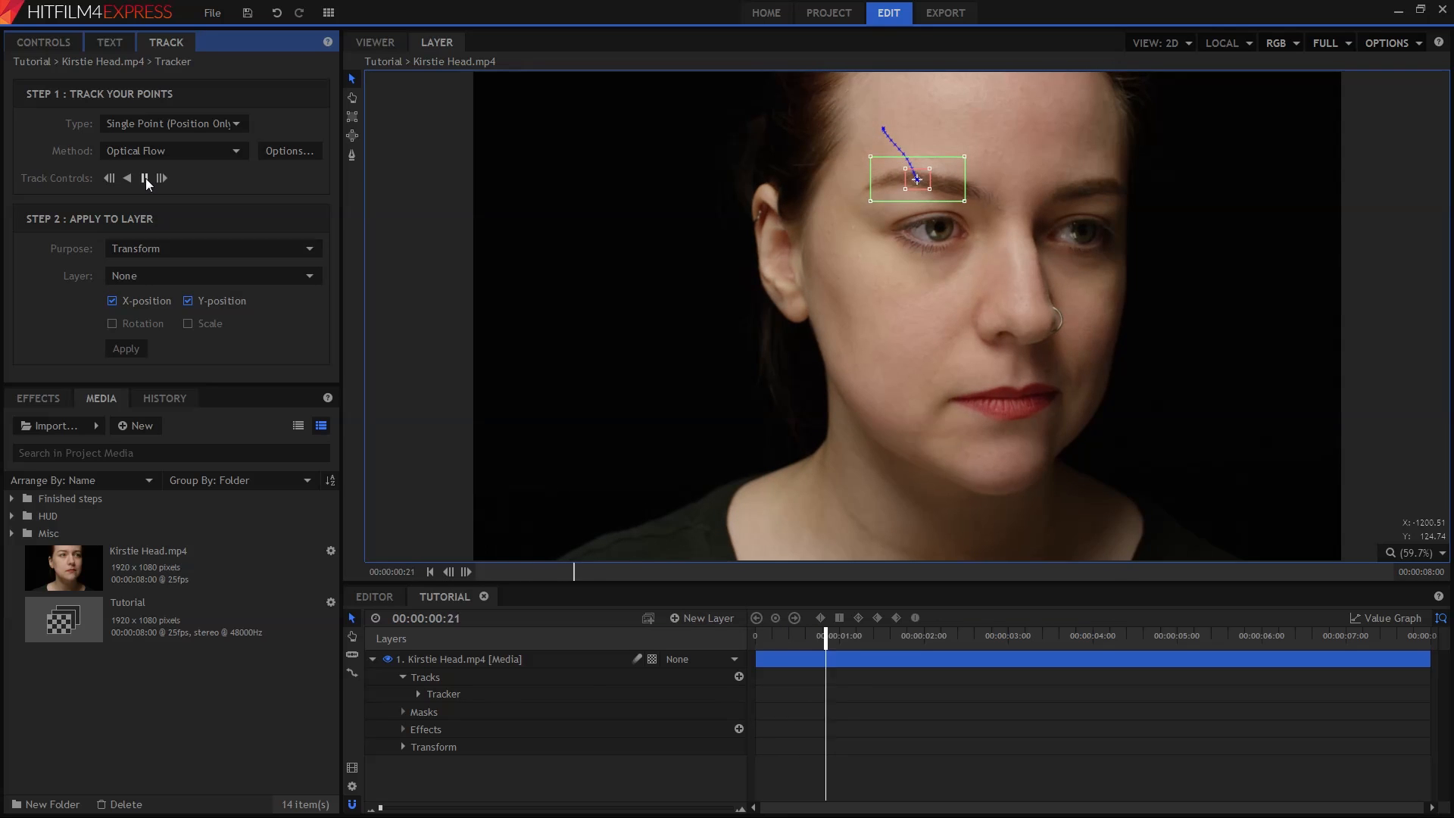
click(145, 178)
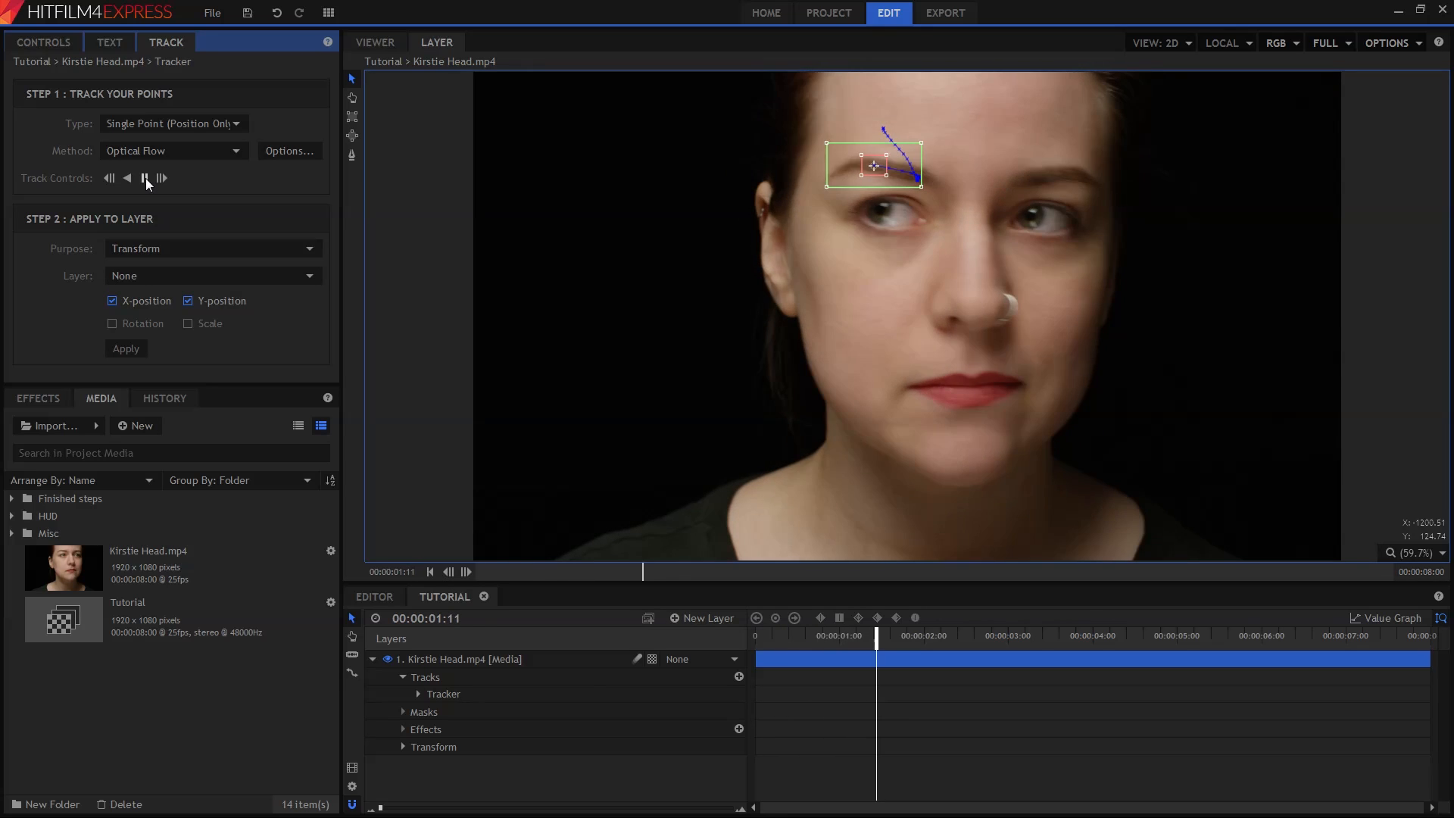
click(162, 179)
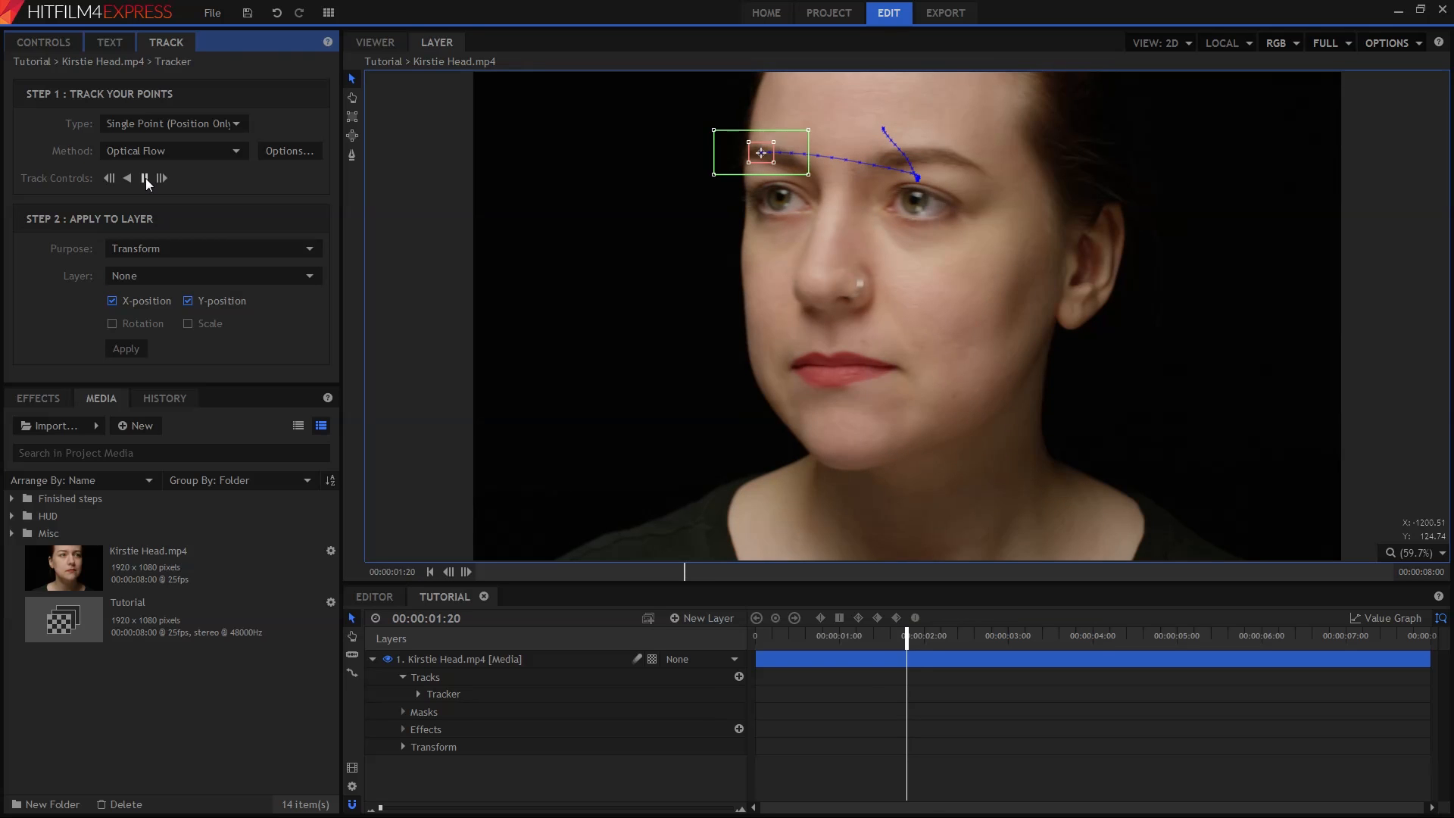
click(145, 179)
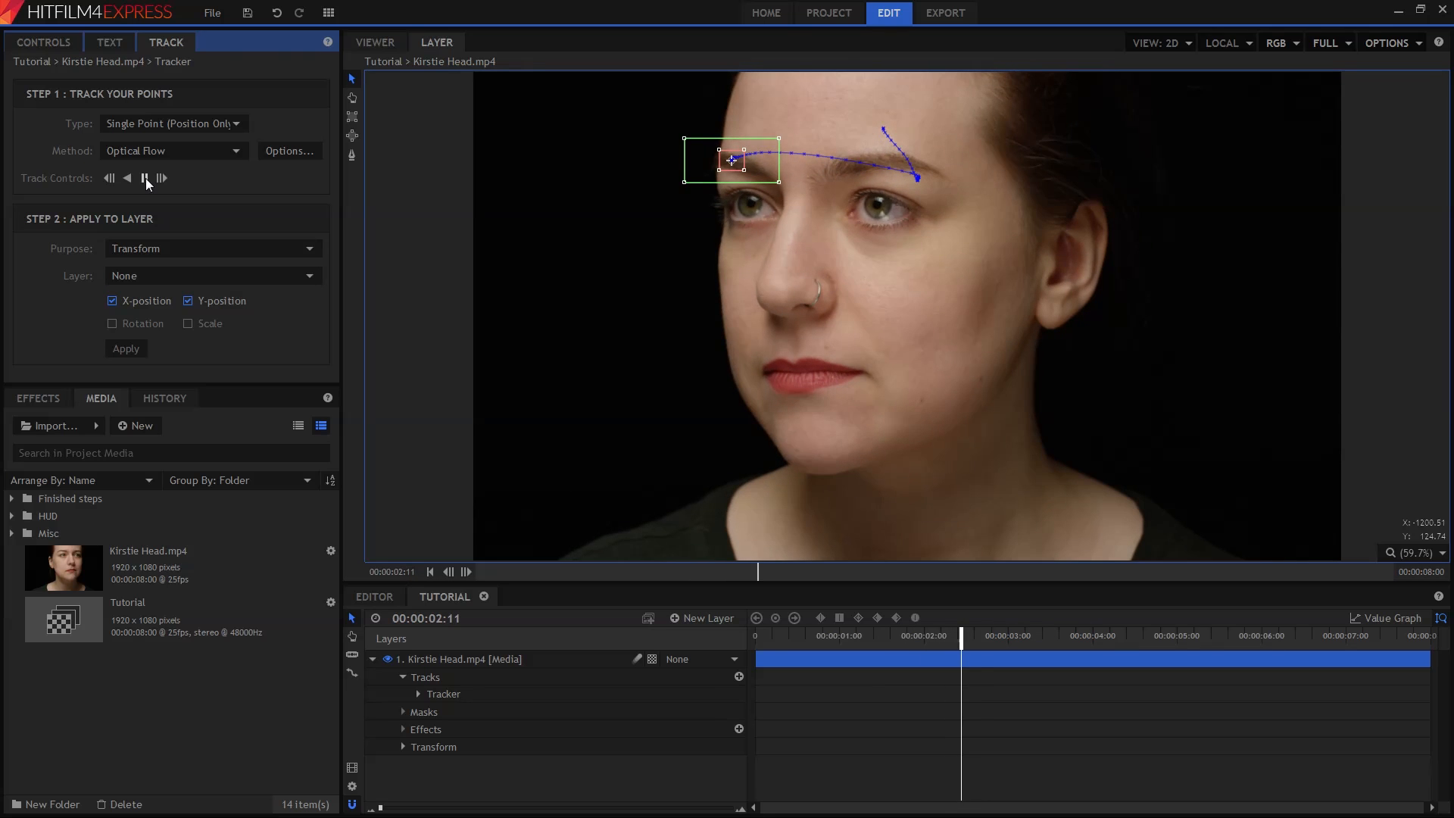
click(144, 179)
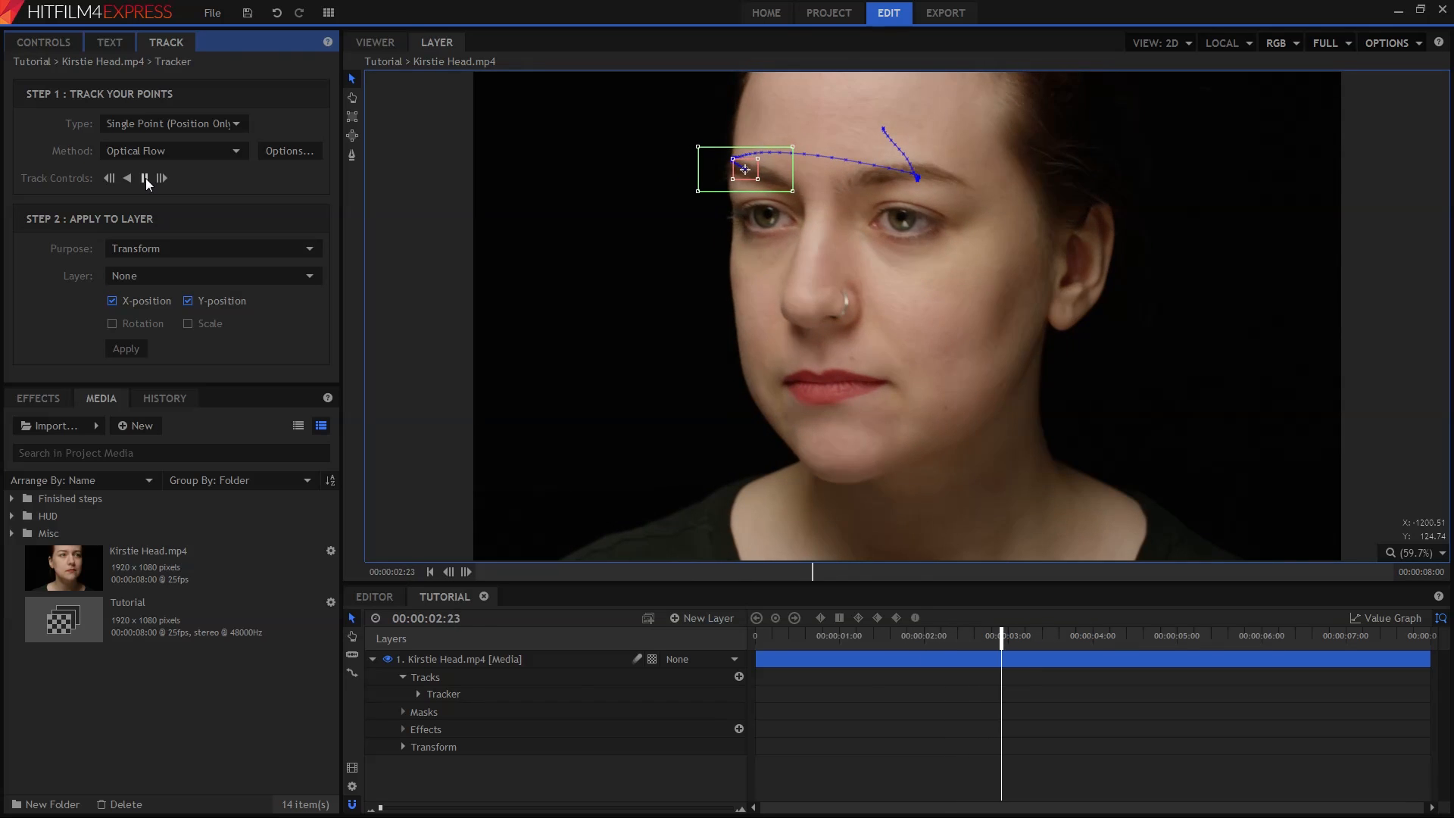
click(163, 179)
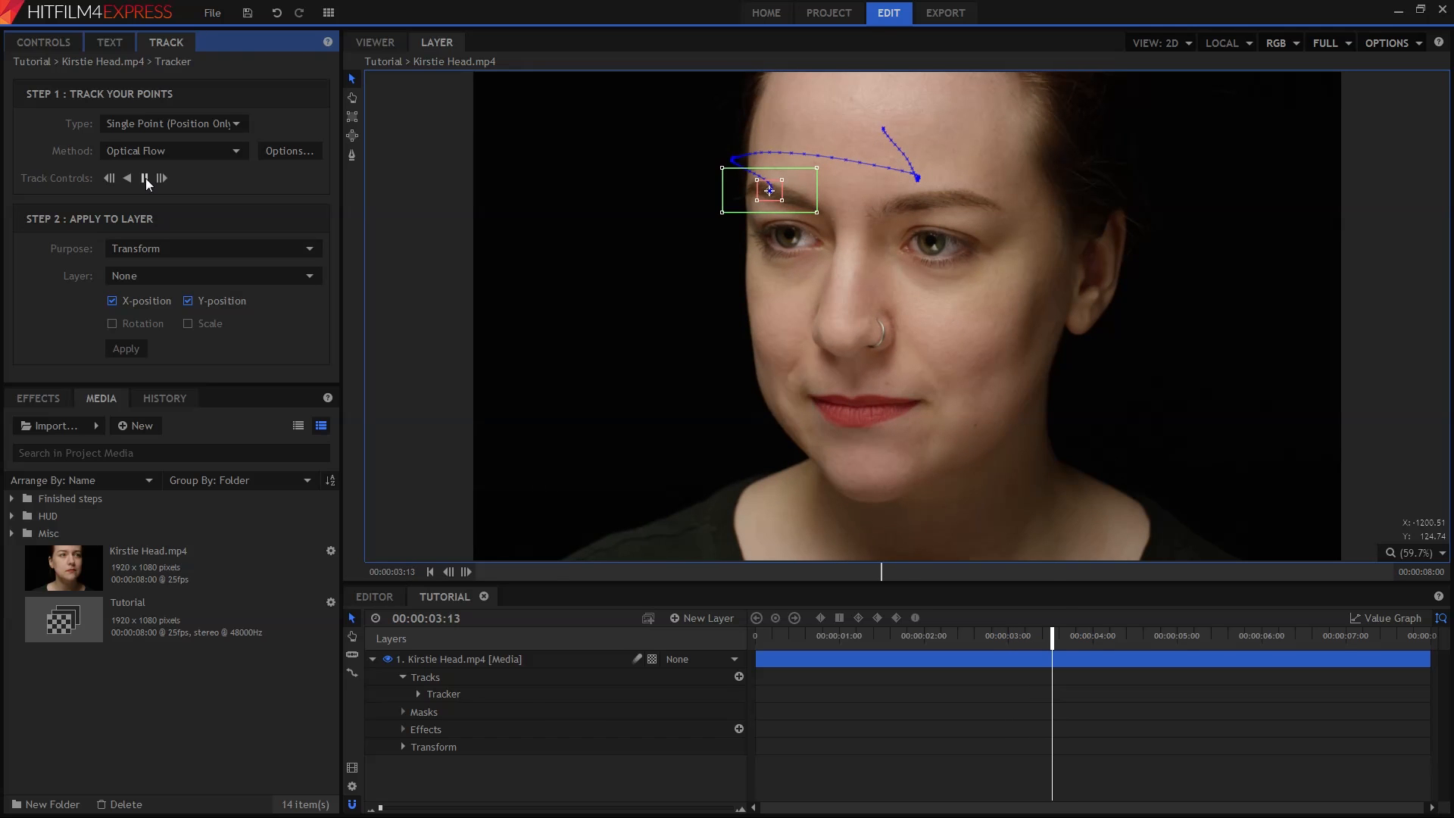
click(146, 179)
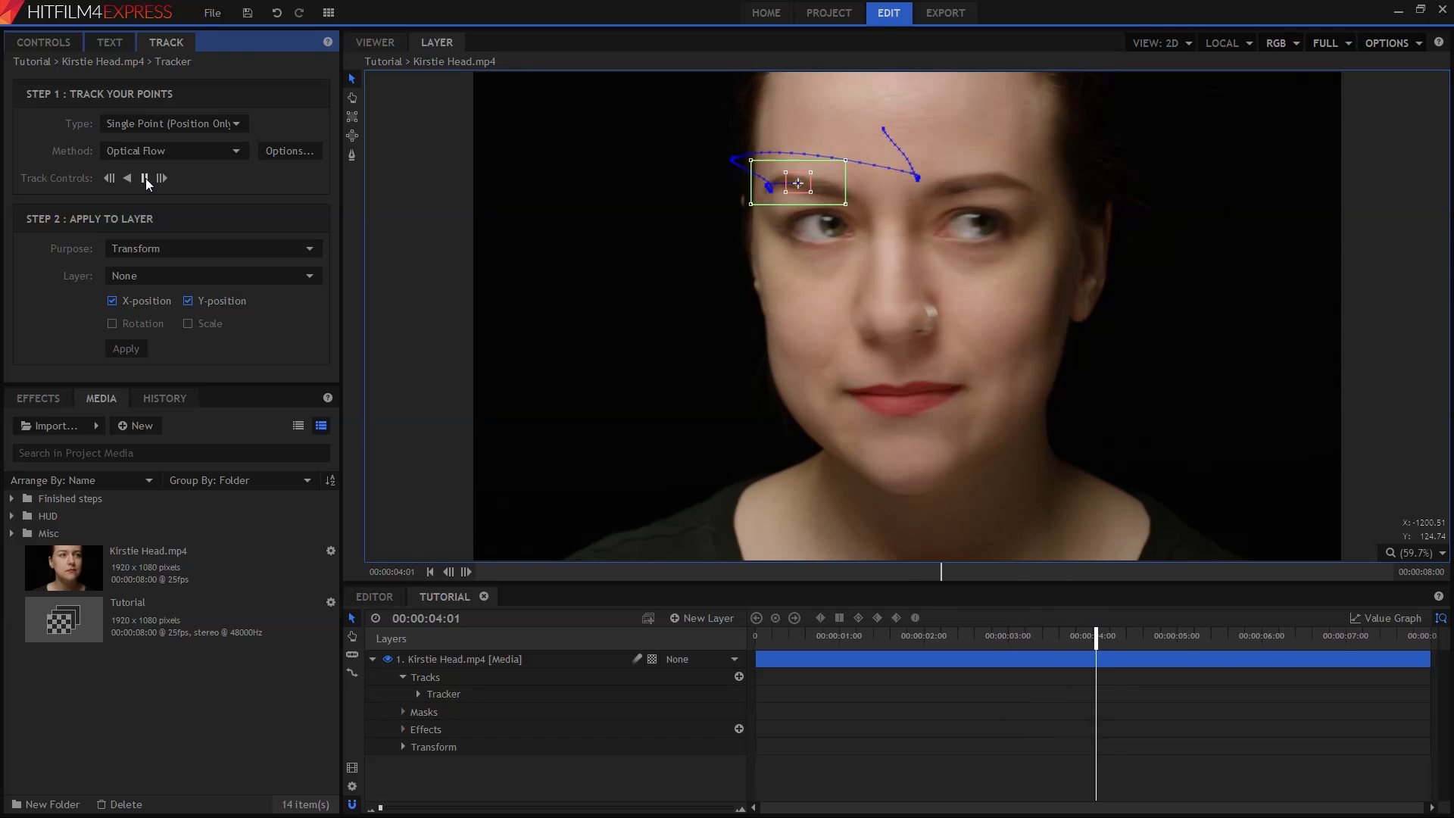
click(145, 180)
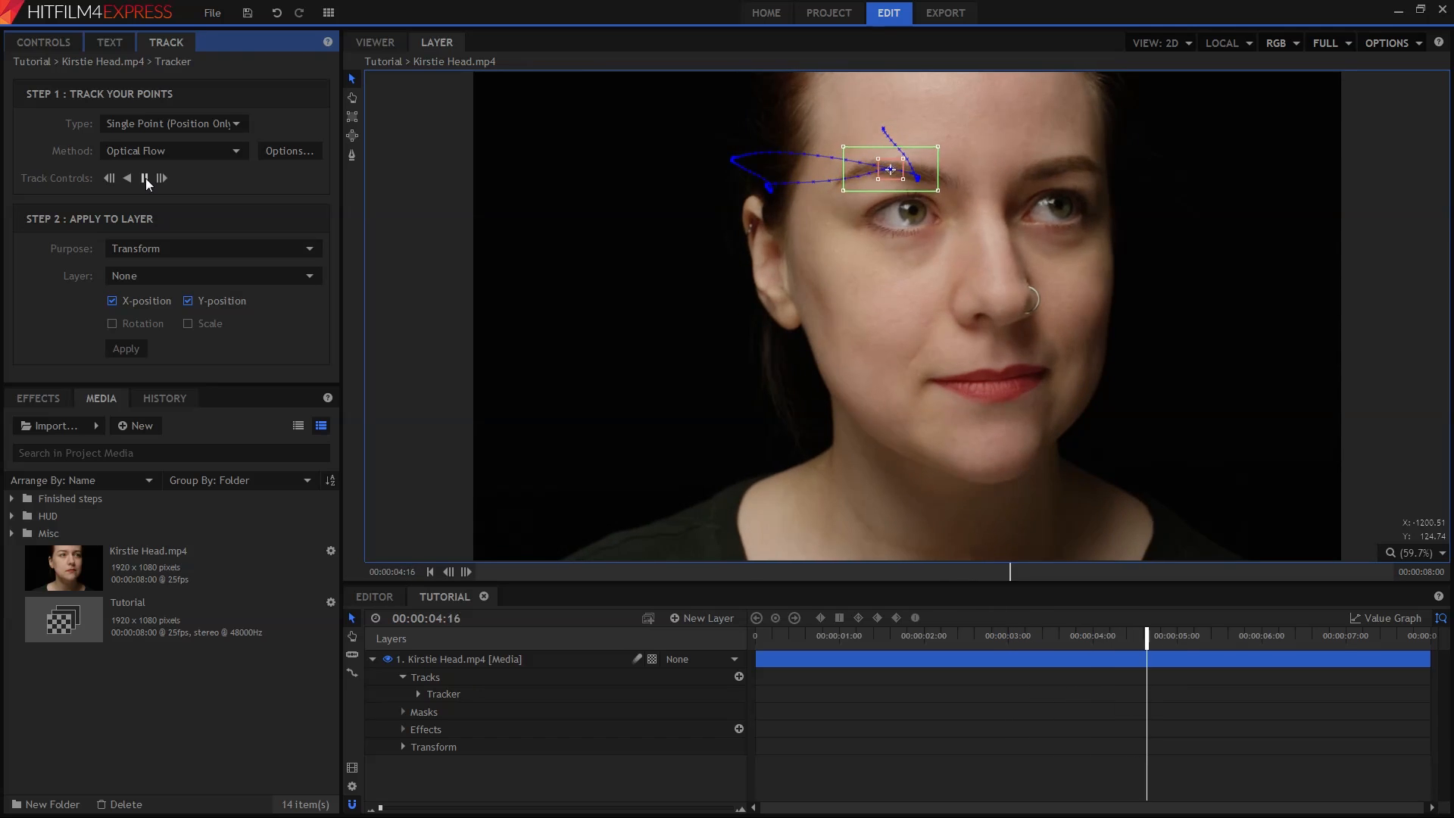
click(145, 179)
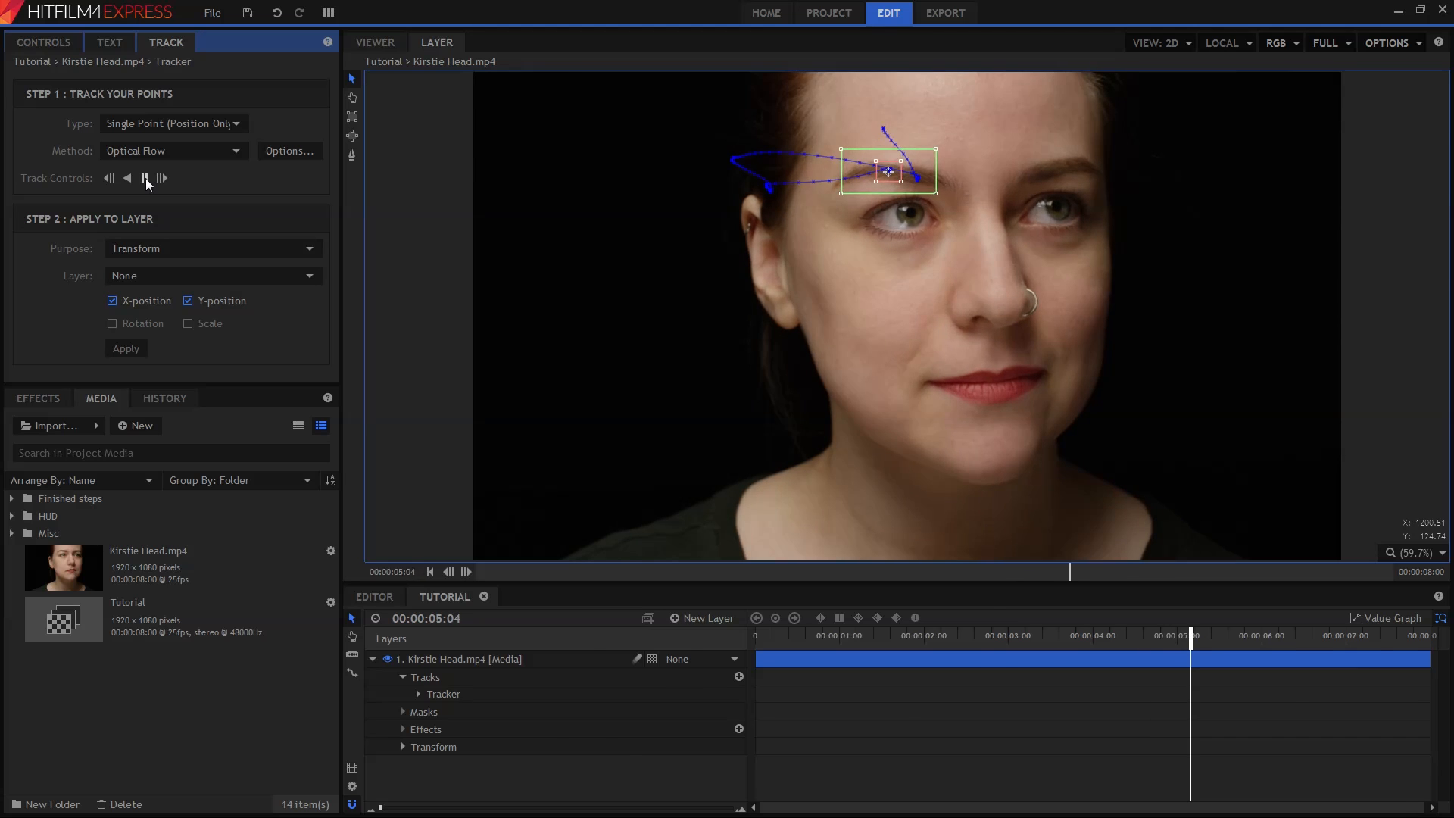
click(144, 179)
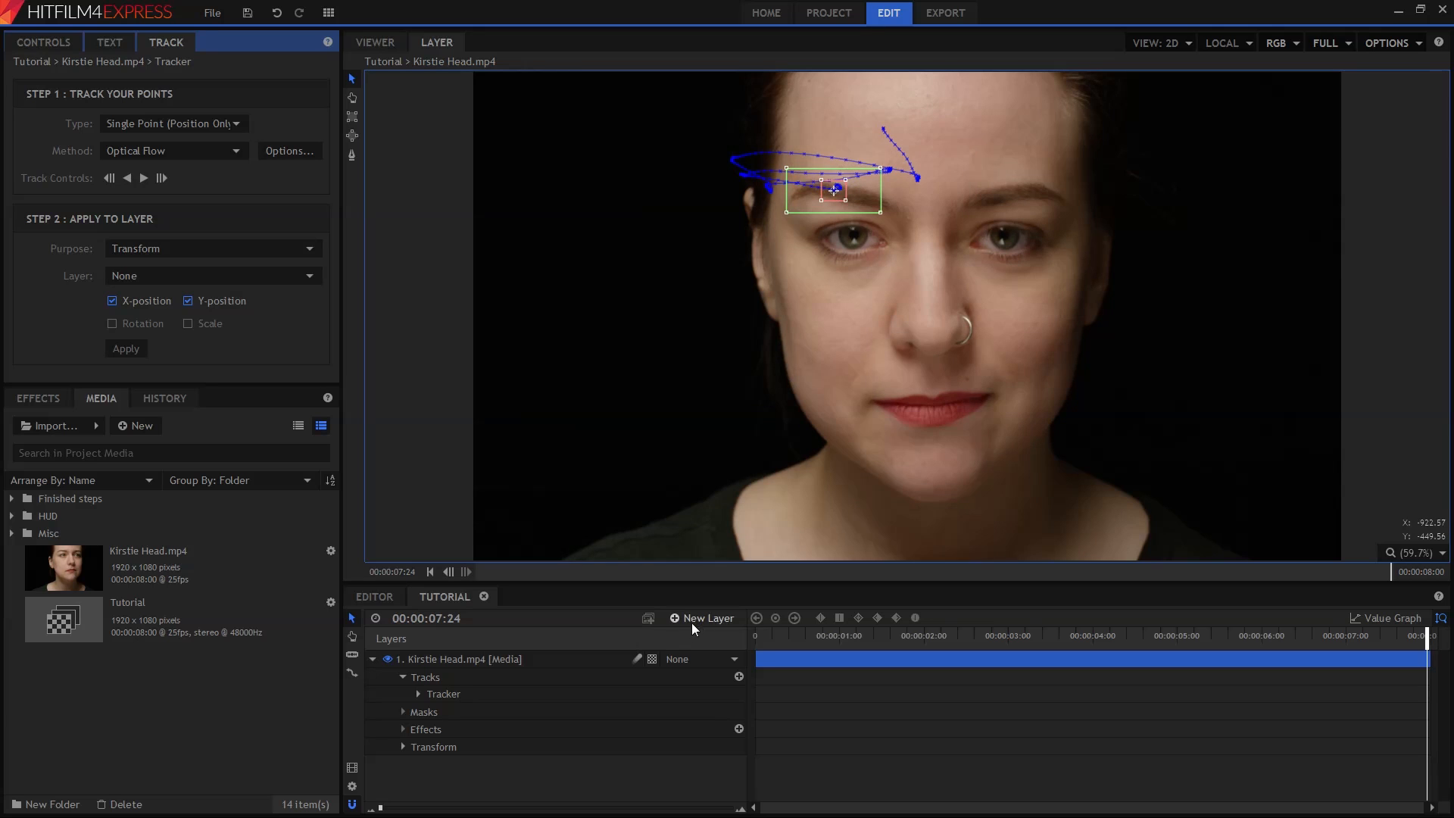
Add a new Point layer and rename it 'Face track'.
click(708, 618)
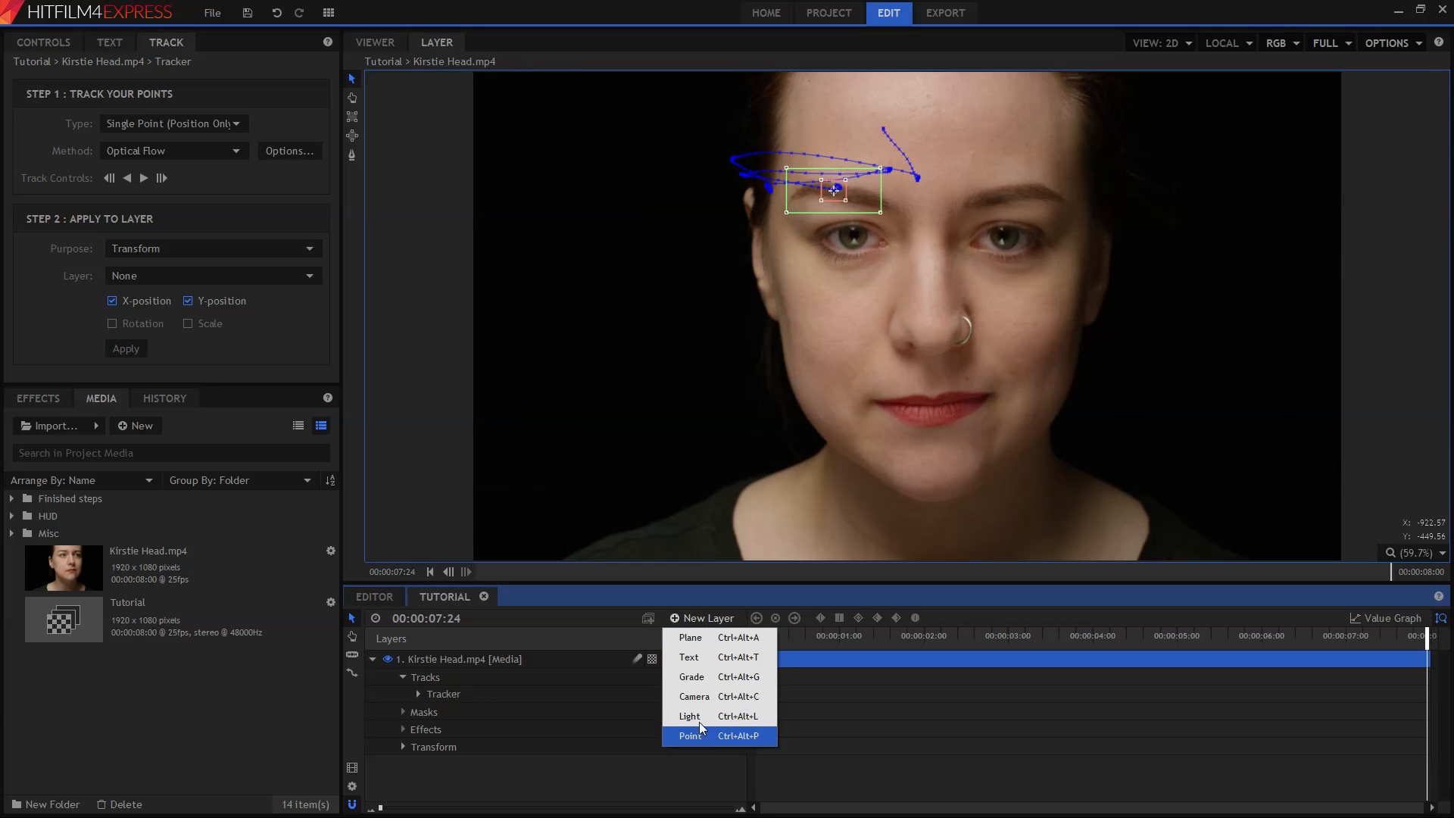
click(691, 736)
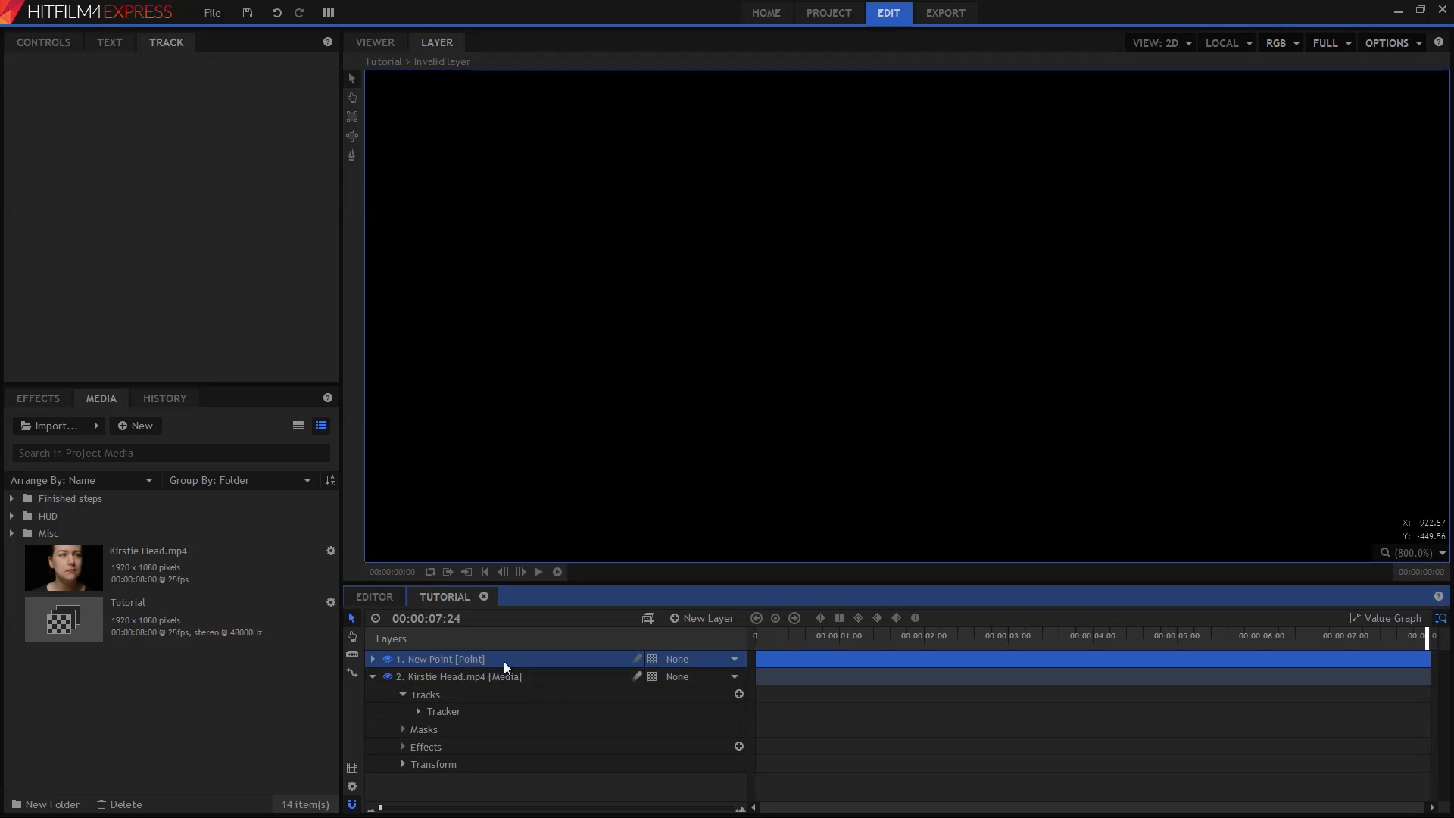
double_click(440, 659)
text(Face track)
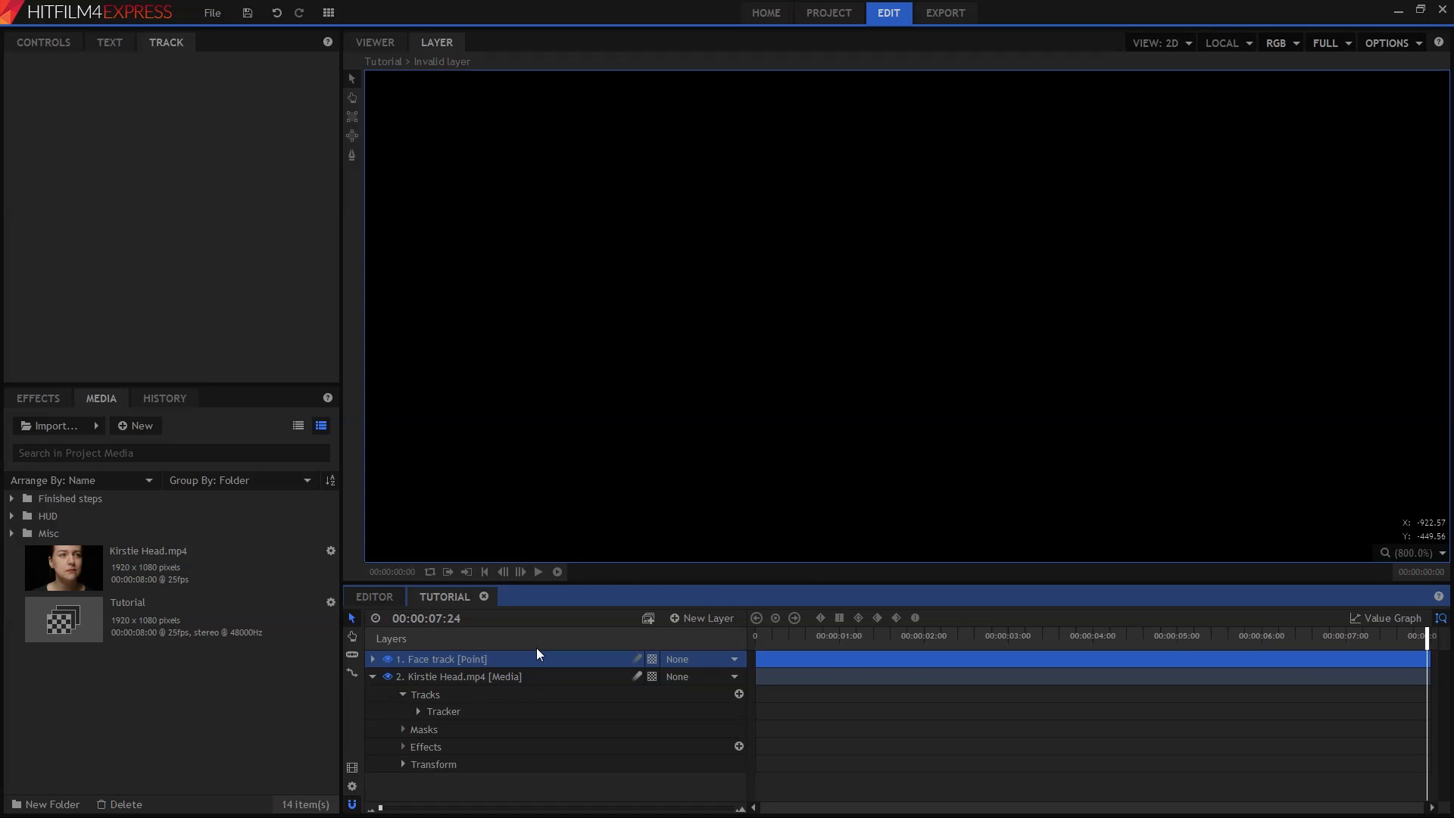
Return to the Viewer, select the head clip's Tracker and set its apply target layer to '1. Face track'.
click(374, 42)
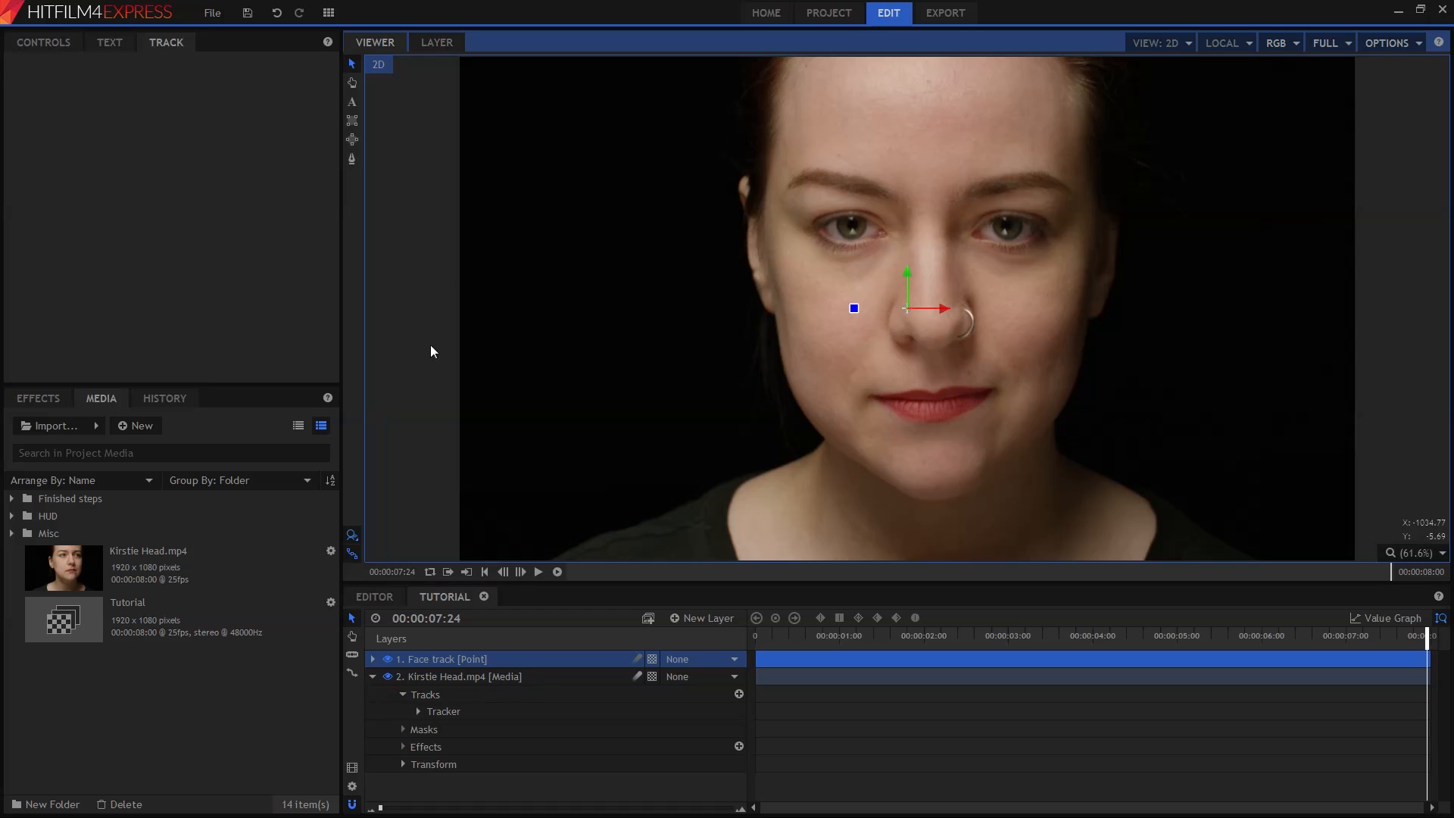
mouse_move(490, 667)
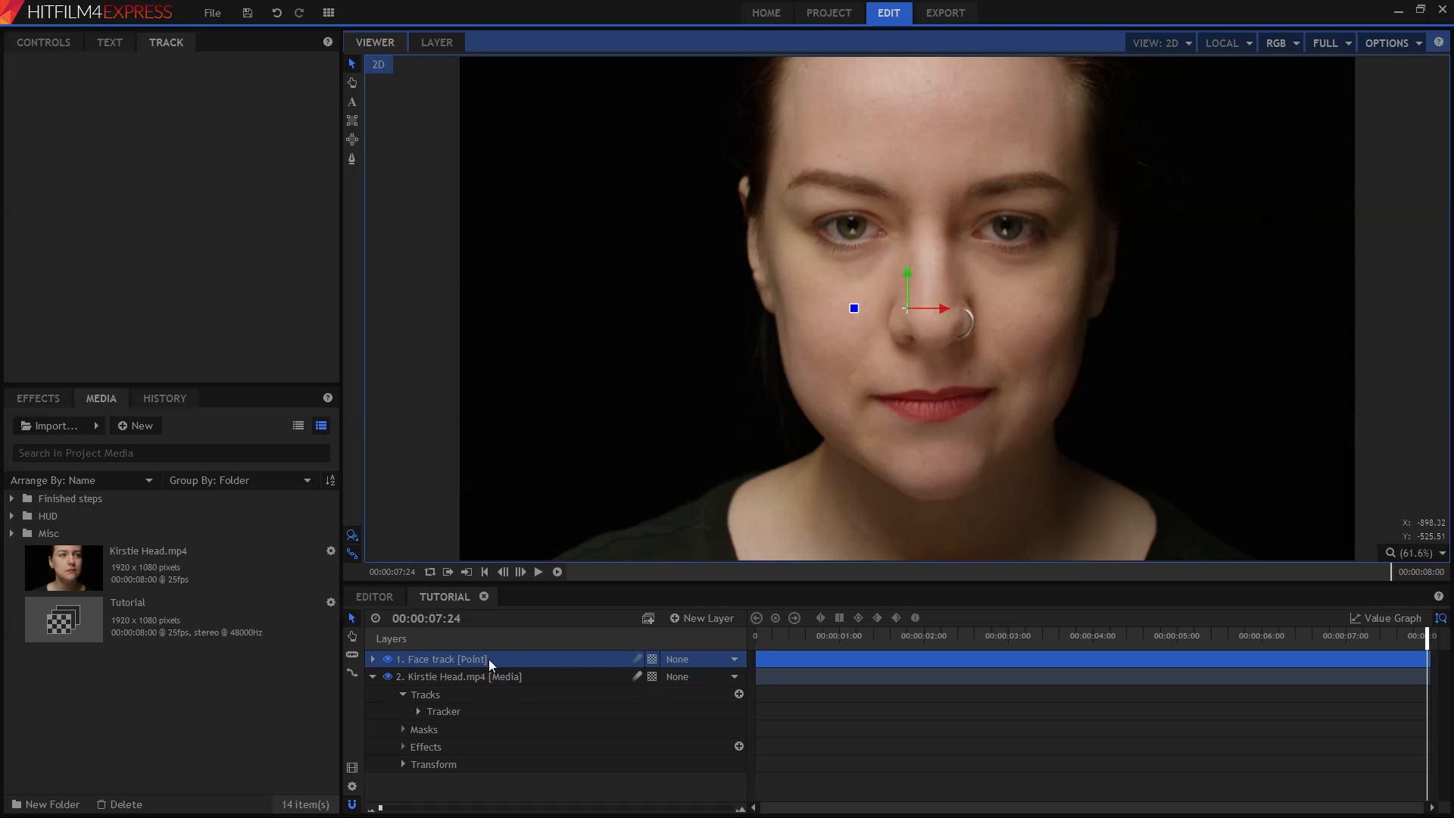
mouse_move(468, 664)
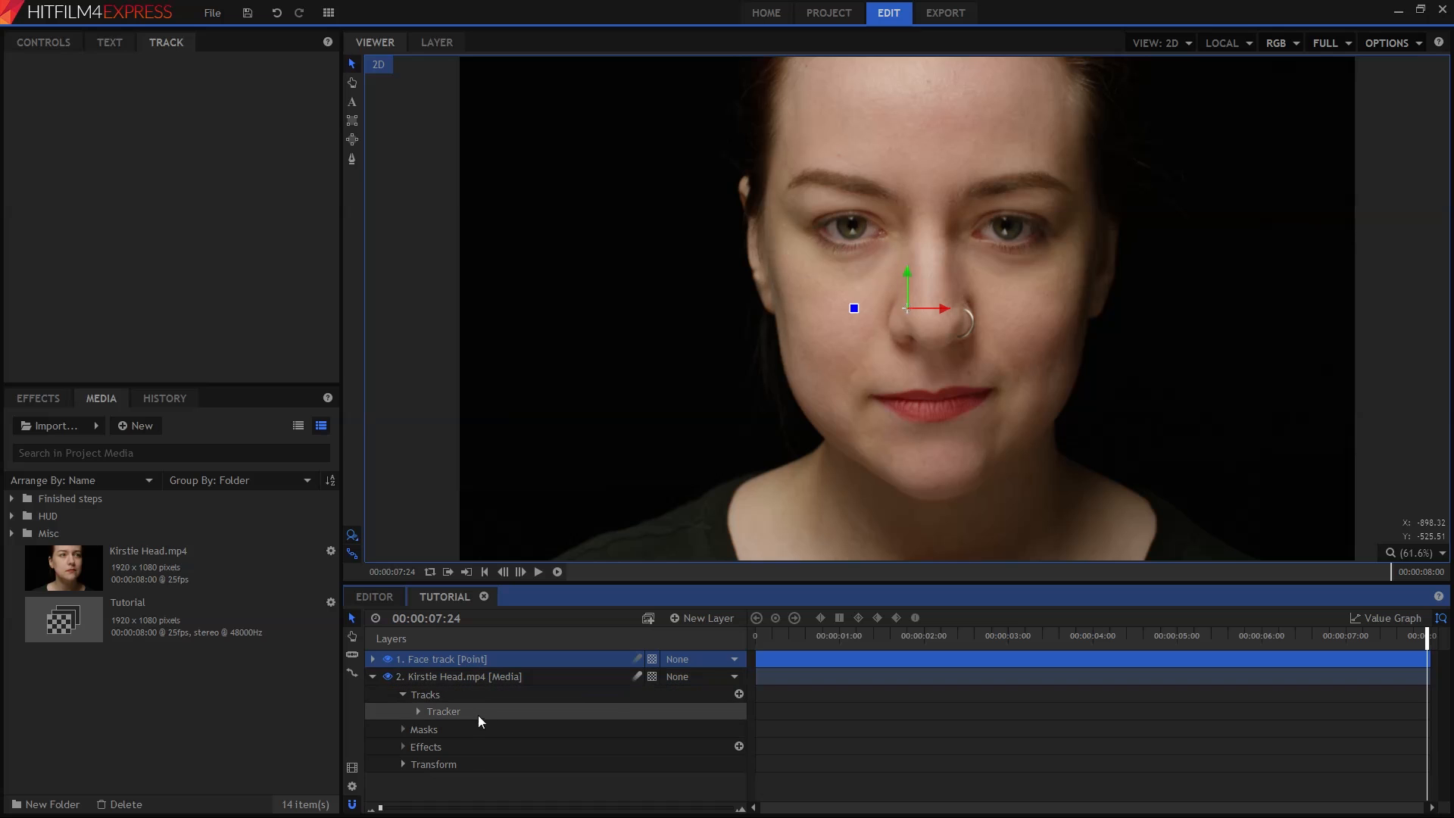
click(444, 712)
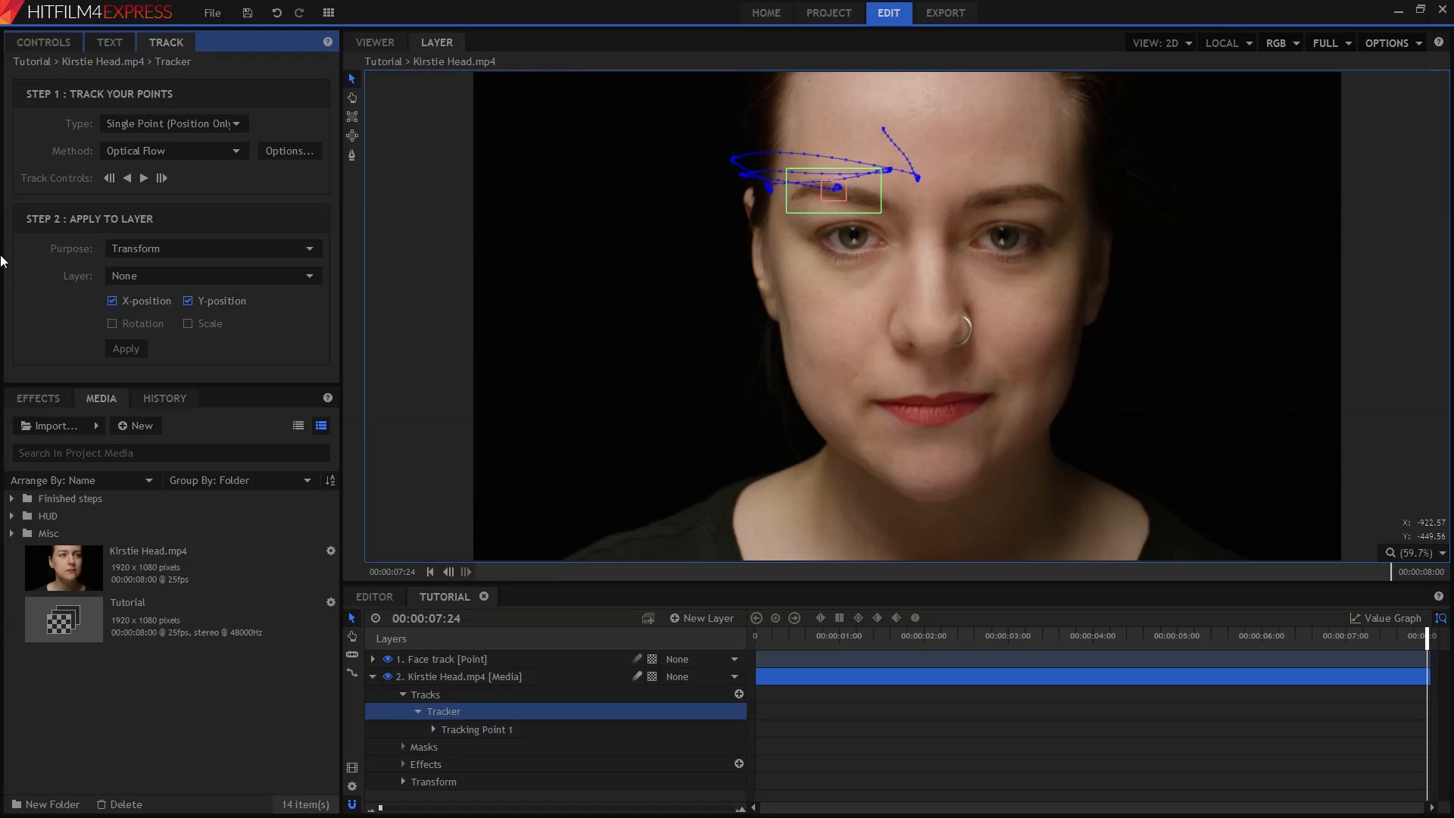
click(212, 276)
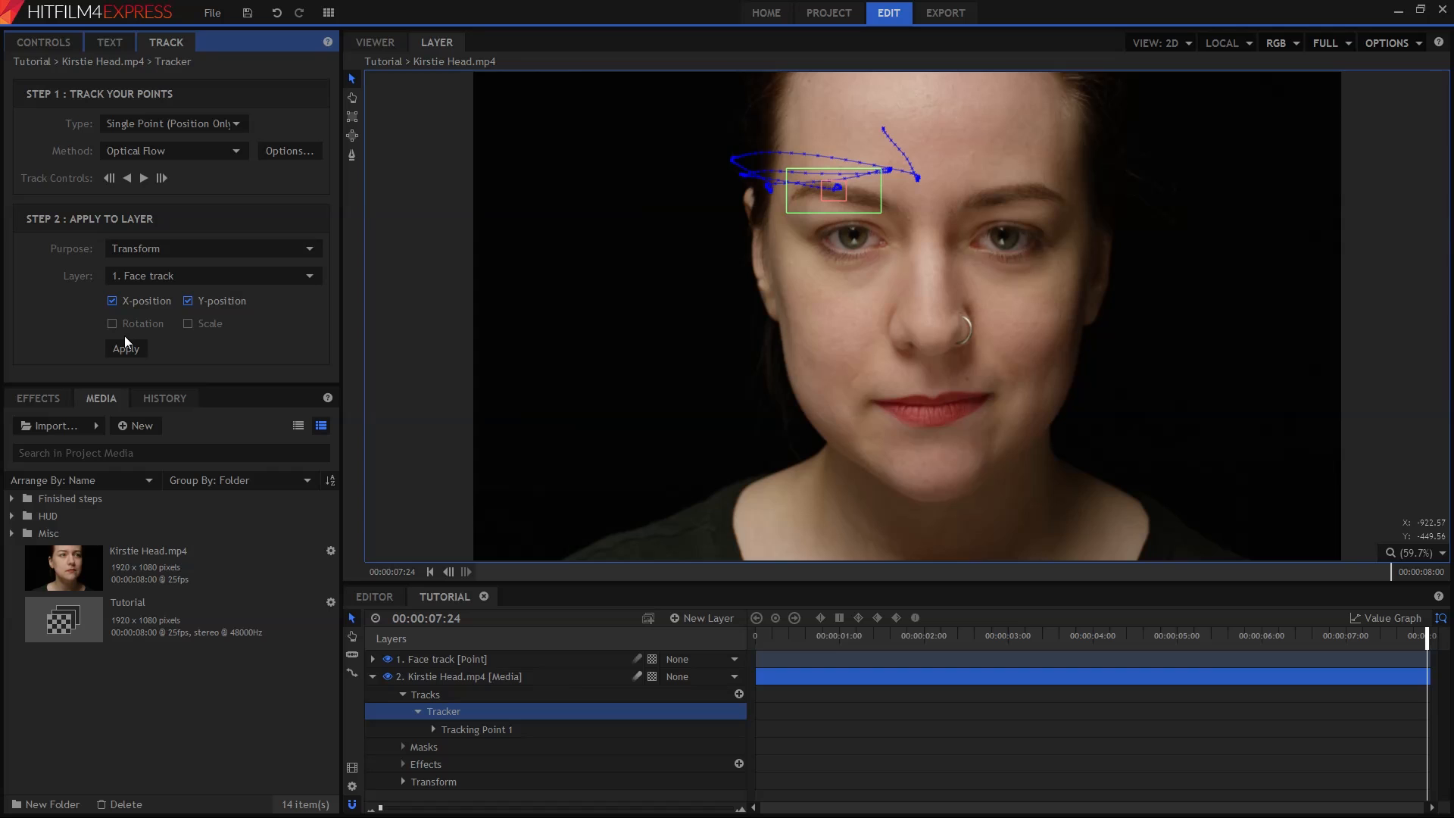
mouse_move(134, 348)
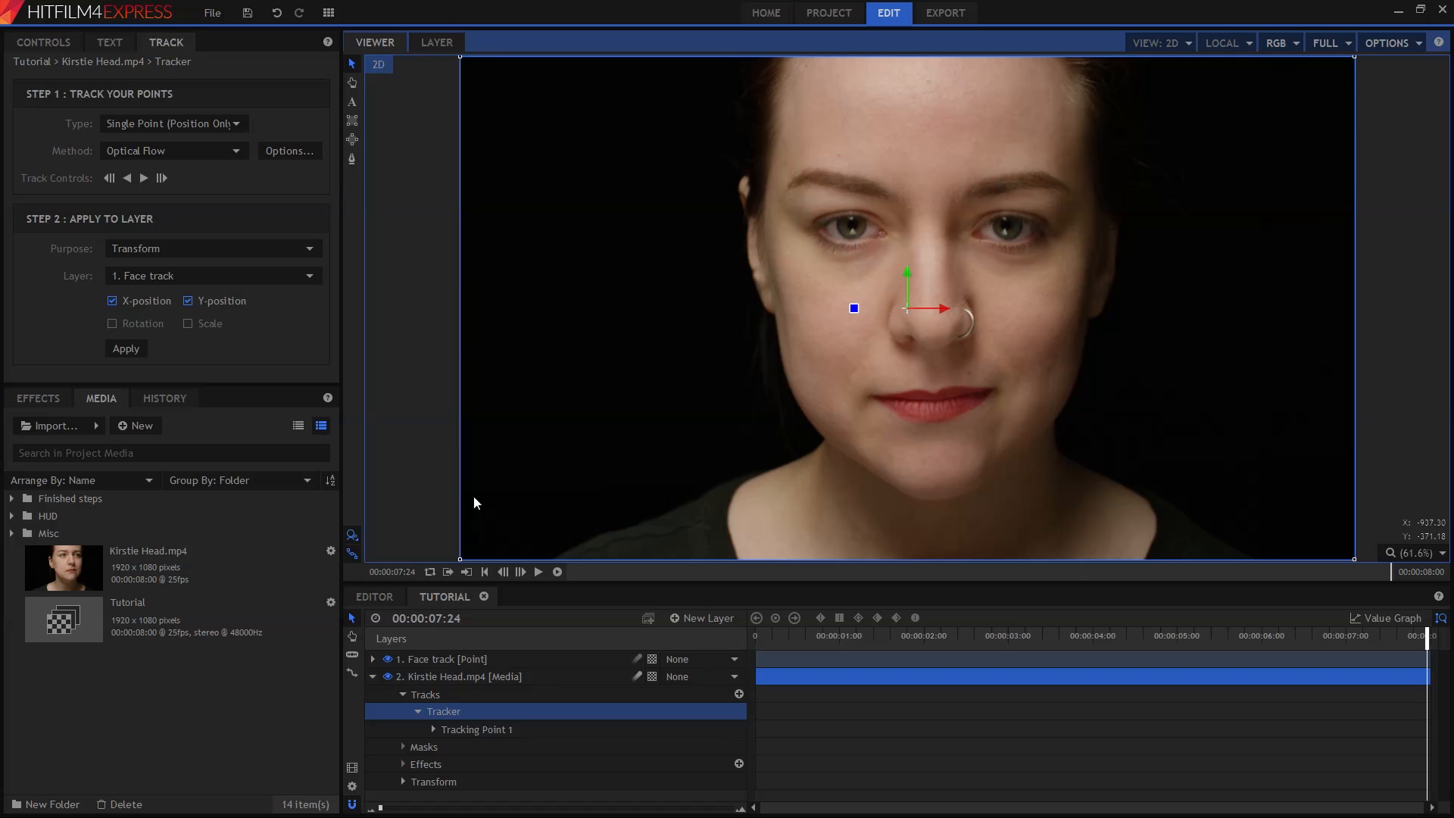
Apply the eyebrow tracking data to the Face track layer.
click(443, 659)
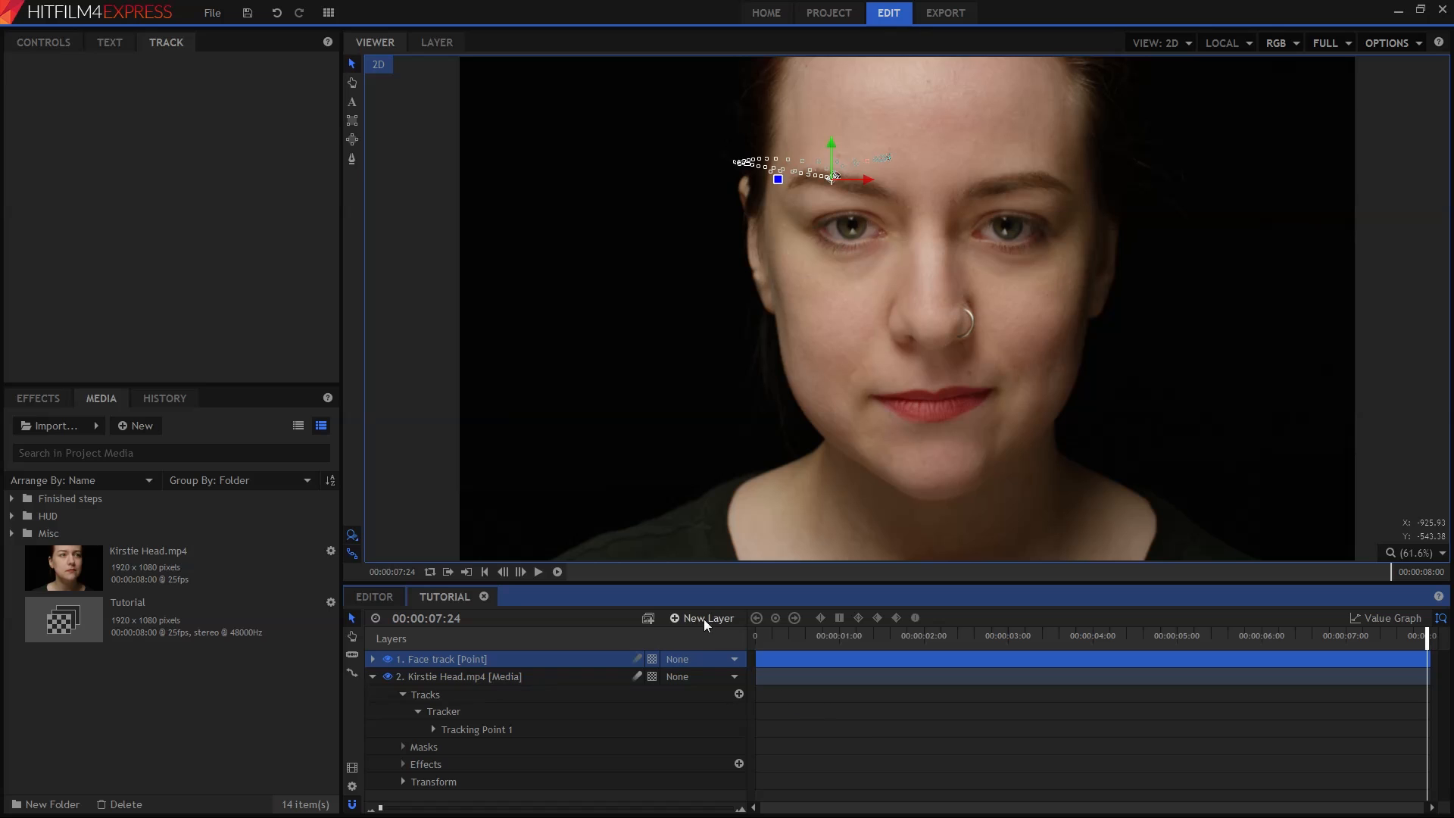
Add a second Point layer above Face track for the head pivot.
click(701, 618)
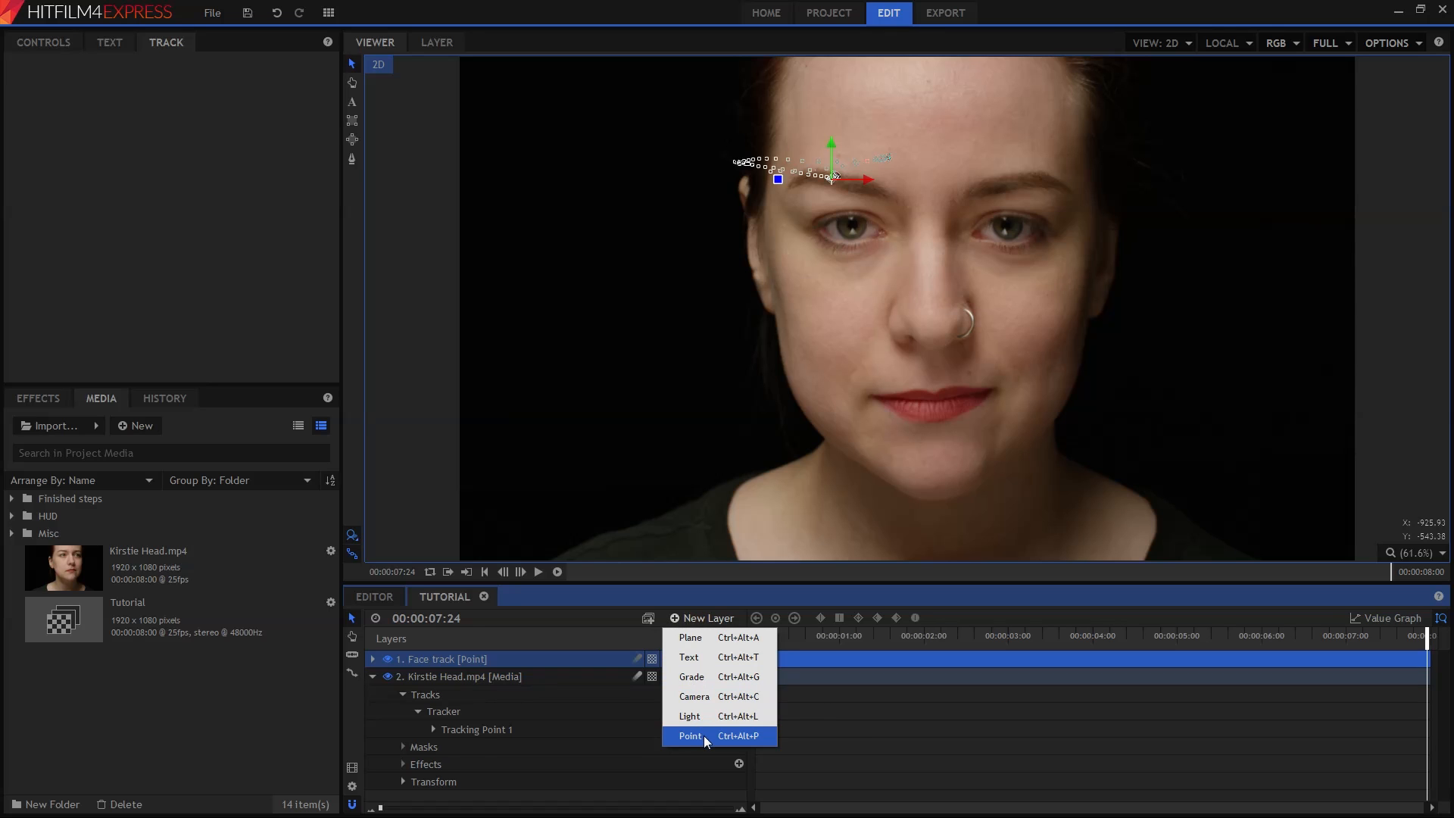
click(691, 736)
text(Head pivot)
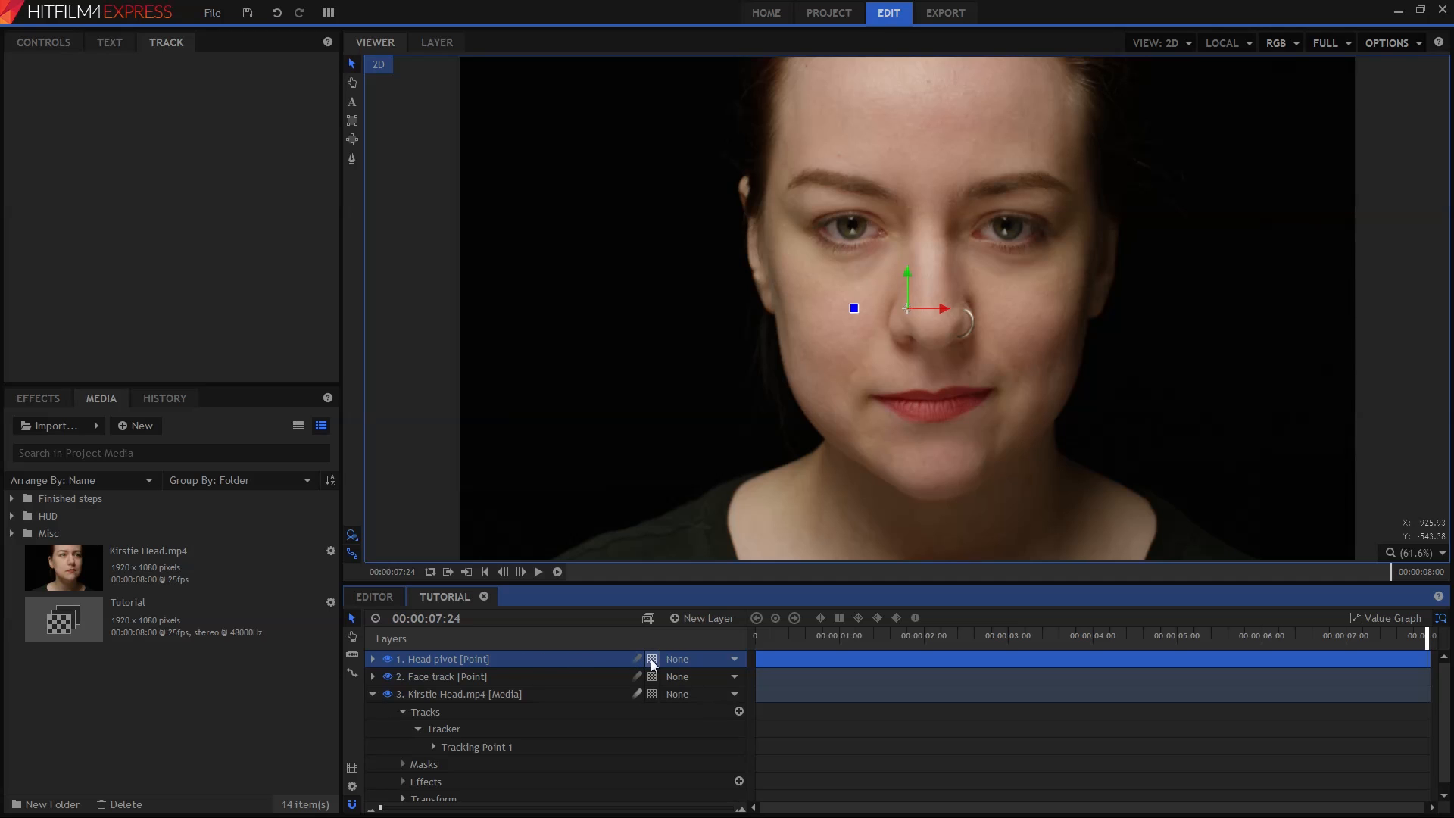
click(733, 659)
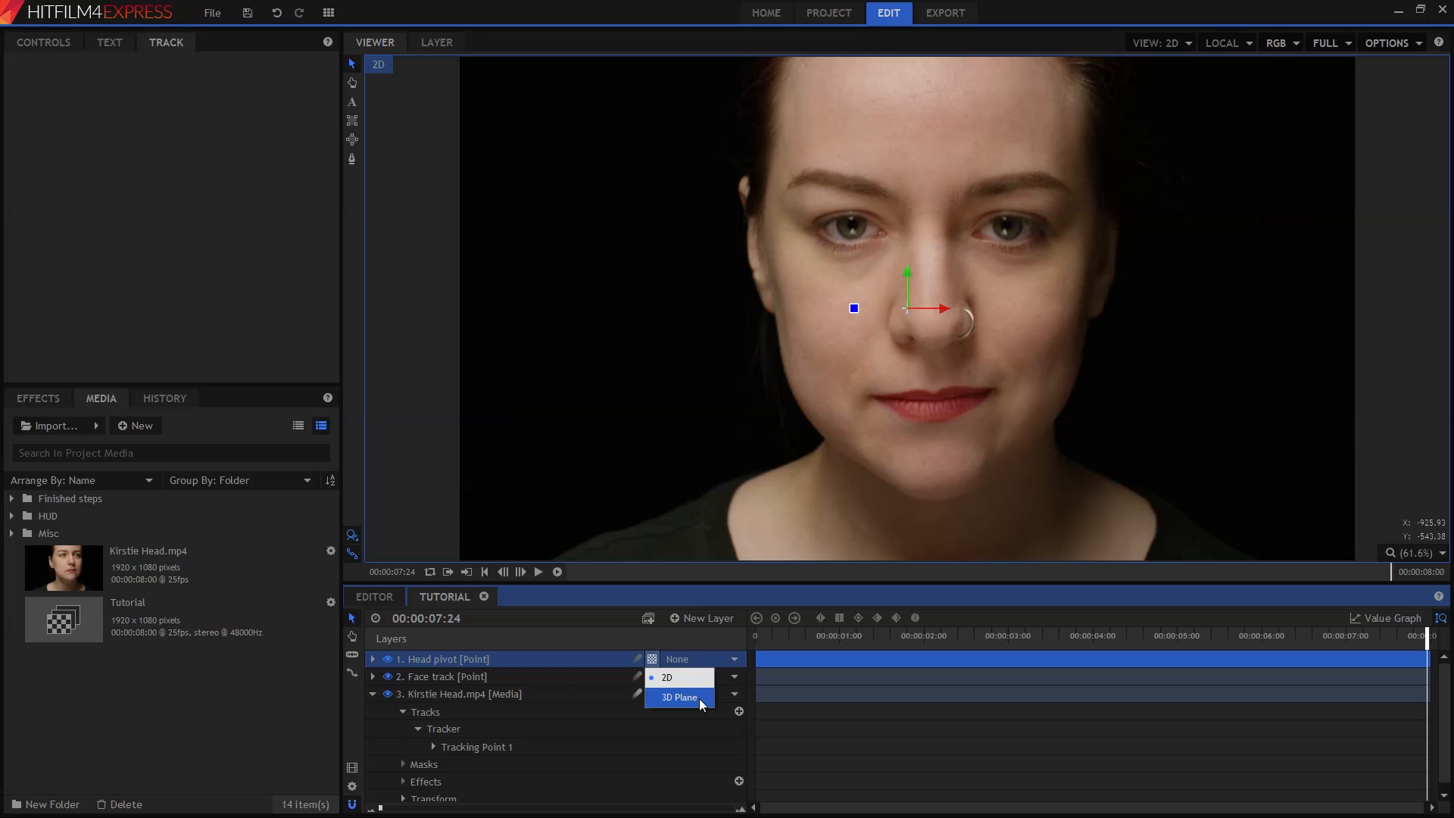
click(679, 697)
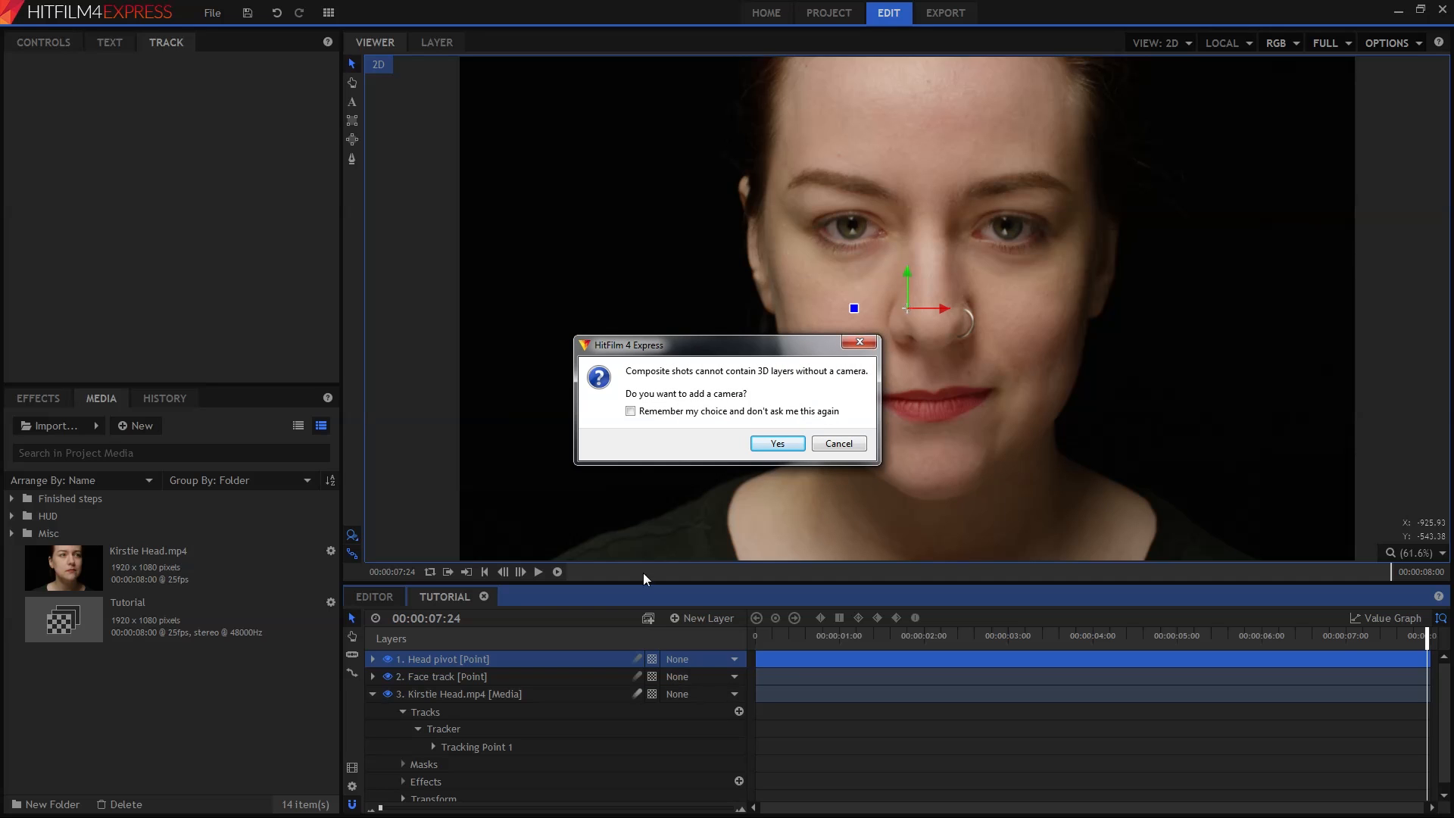
mouse_move(776, 444)
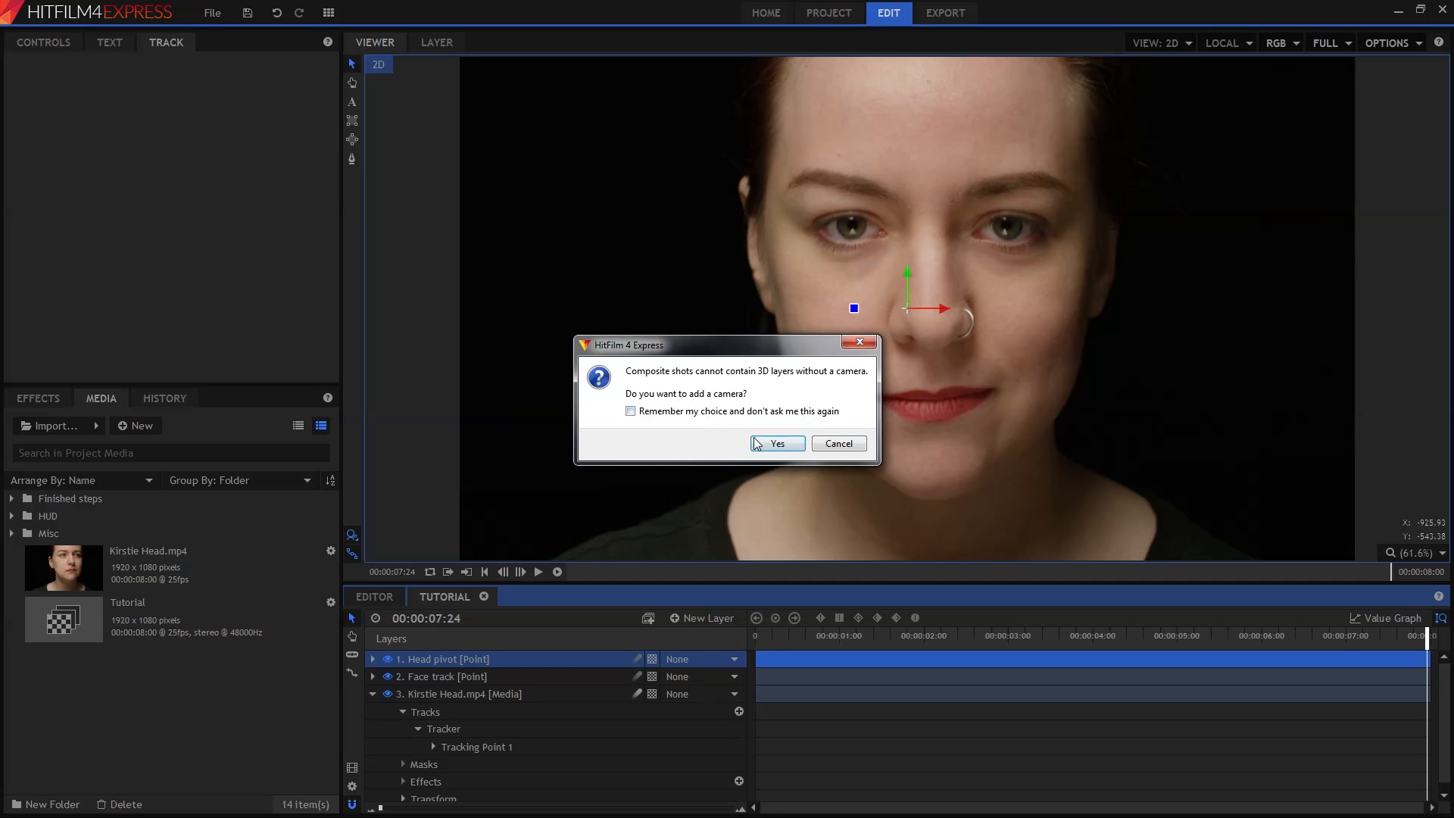
click(776, 444)
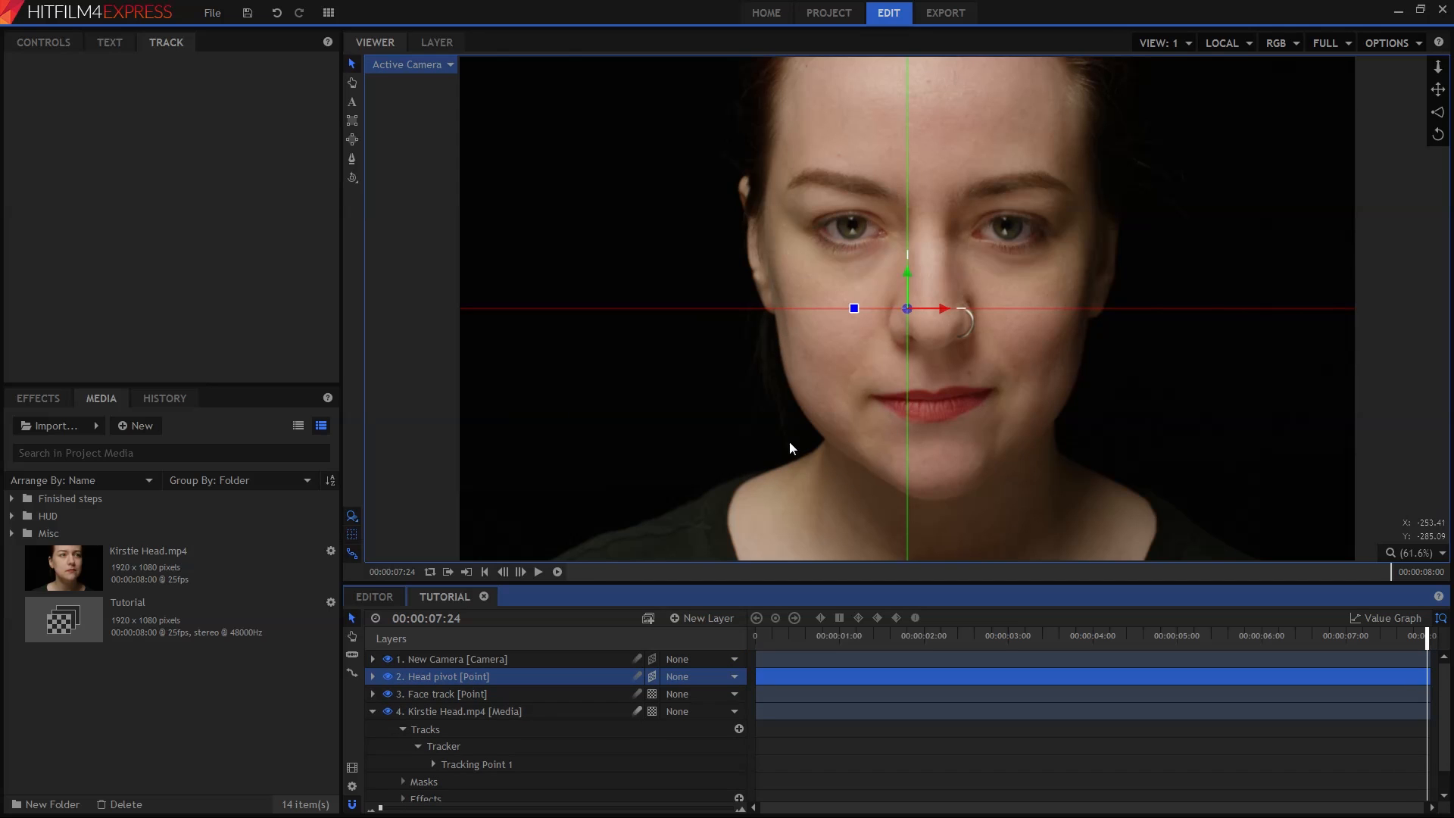
mouse_move(523, 683)
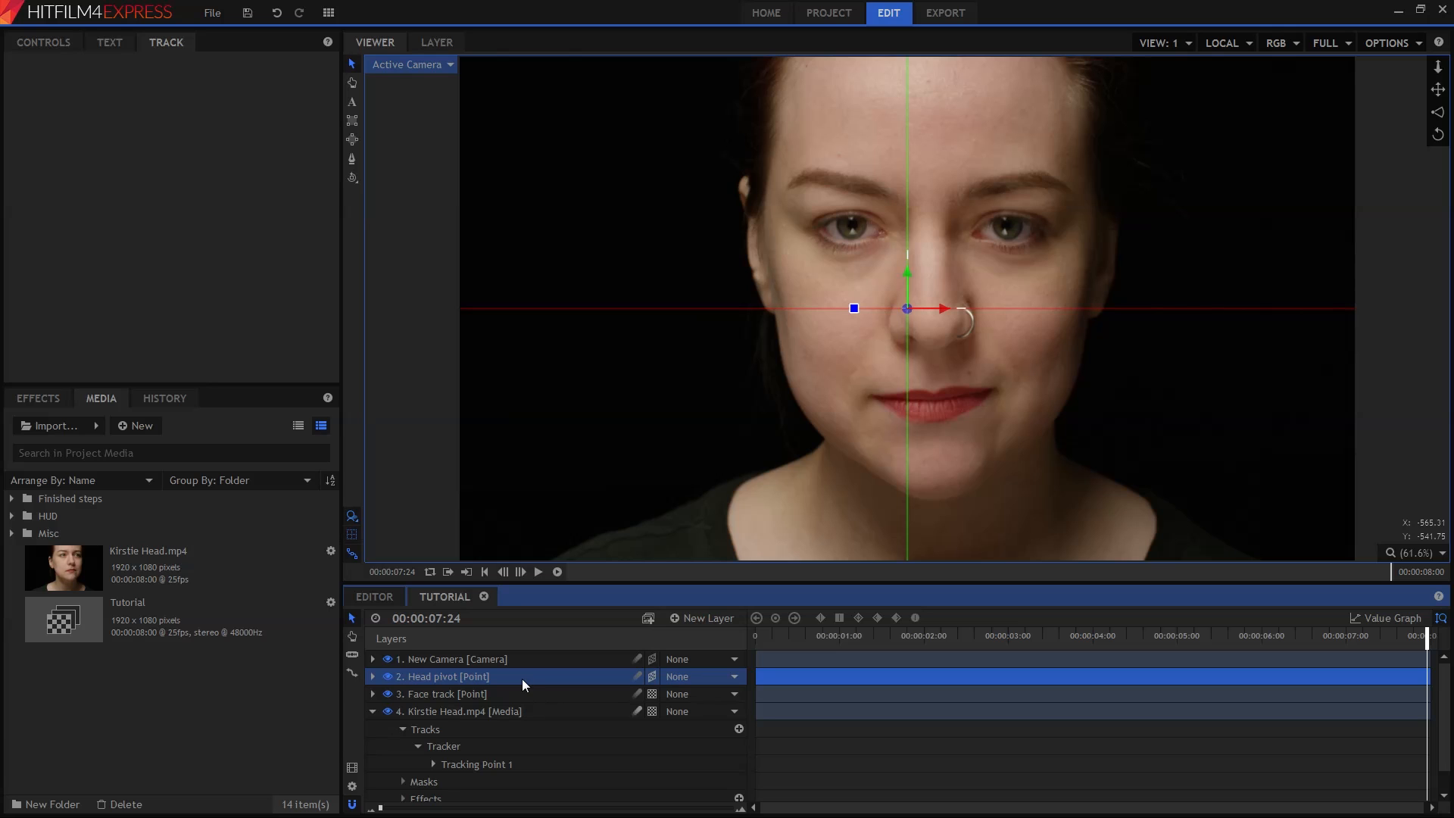
mouse_move(475, 640)
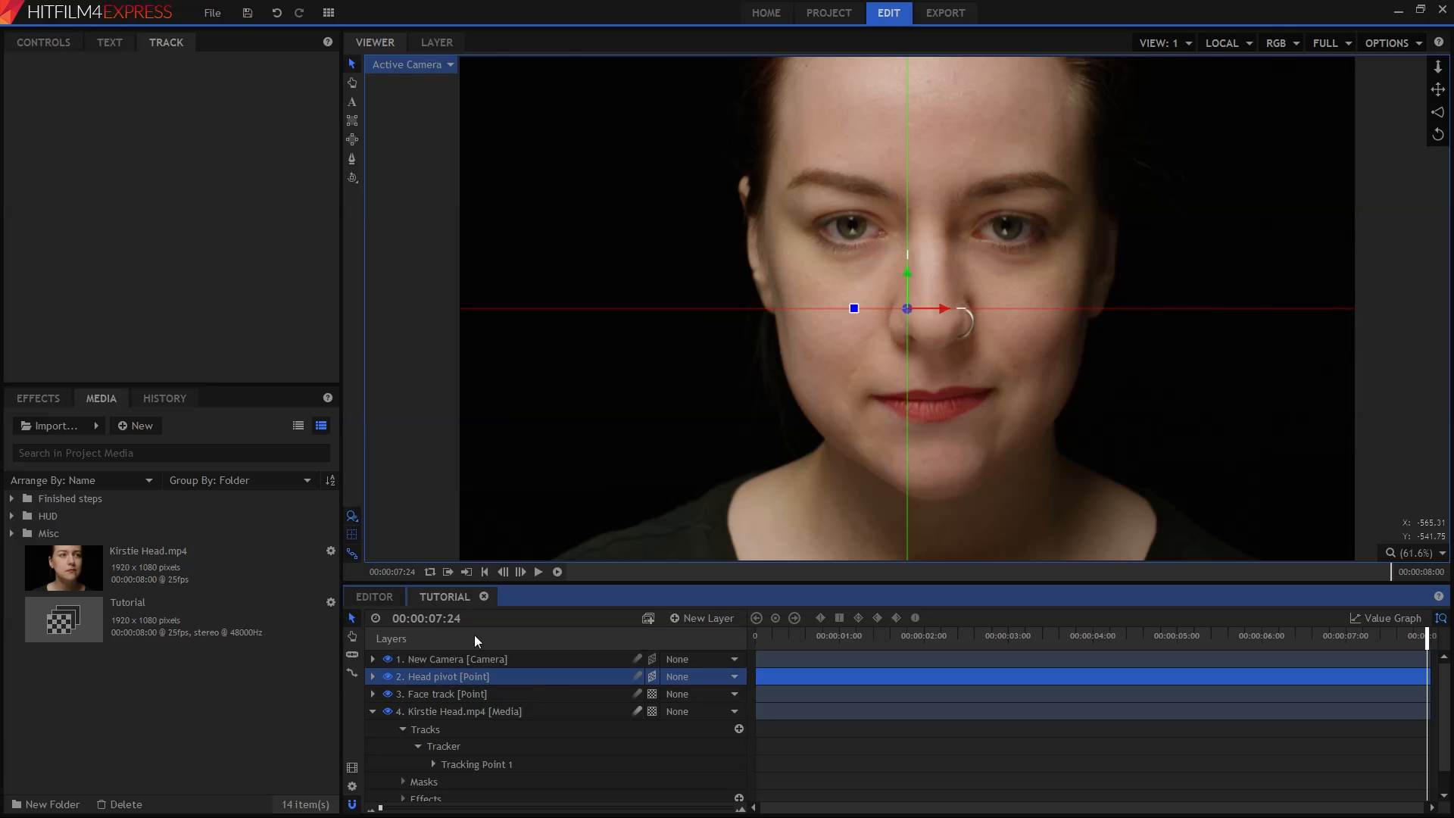
mouse_move(798, 286)
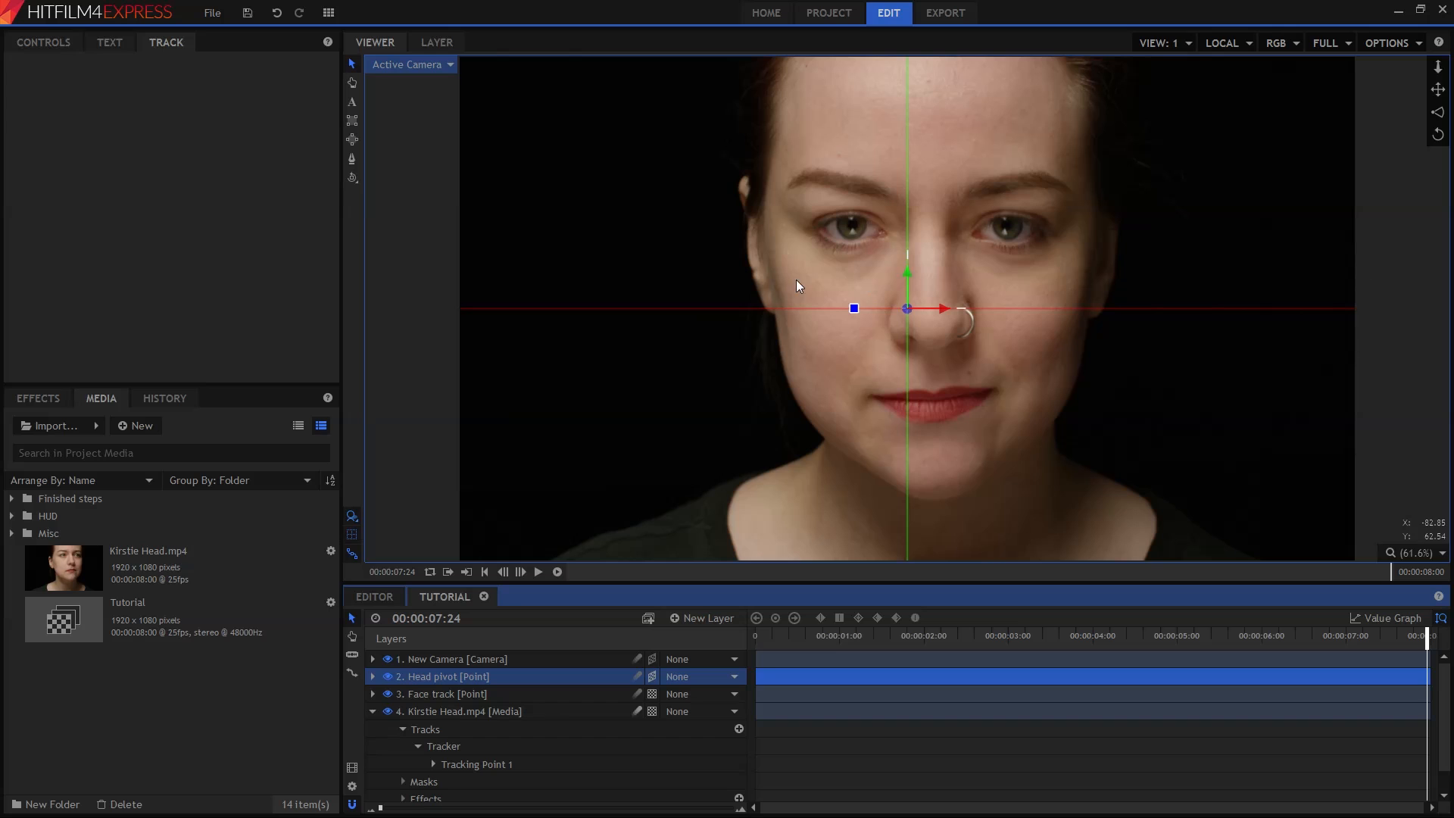
mouse_move(843, 261)
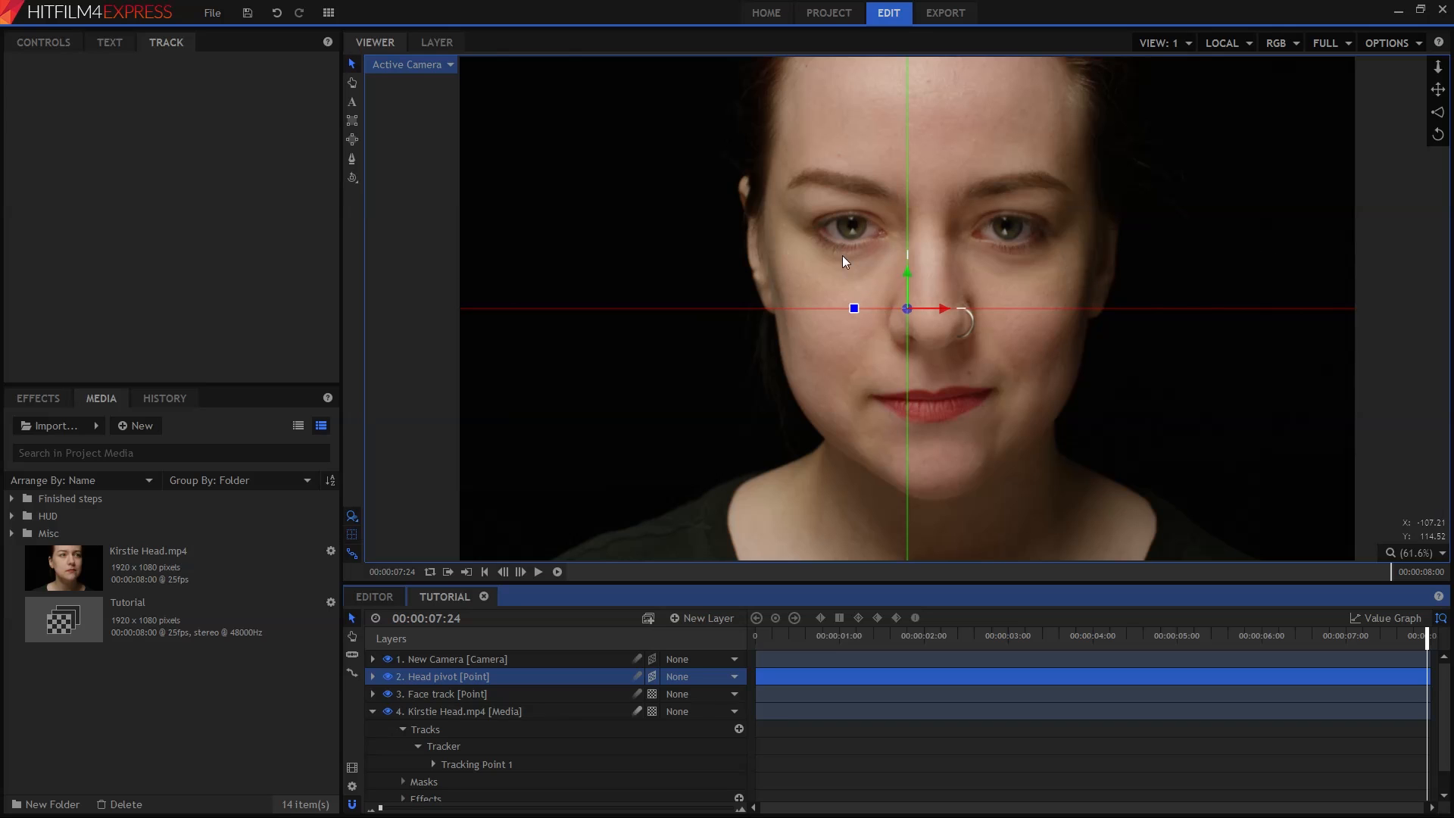
mouse_move(746, 271)
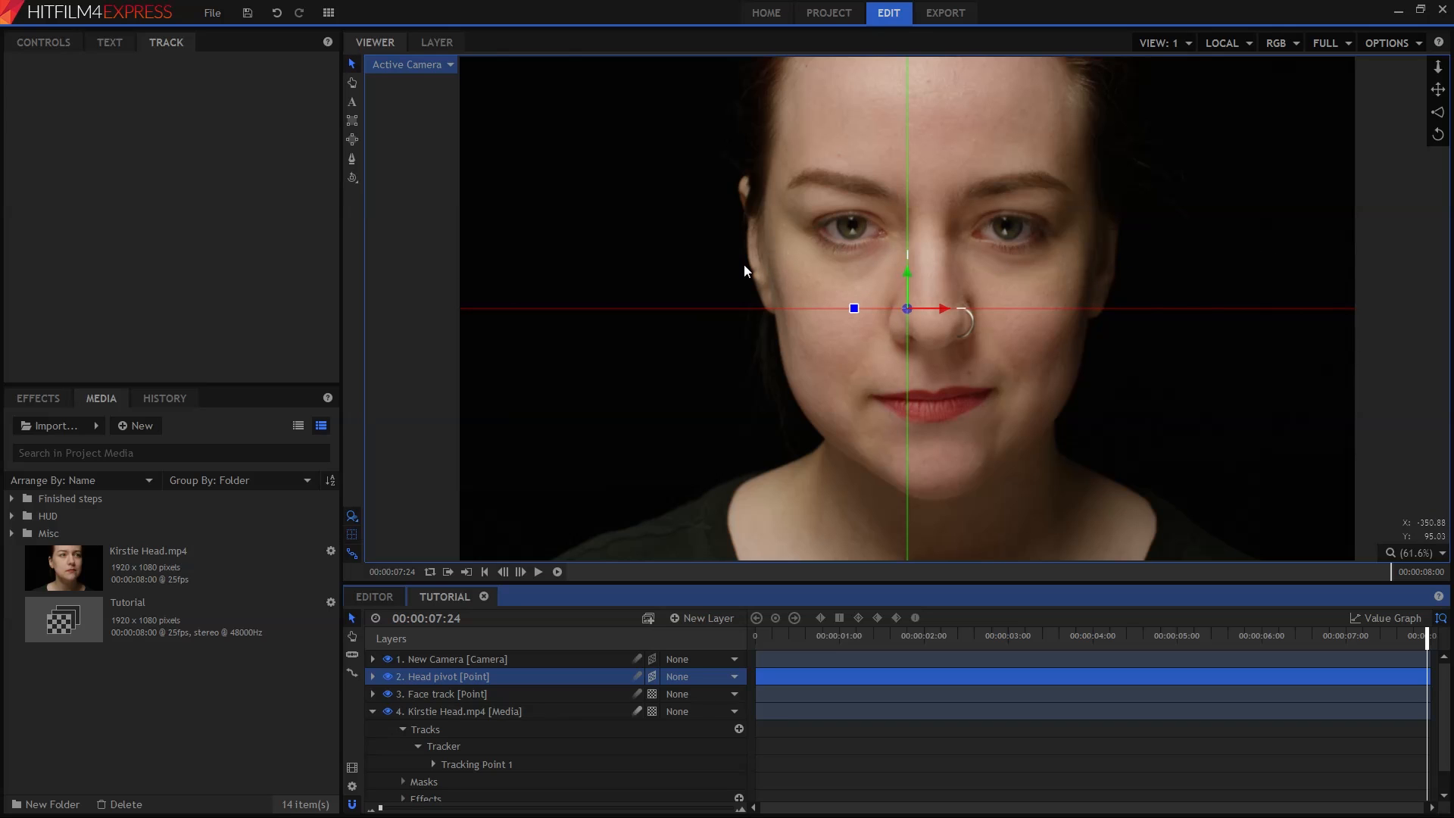
mouse_move(816, 362)
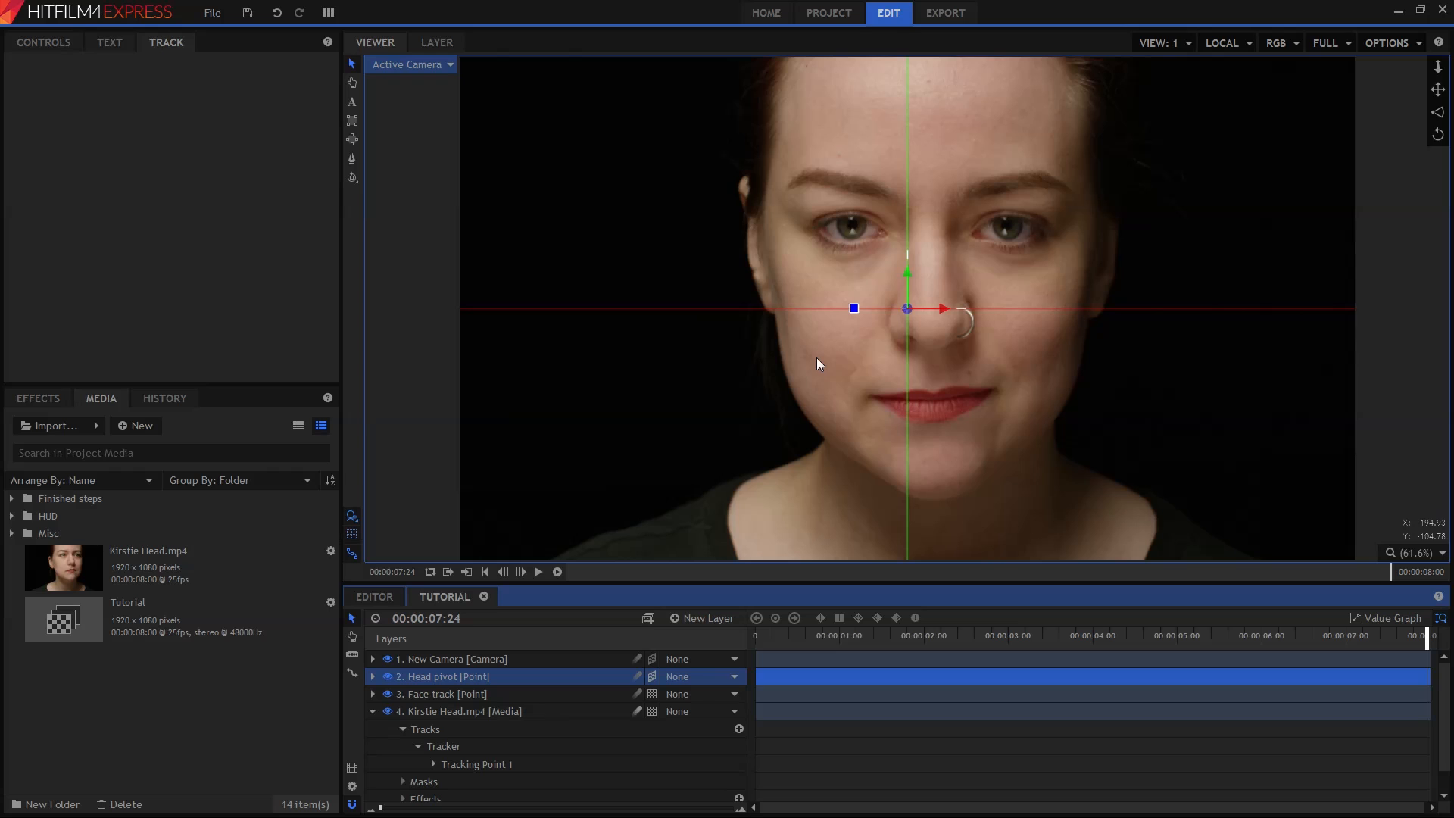
mouse_move(850, 370)
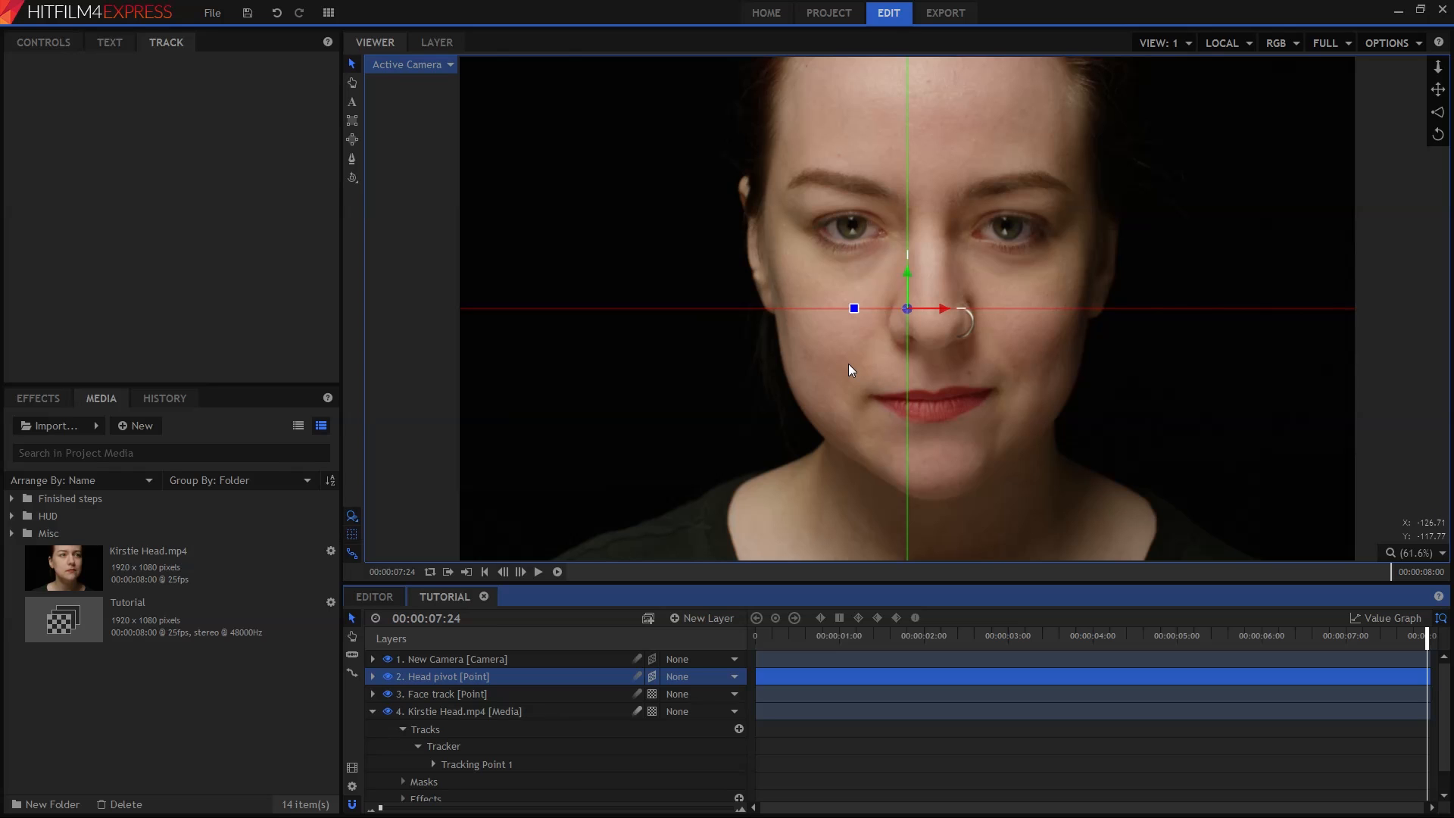
mouse_move(724, 443)
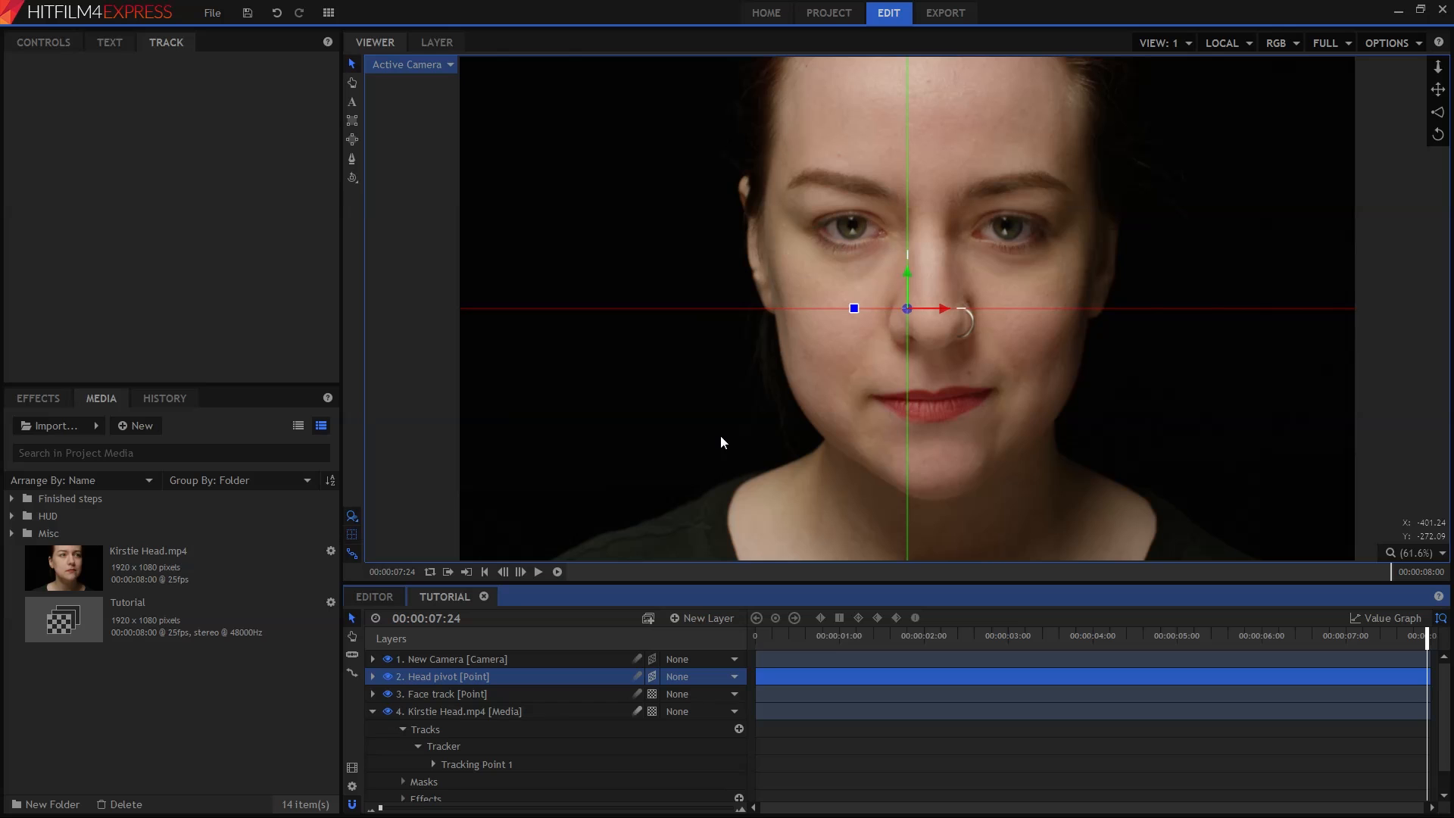
mouse_move(958, 263)
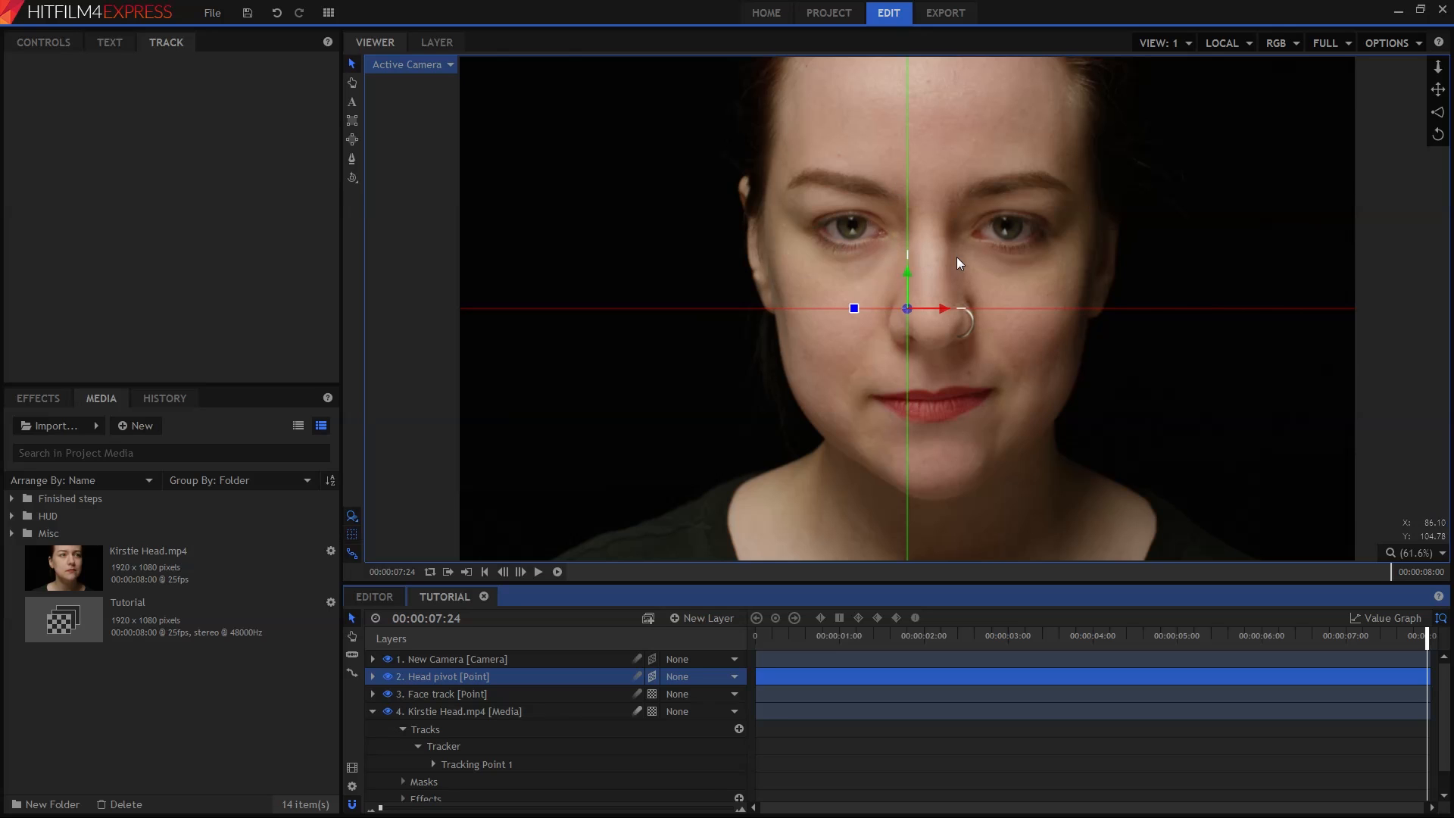
mouse_move(850, 281)
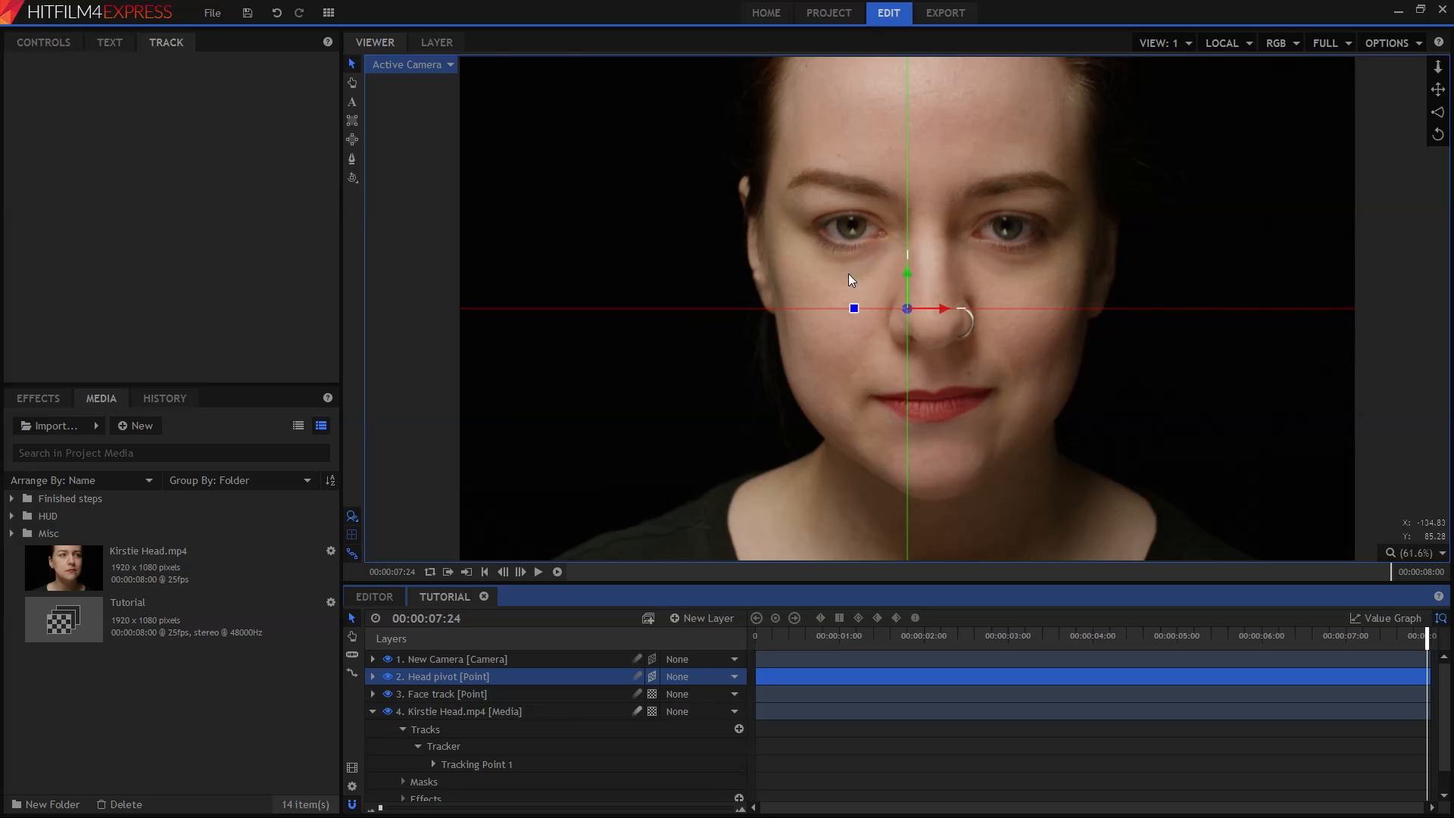
mouse_move(925, 309)
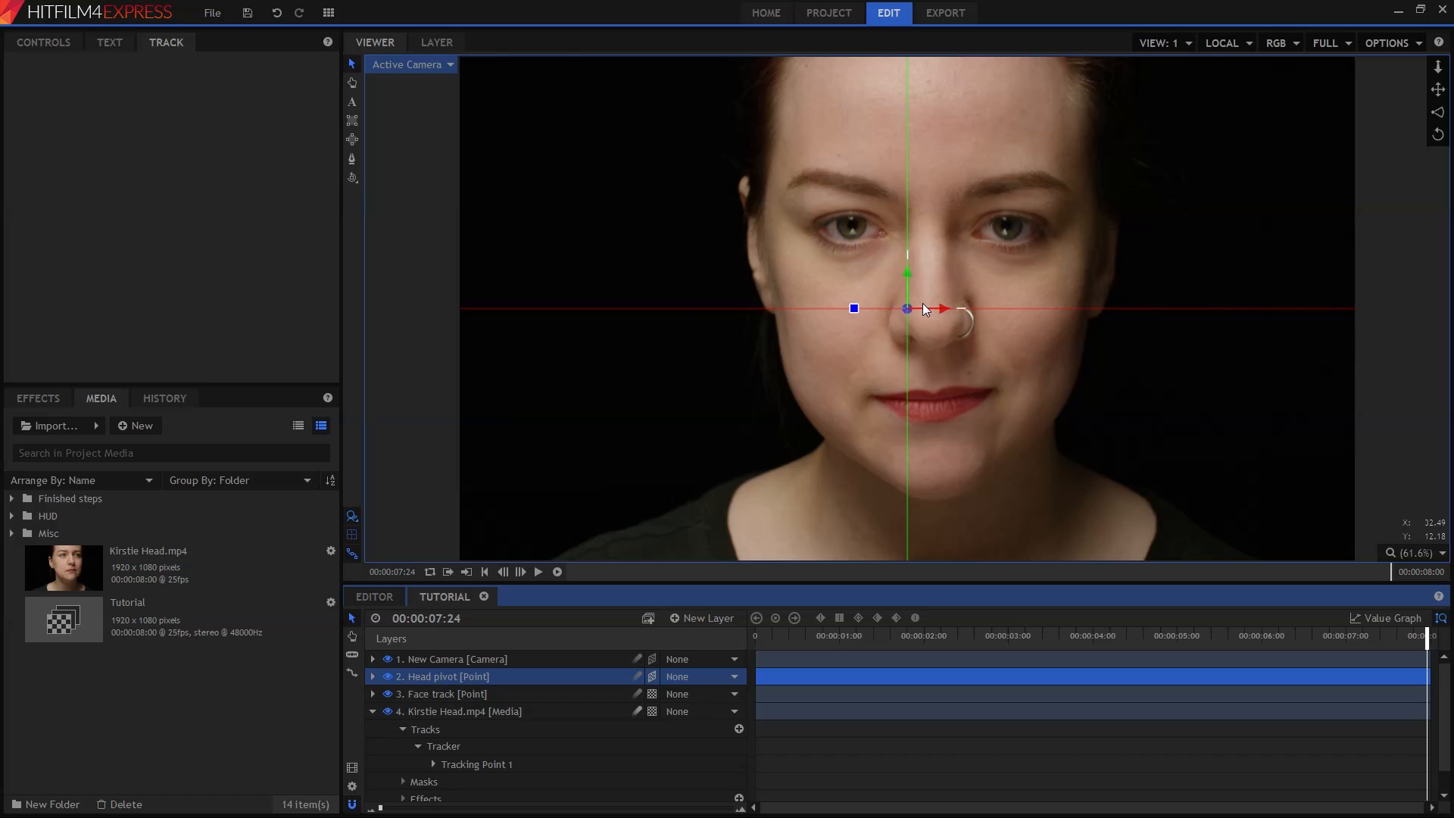
mouse_move(661, 362)
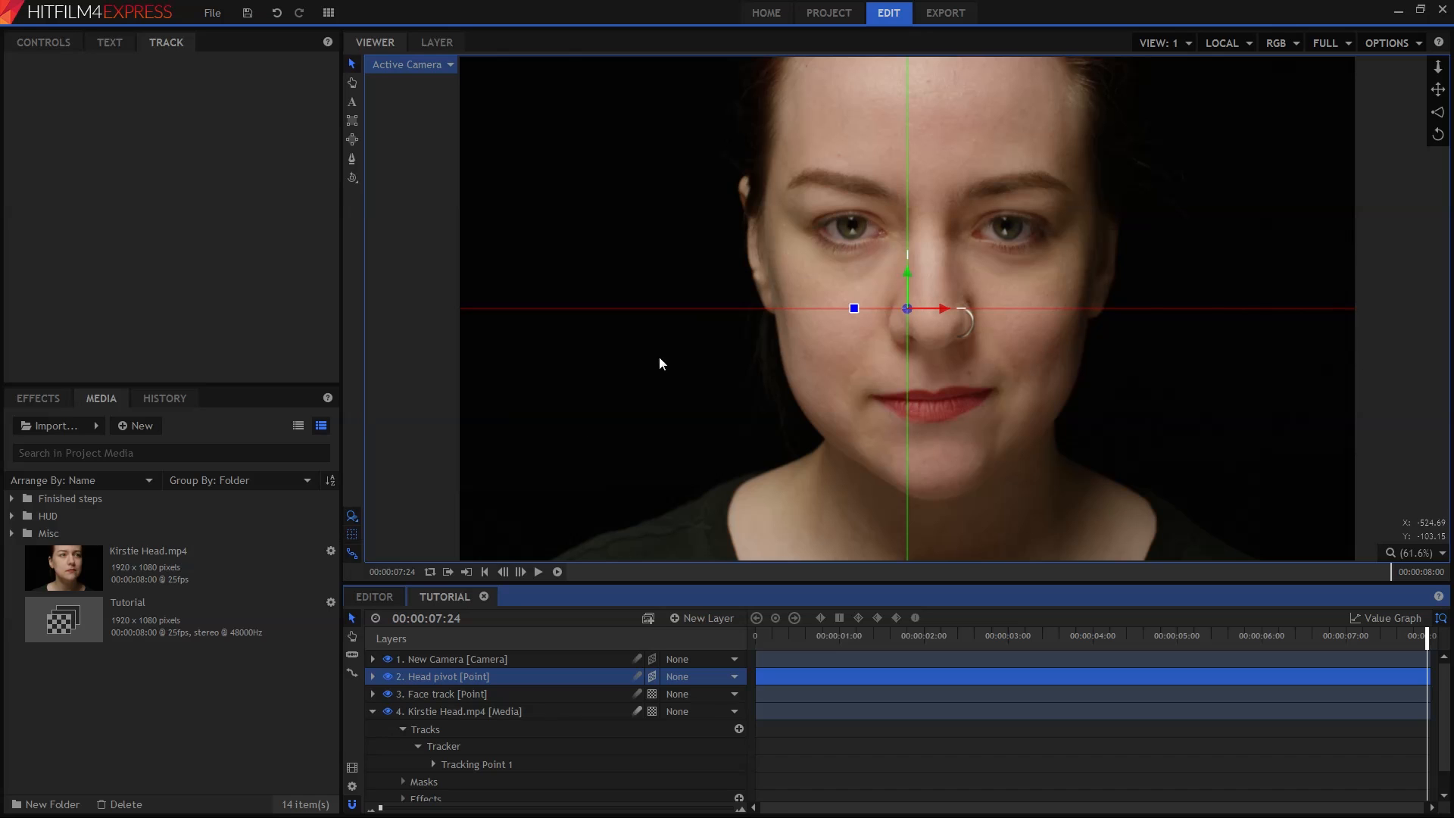
mouse_move(5, 83)
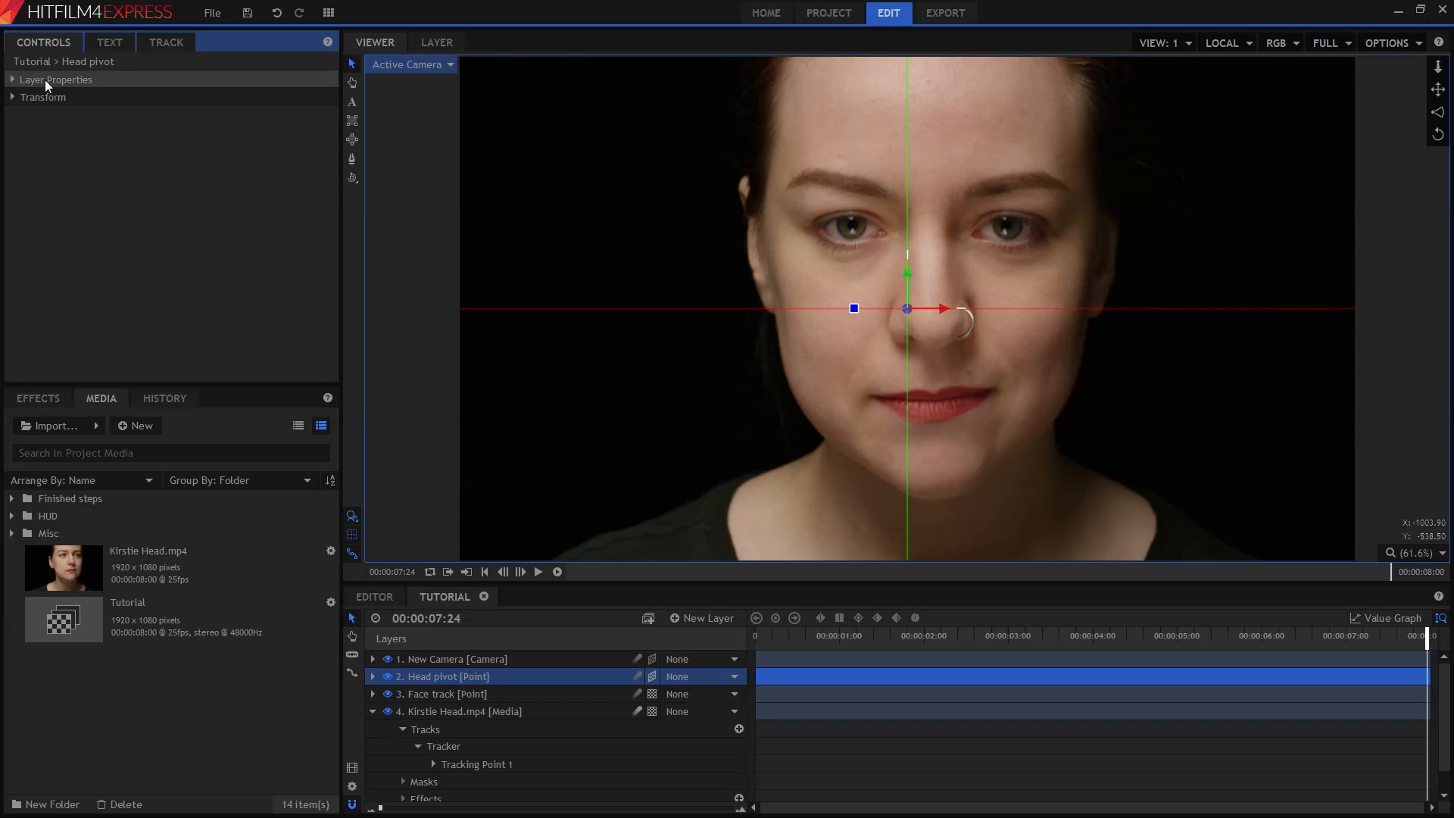
Expand Head pivot's Transform and begin adjusting its Position toward 62.9, 325.9, -550.0.
click(44, 97)
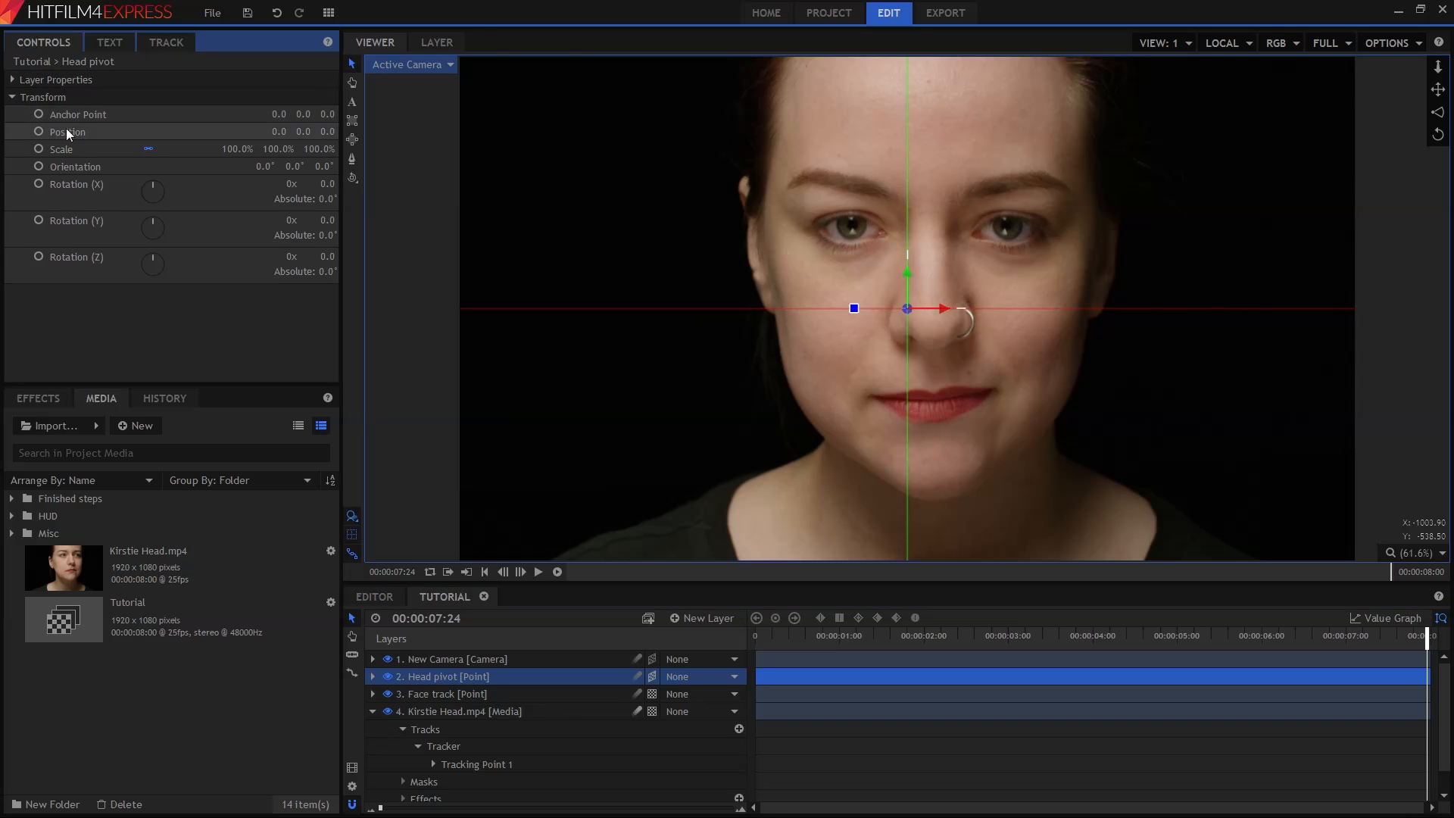
click(66, 131)
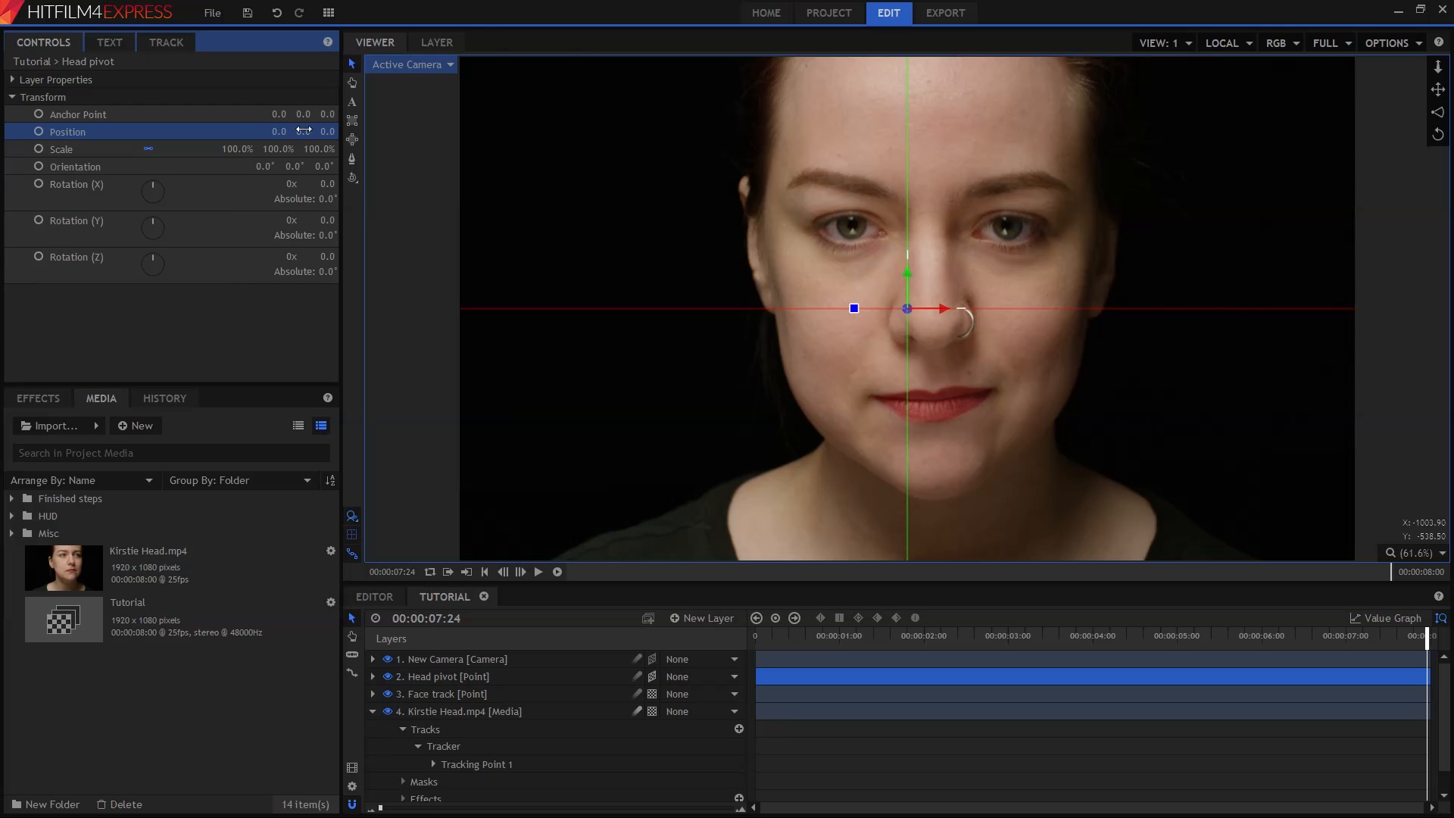
mouse_move(351, 139)
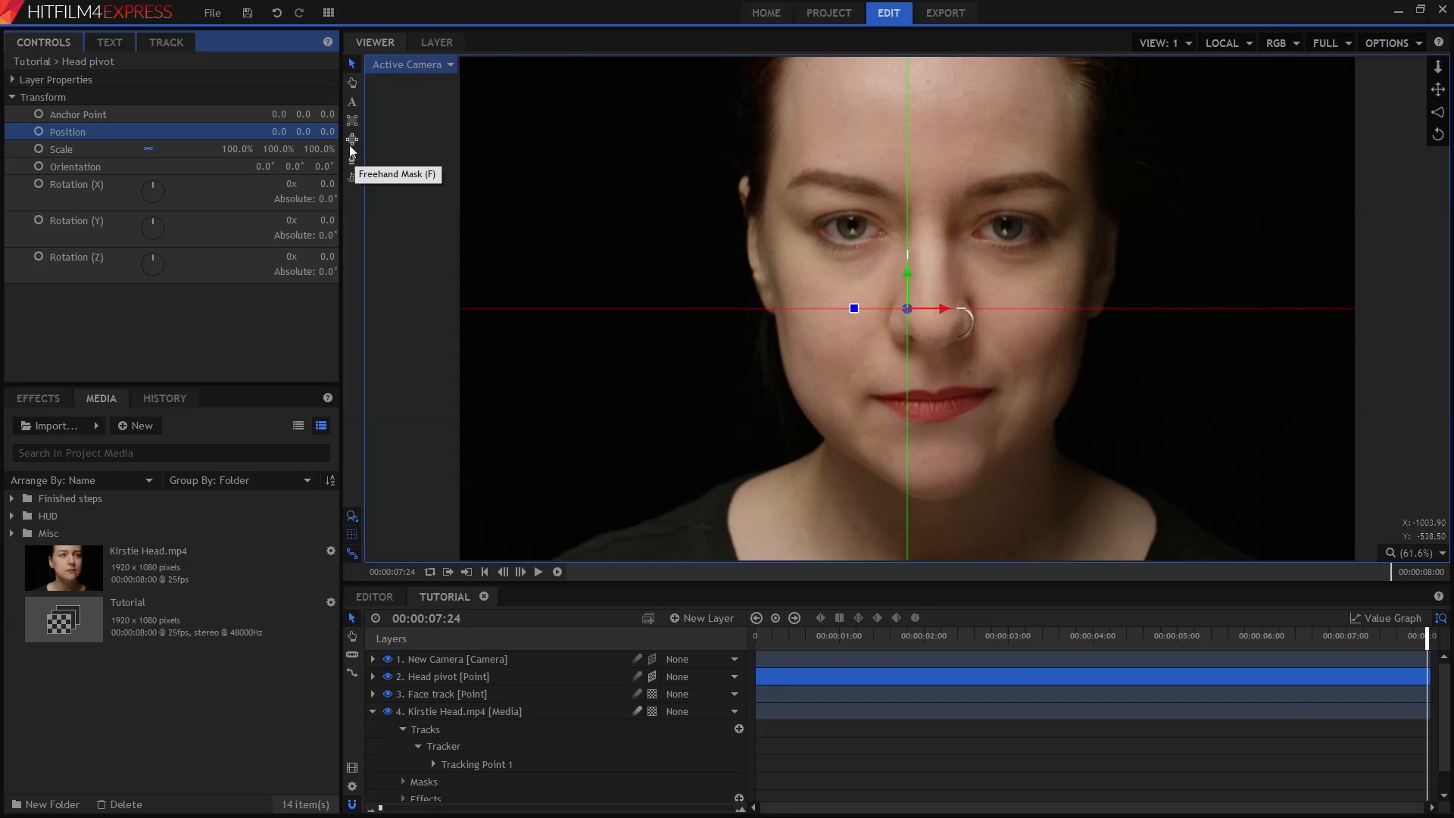
mouse_move(291, 130)
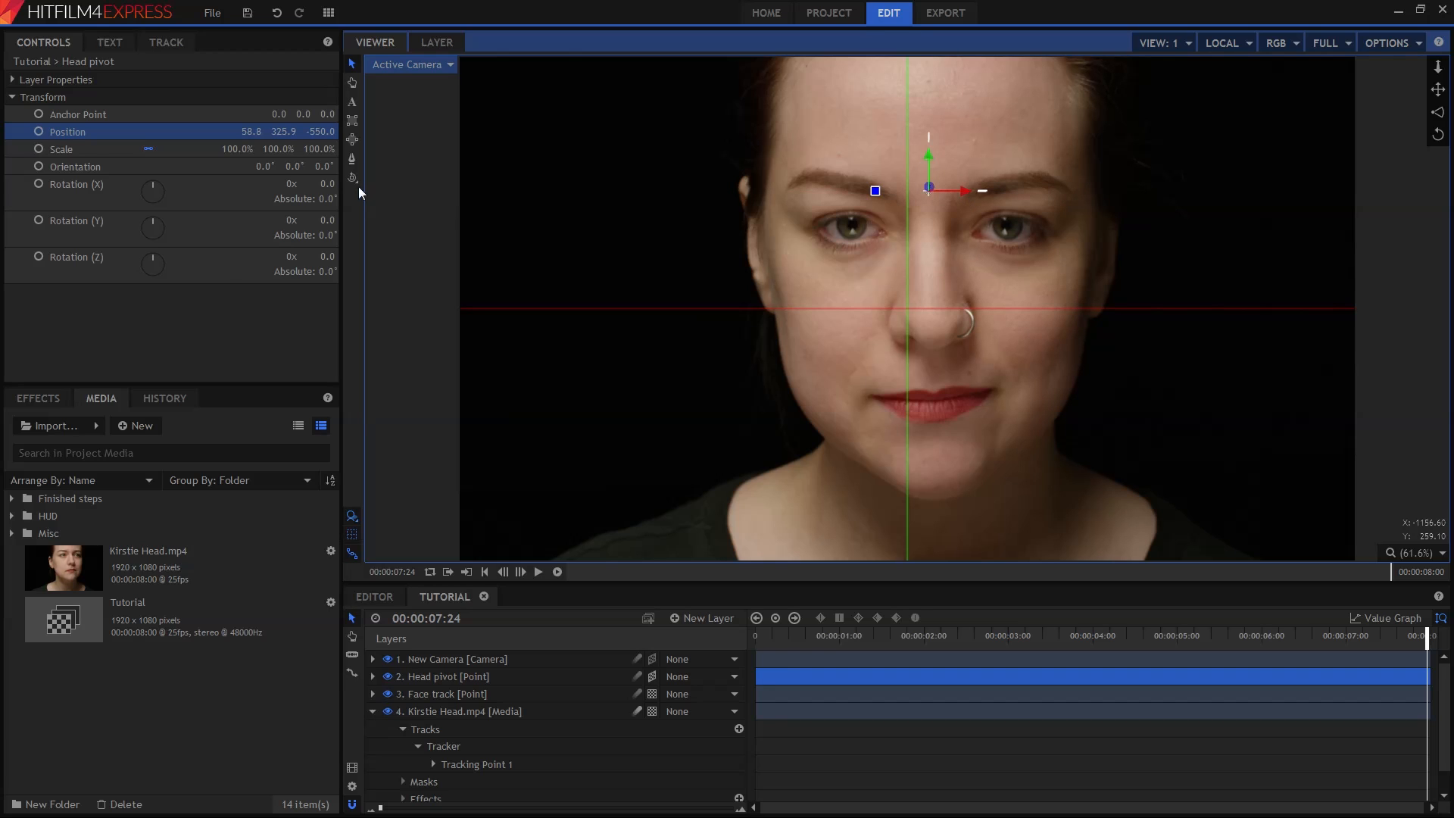
mouse_move(247, 130)
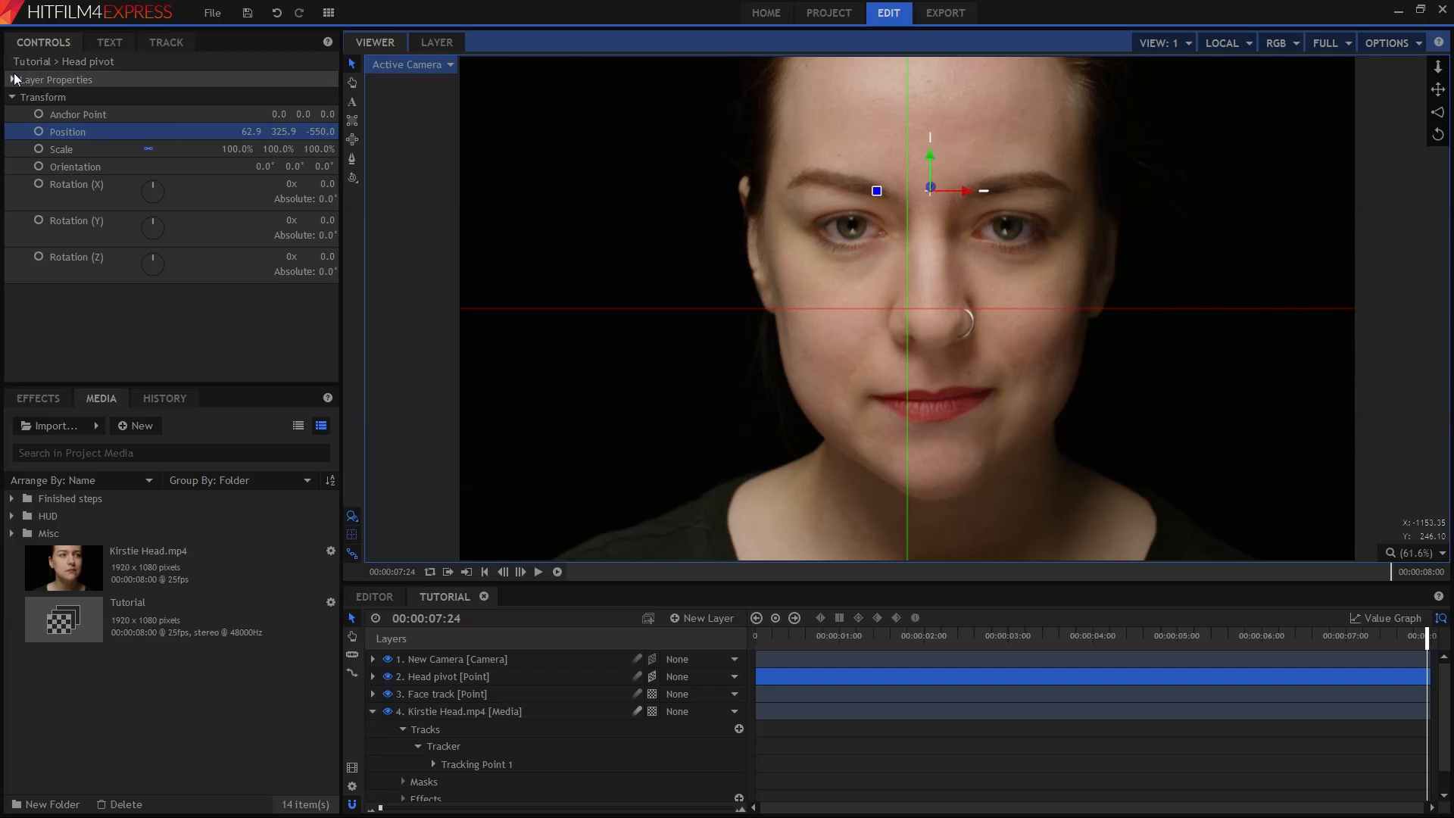
Set the Head pivot's Alignment to Towards Layer, aimed at the Face track layer.
click(14, 78)
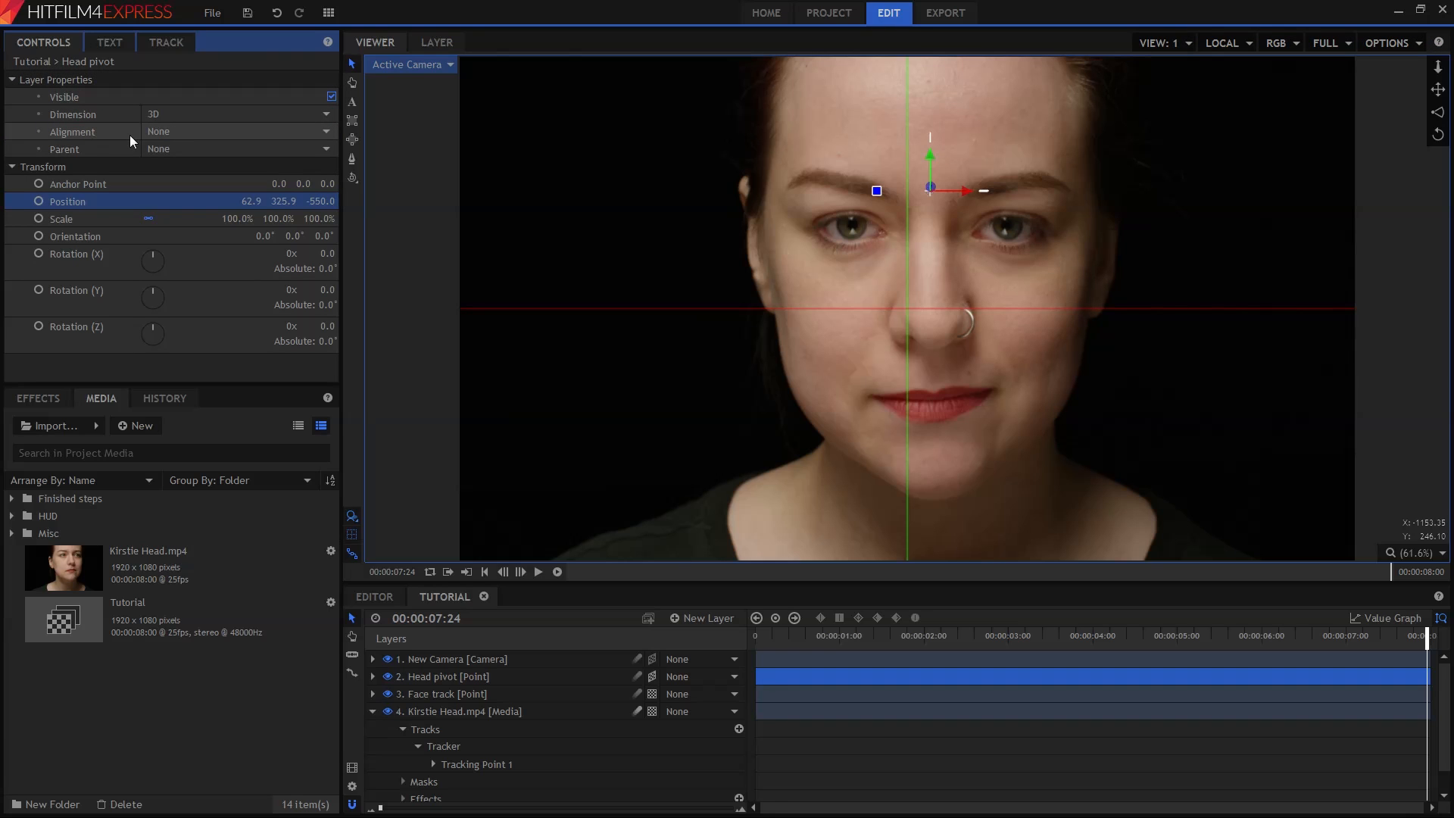
click(236, 131)
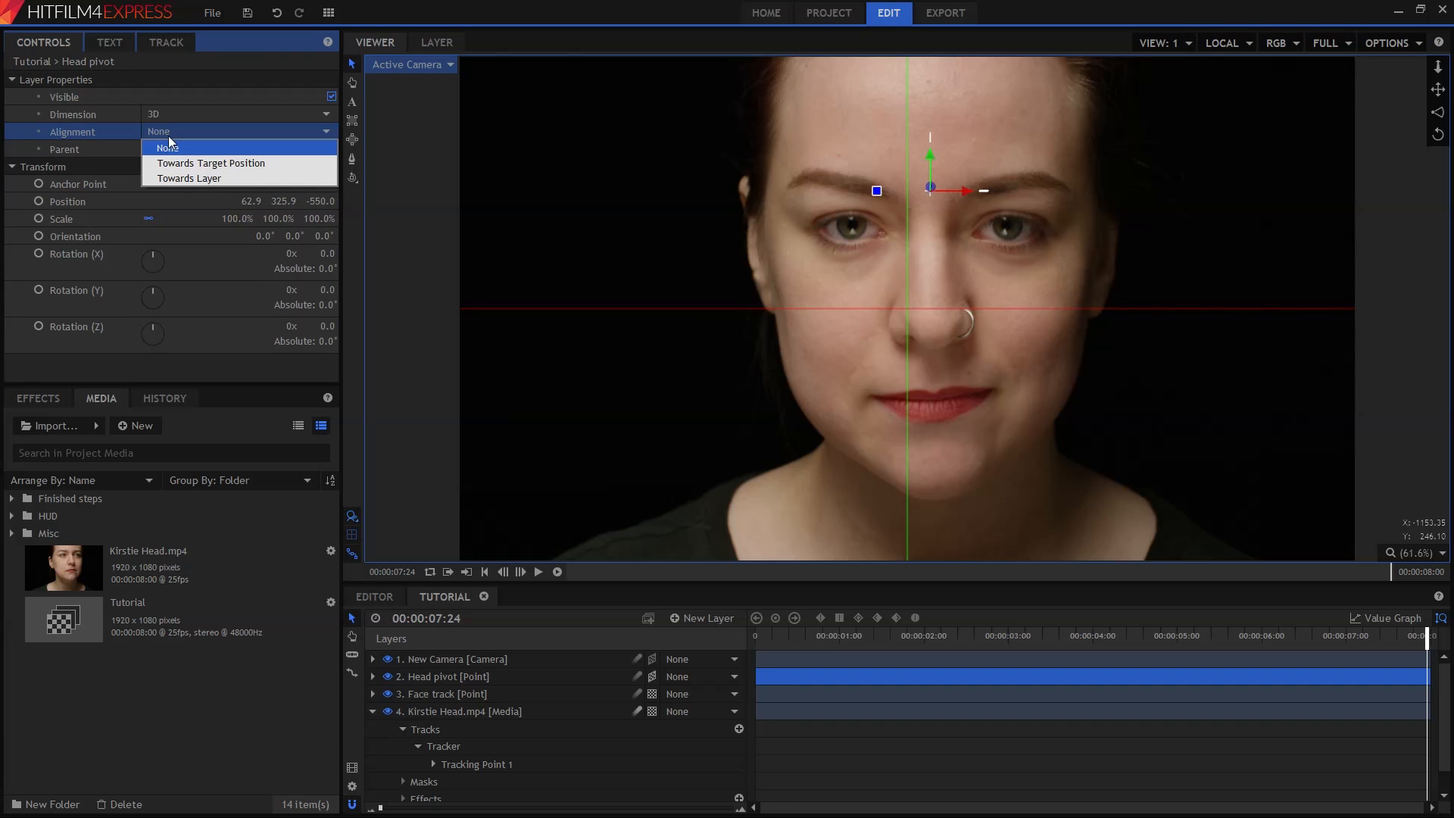
click(189, 179)
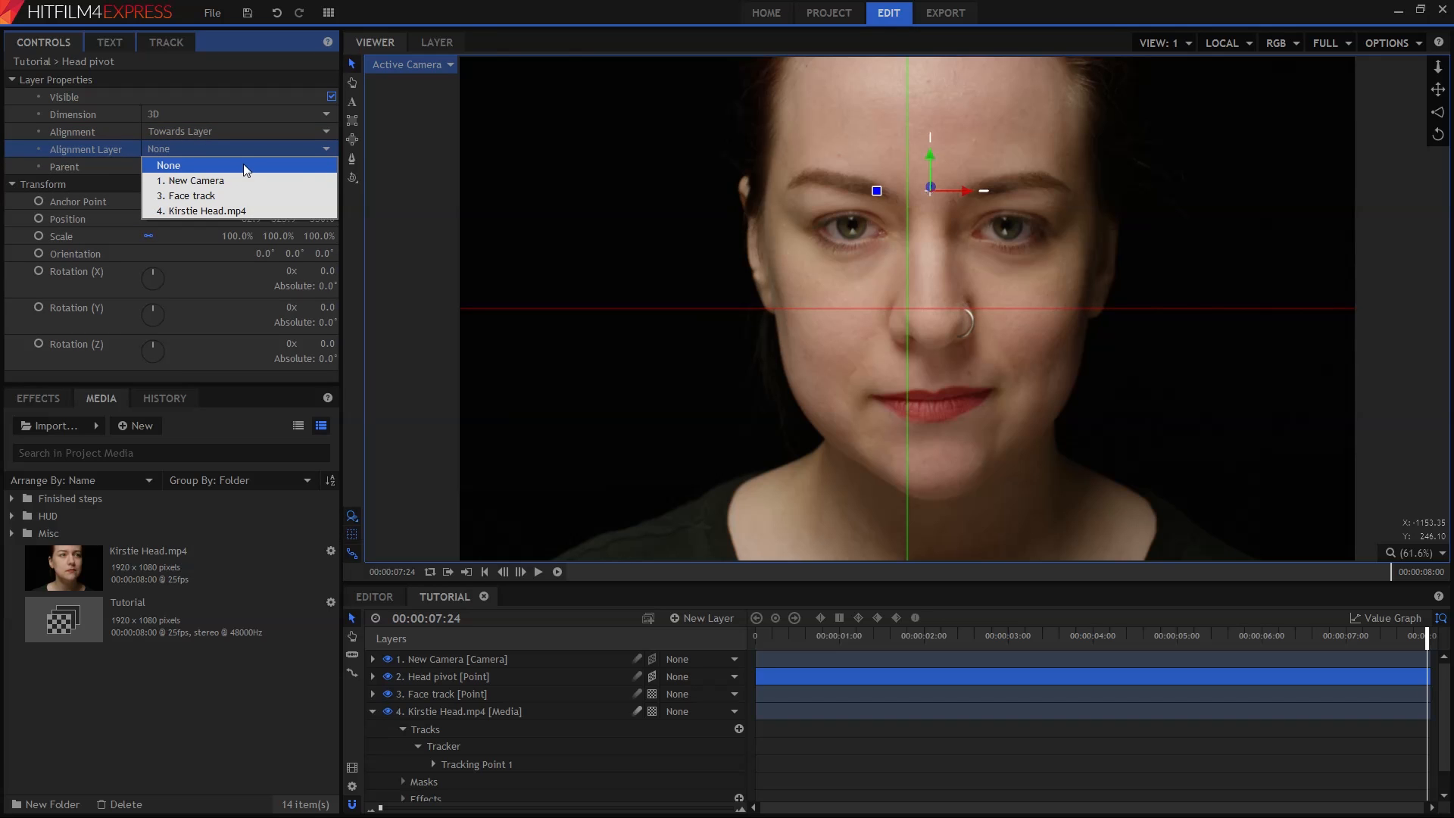
mouse_move(272, 195)
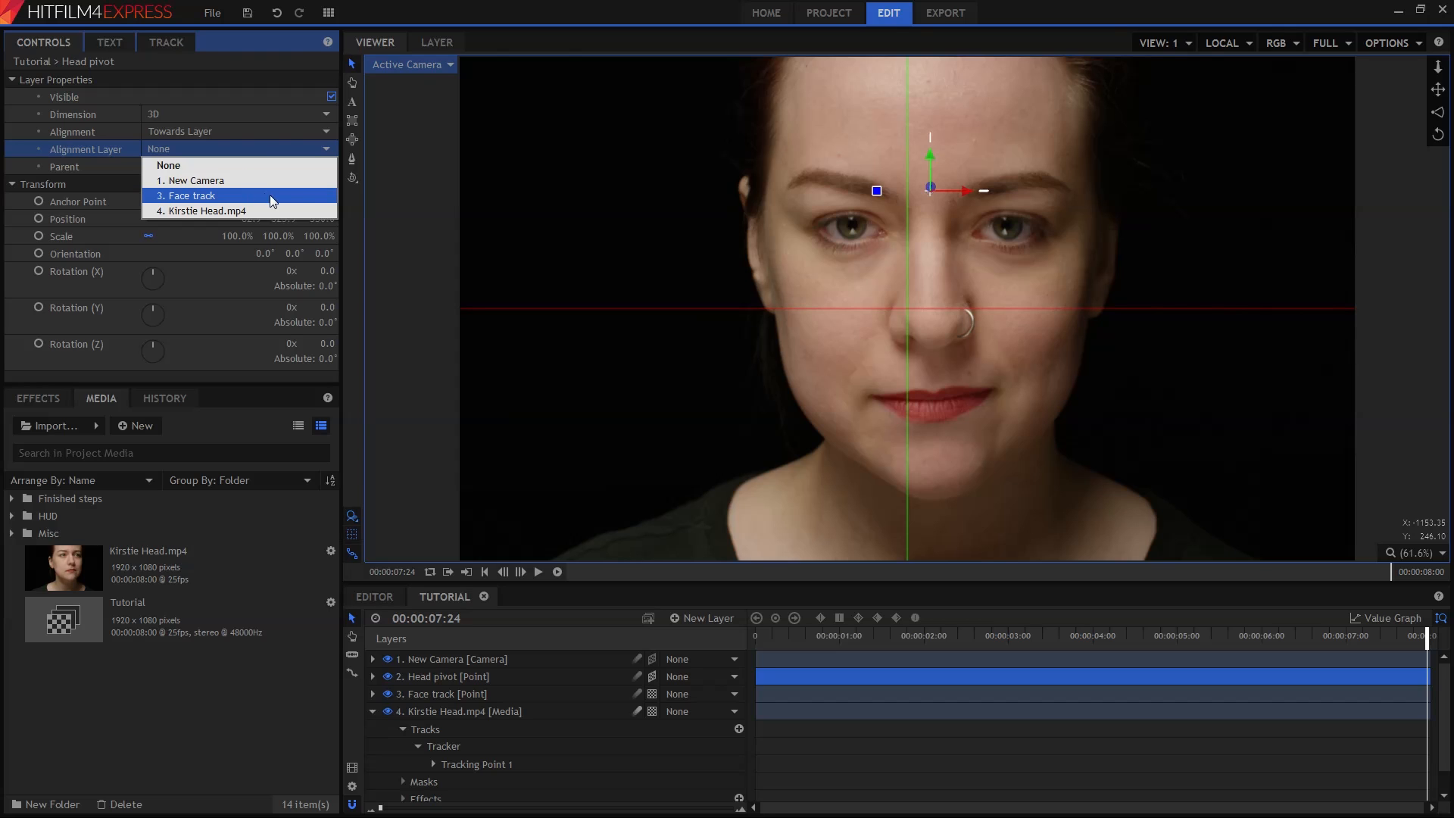
click(190, 195)
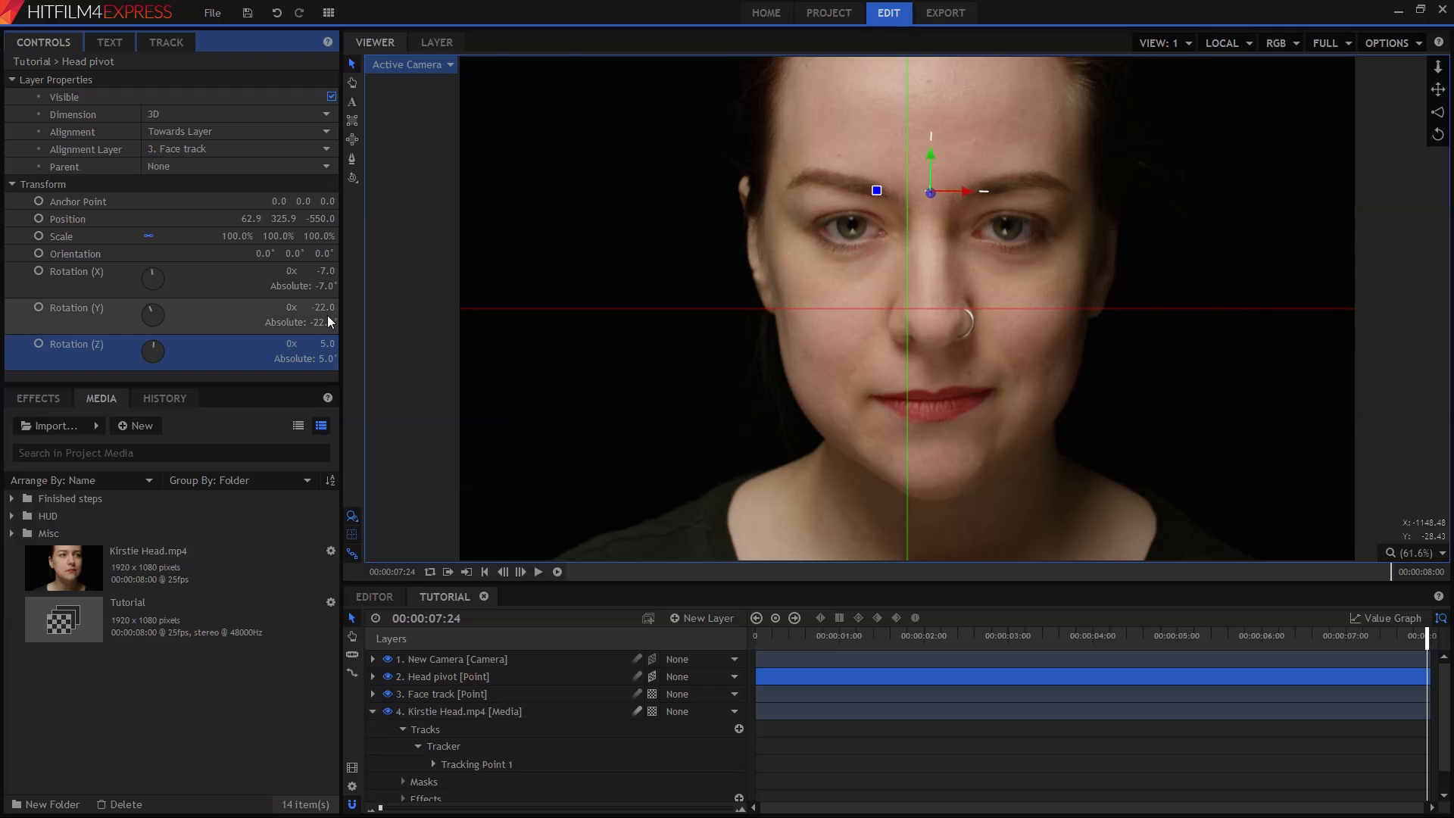
Set the Head pivot's rotation to X -7°, Y -22°, Z 5°.
click(74, 307)
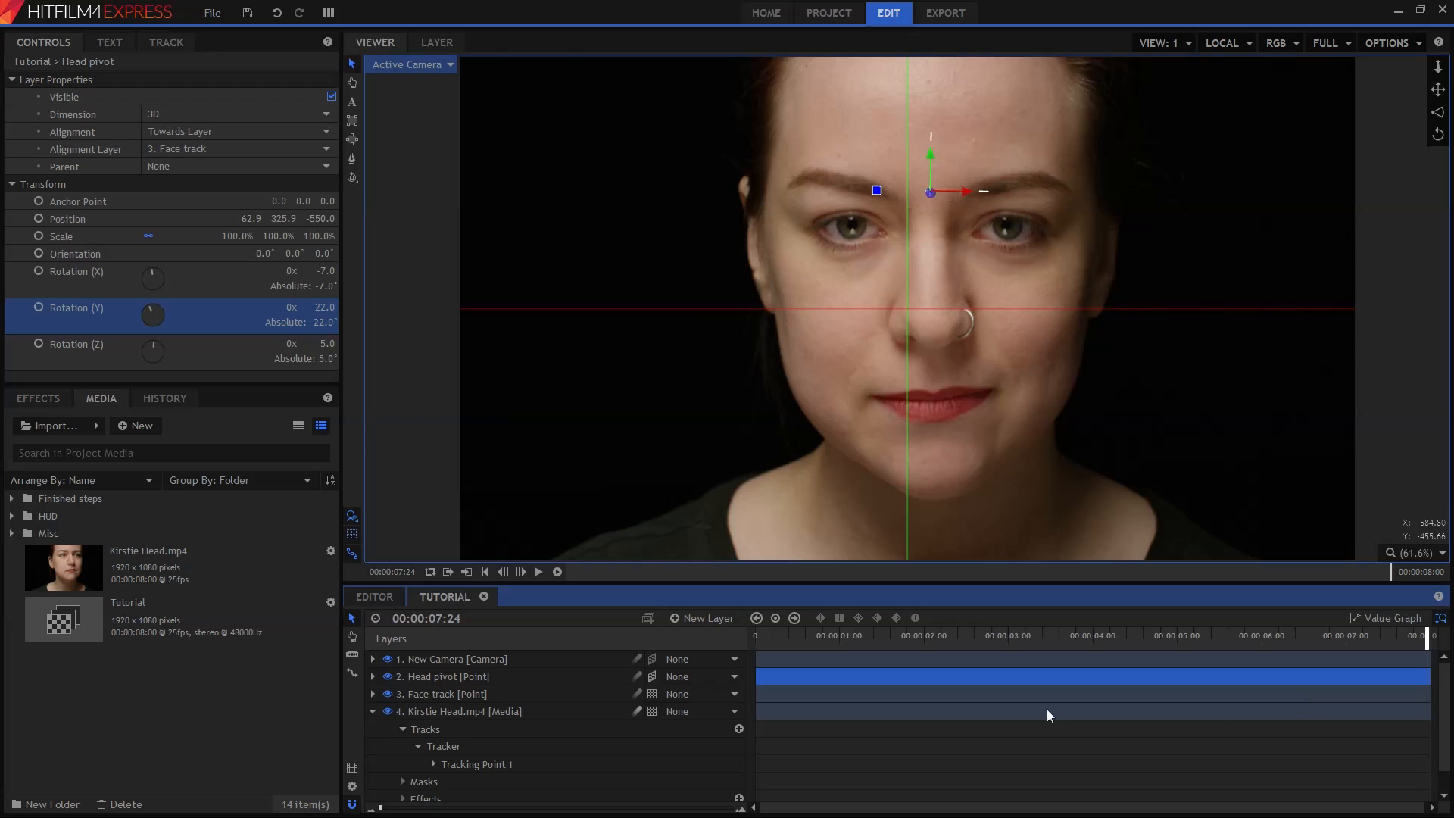
Select HUD Horizon, Left and Right Flat clips together in the Media panel's HUD folder.
click(45, 515)
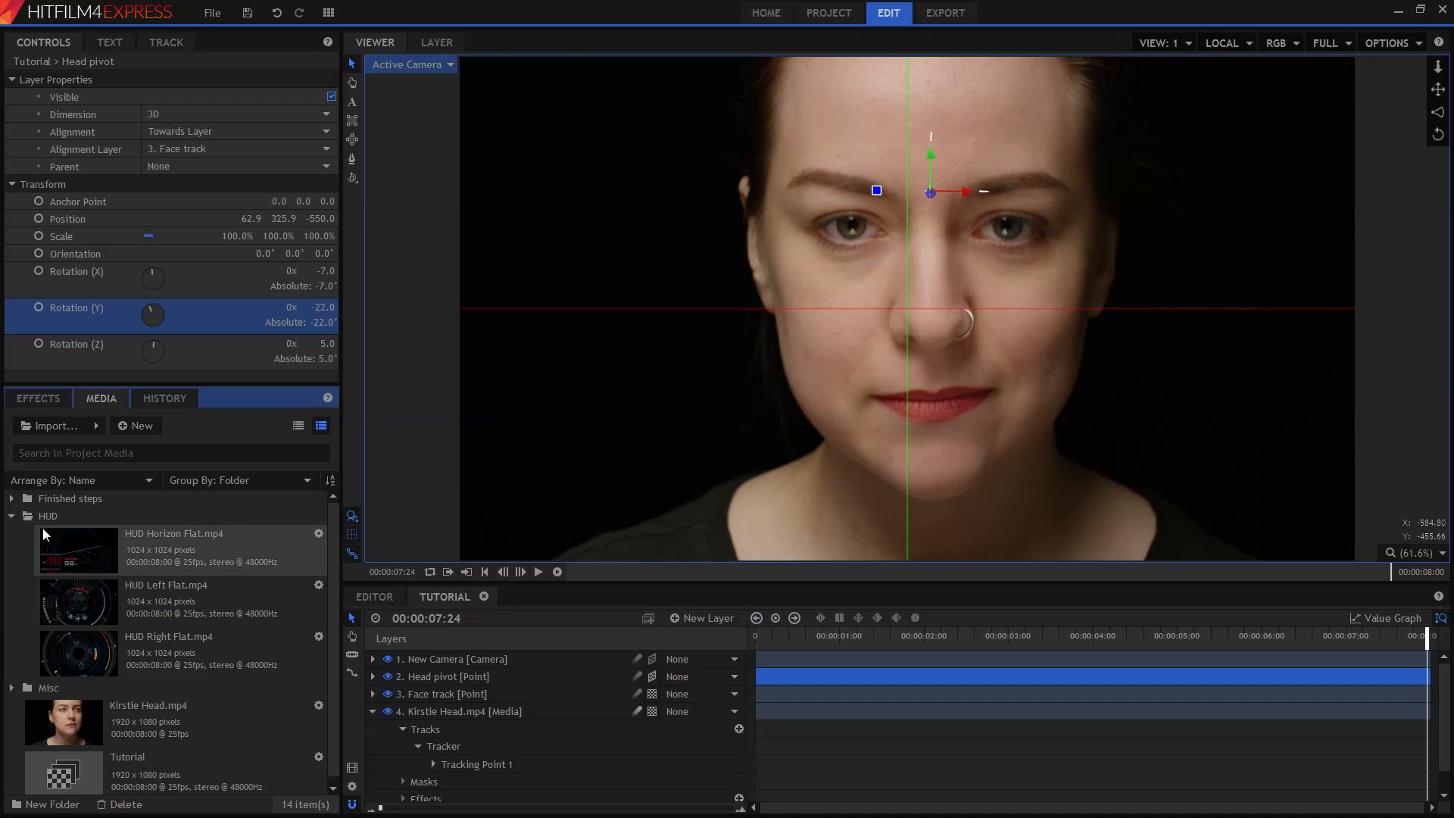
mouse_move(100, 675)
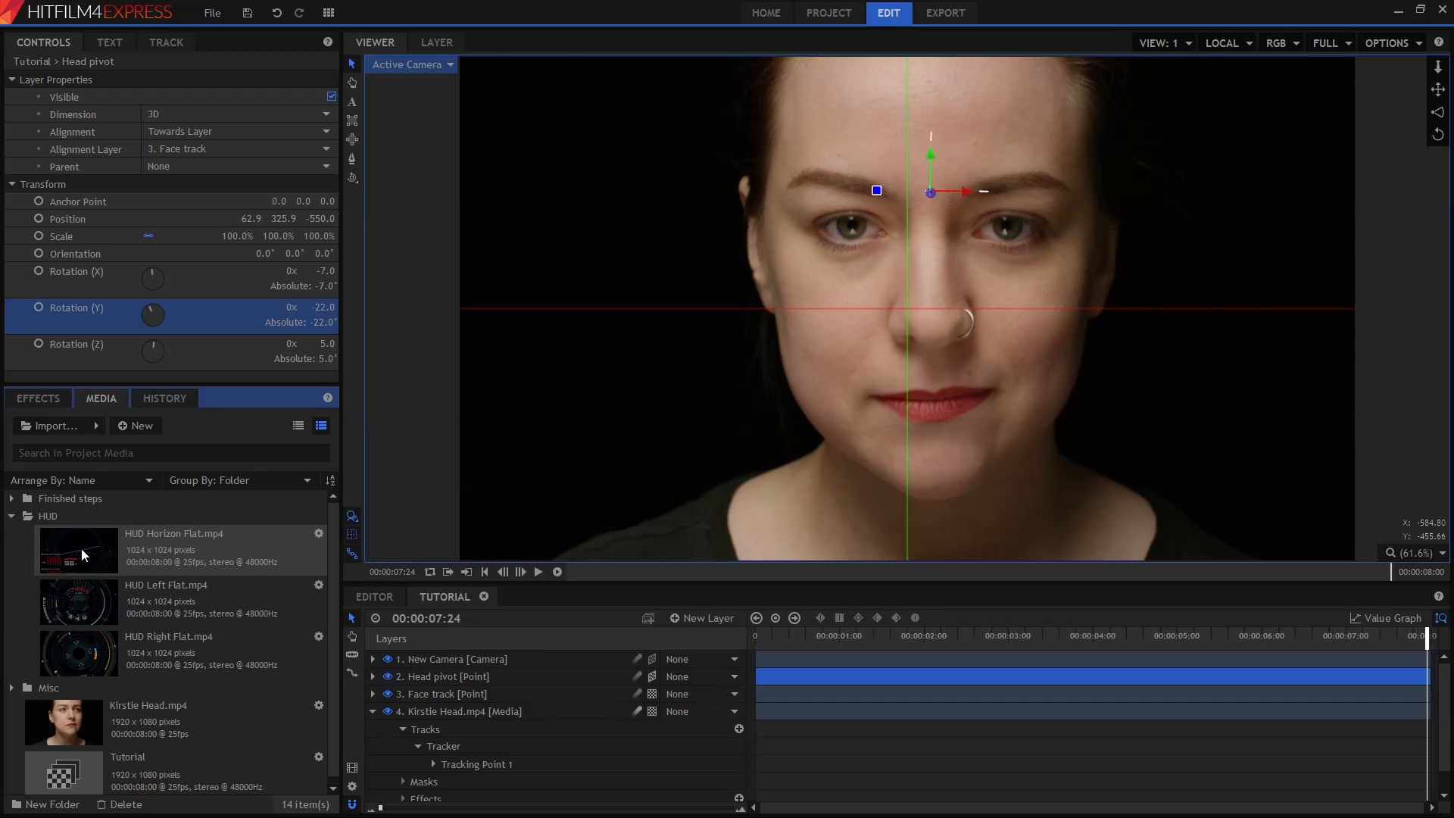
mouse_move(222, 642)
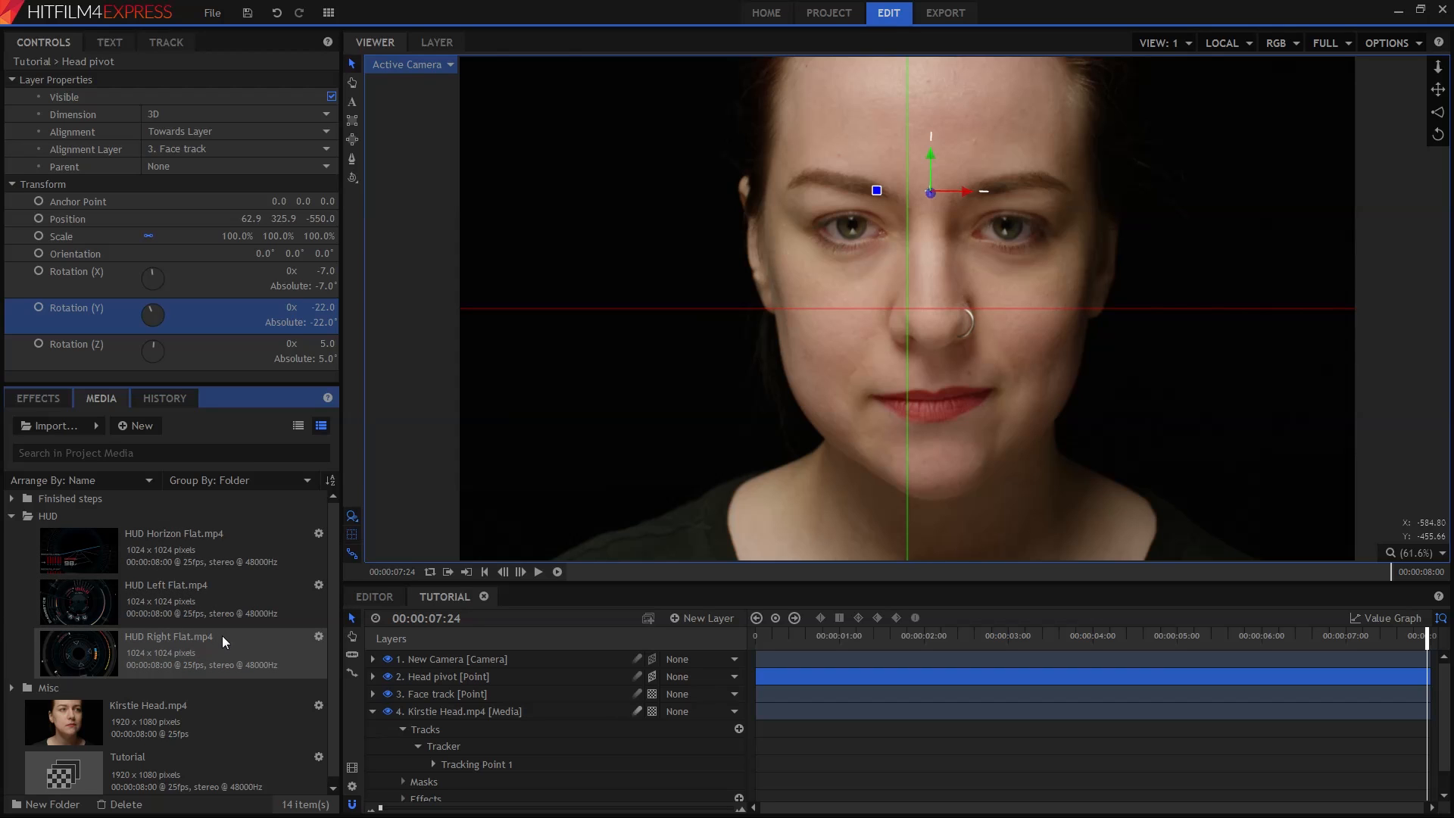
mouse_move(212, 642)
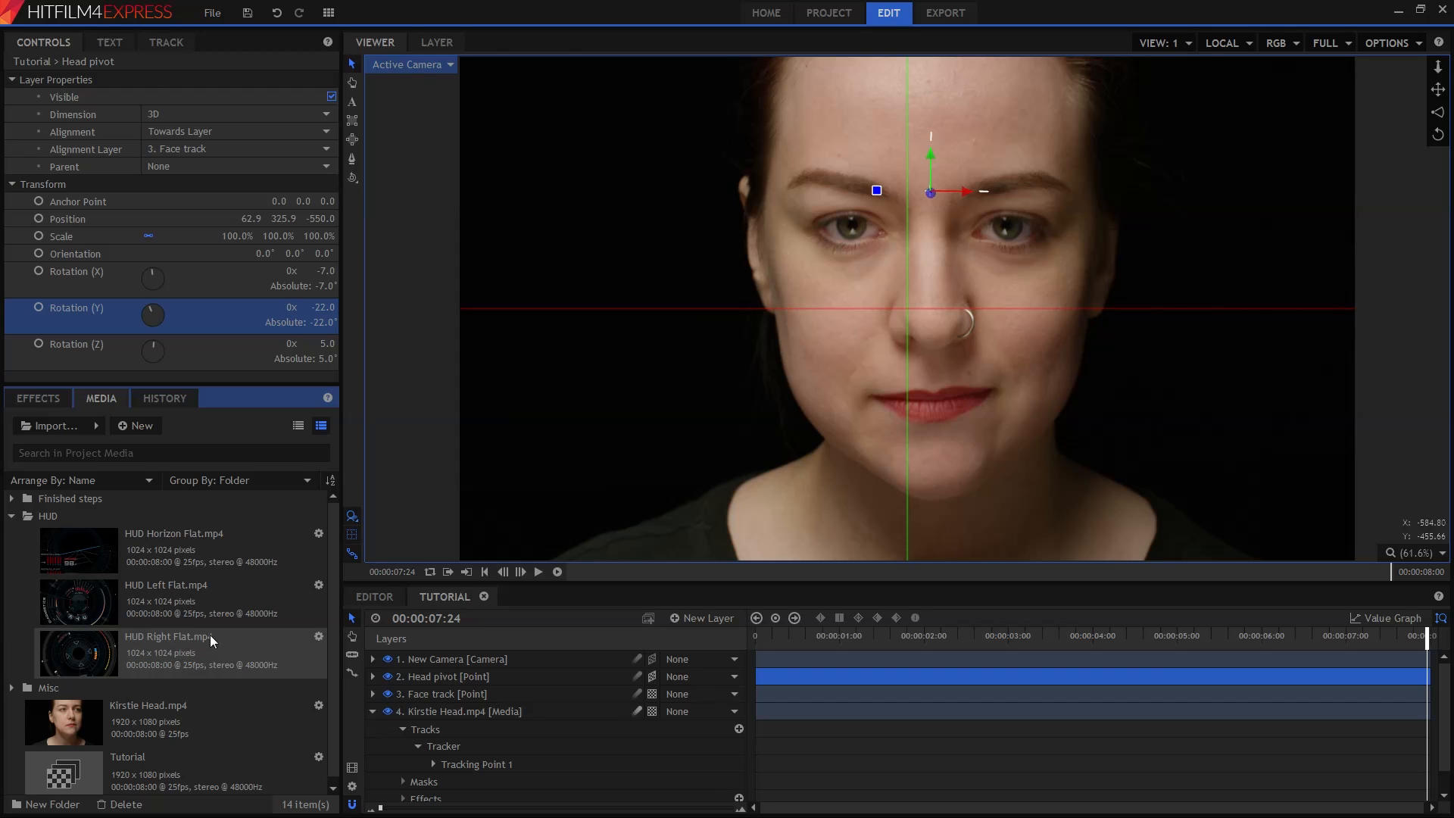
click(175, 547)
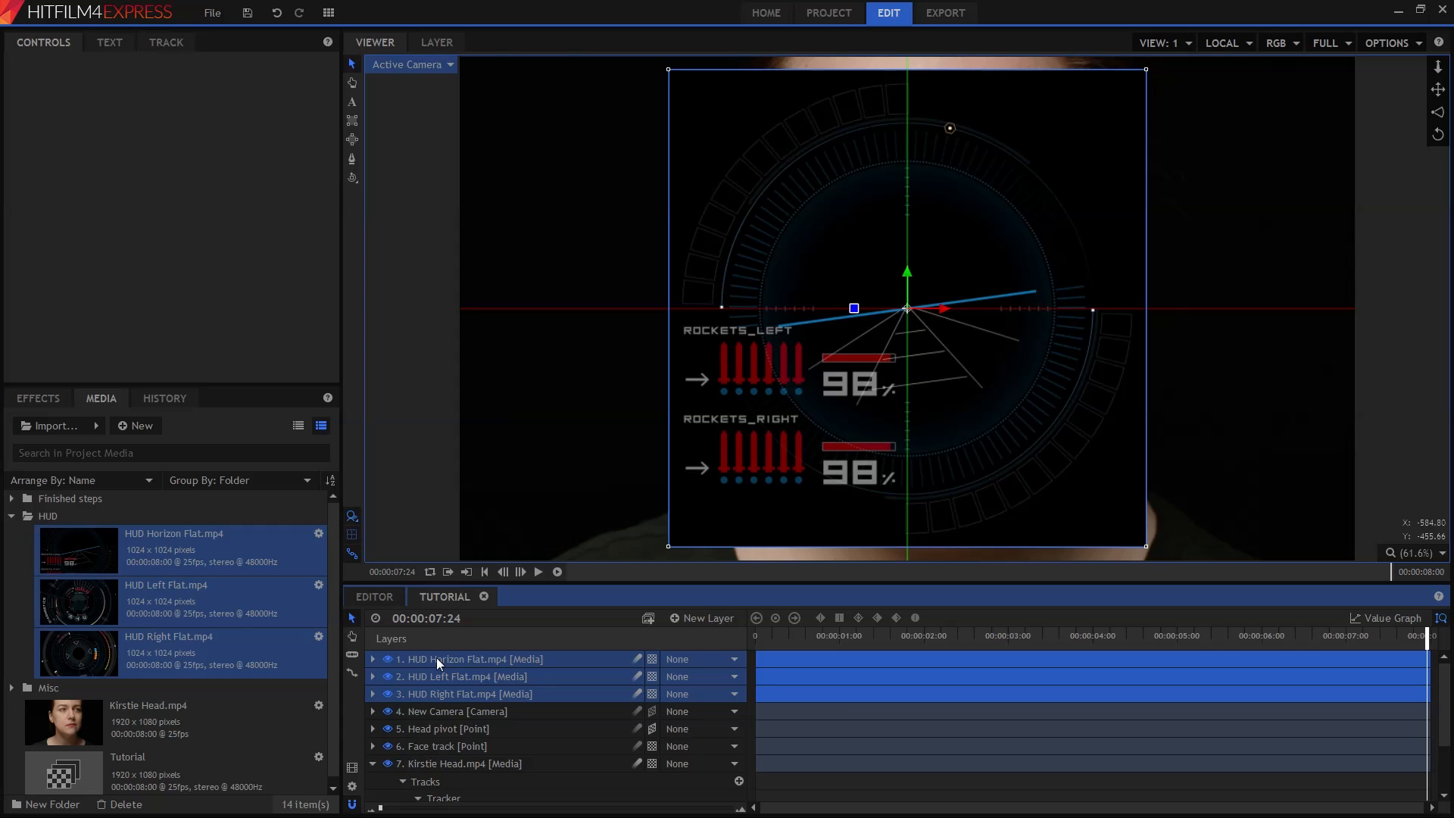
mouse_move(597, 695)
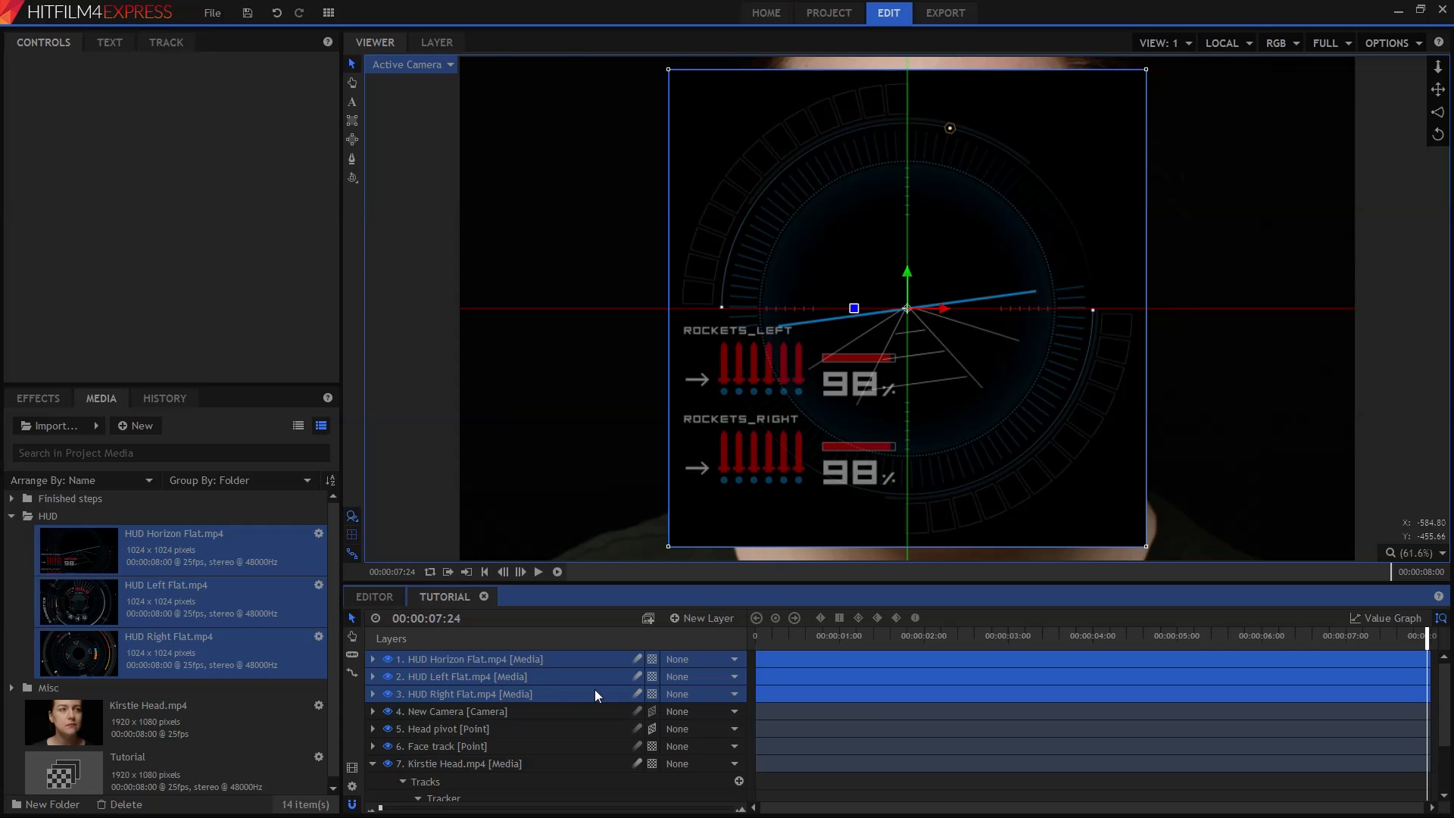
mouse_move(652, 659)
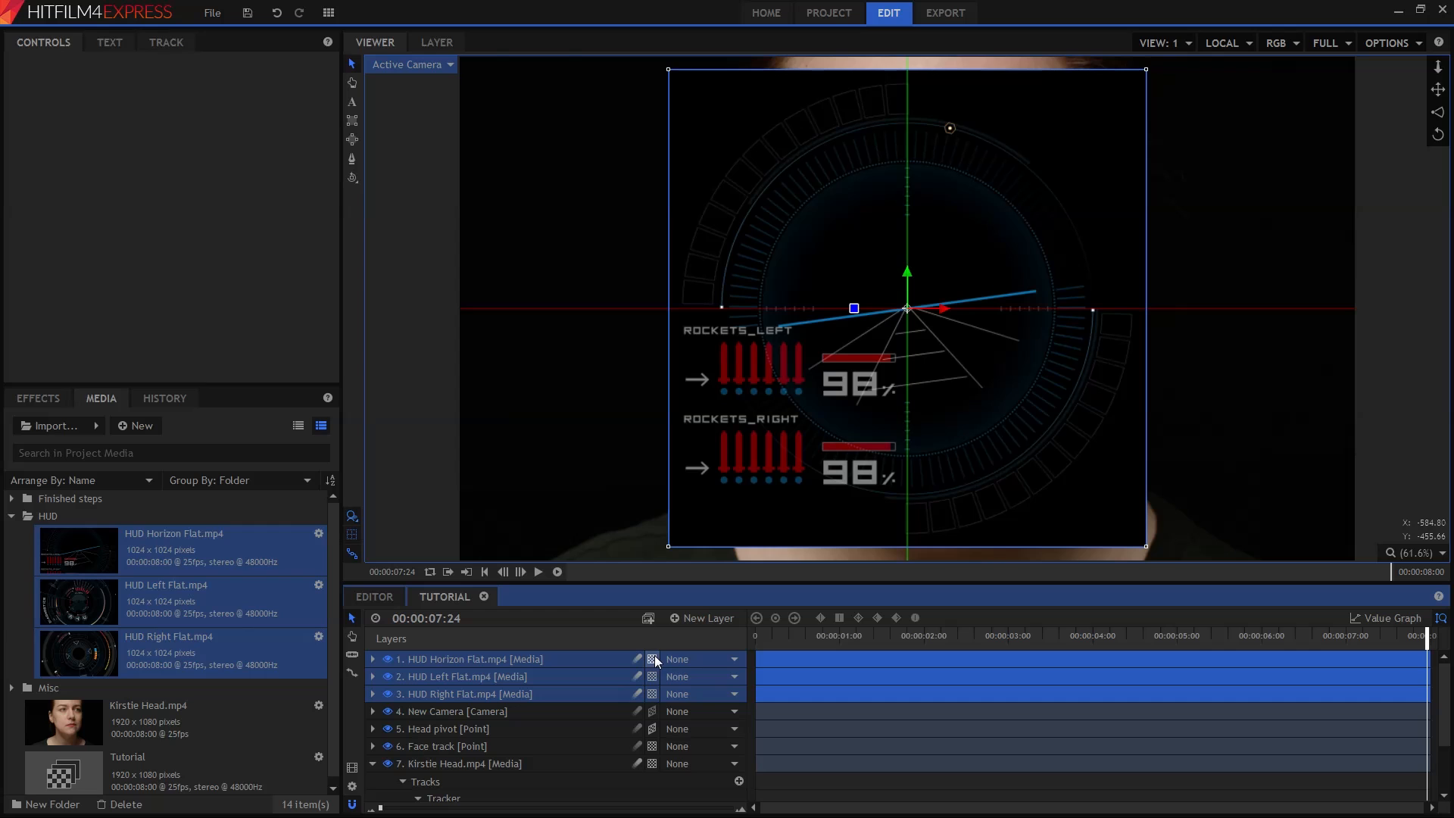
Make the three HUD layers 3D planes and set their blend mode to Screen.
click(693, 659)
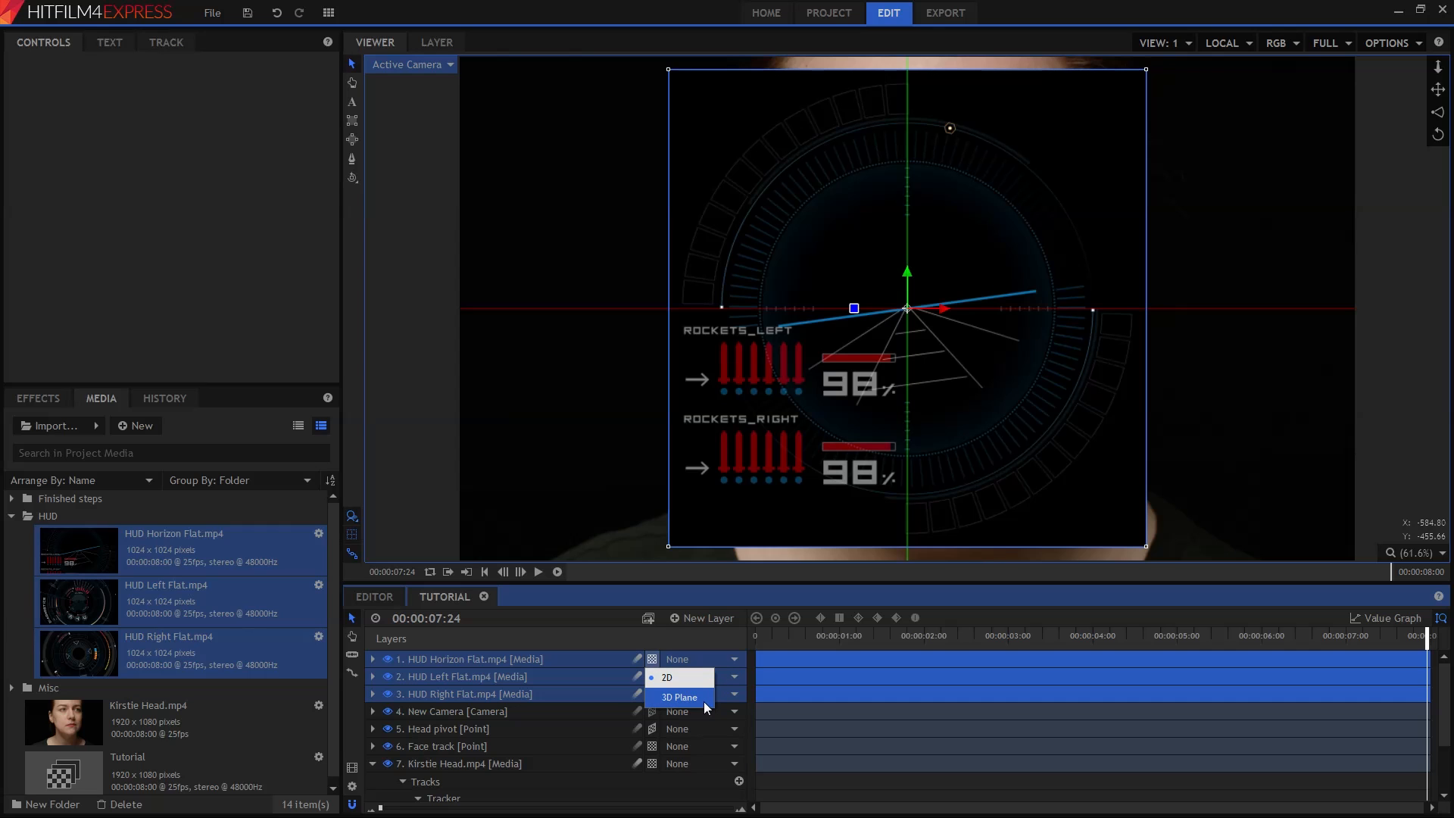
click(679, 697)
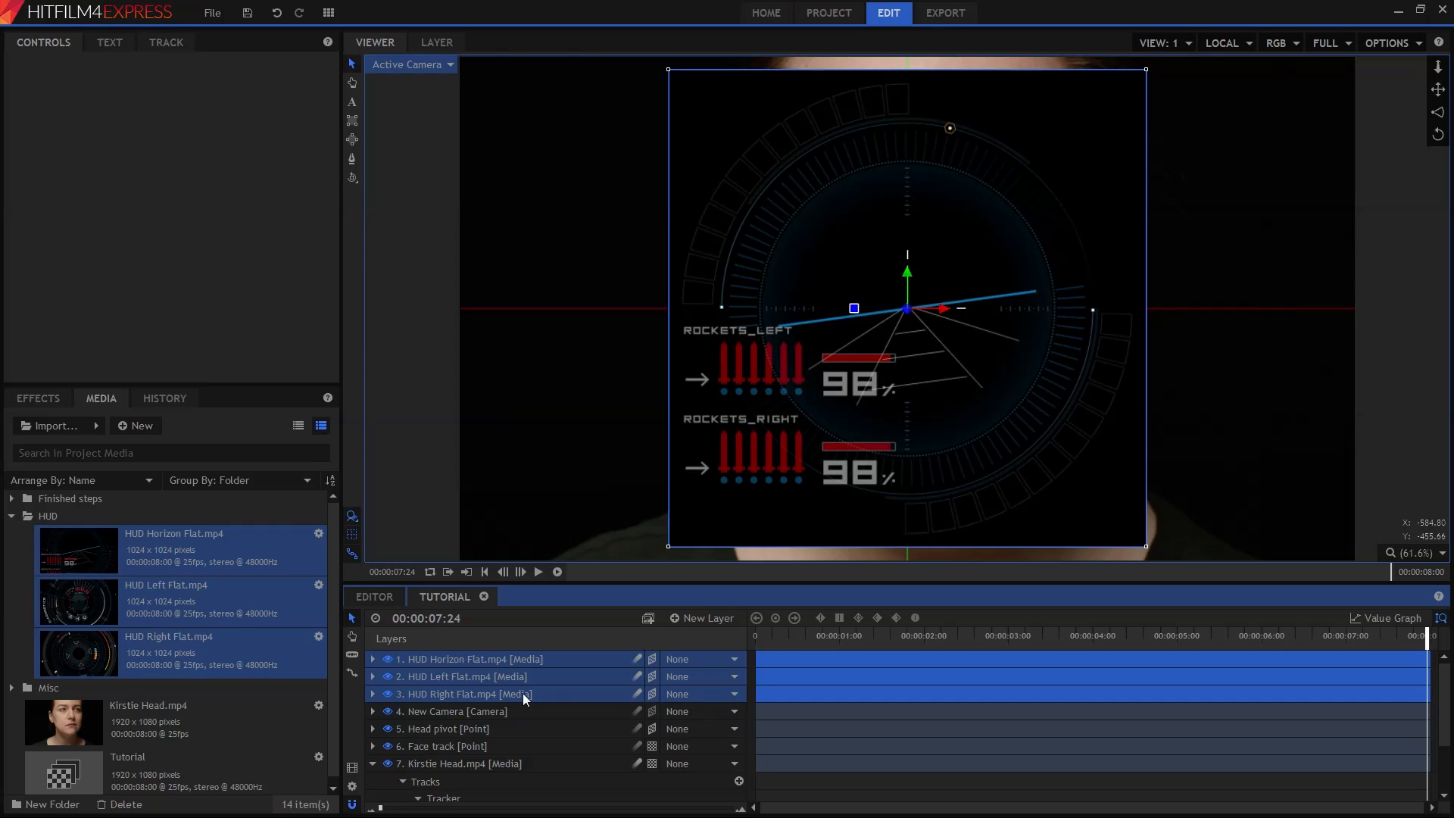
mouse_move(532, 668)
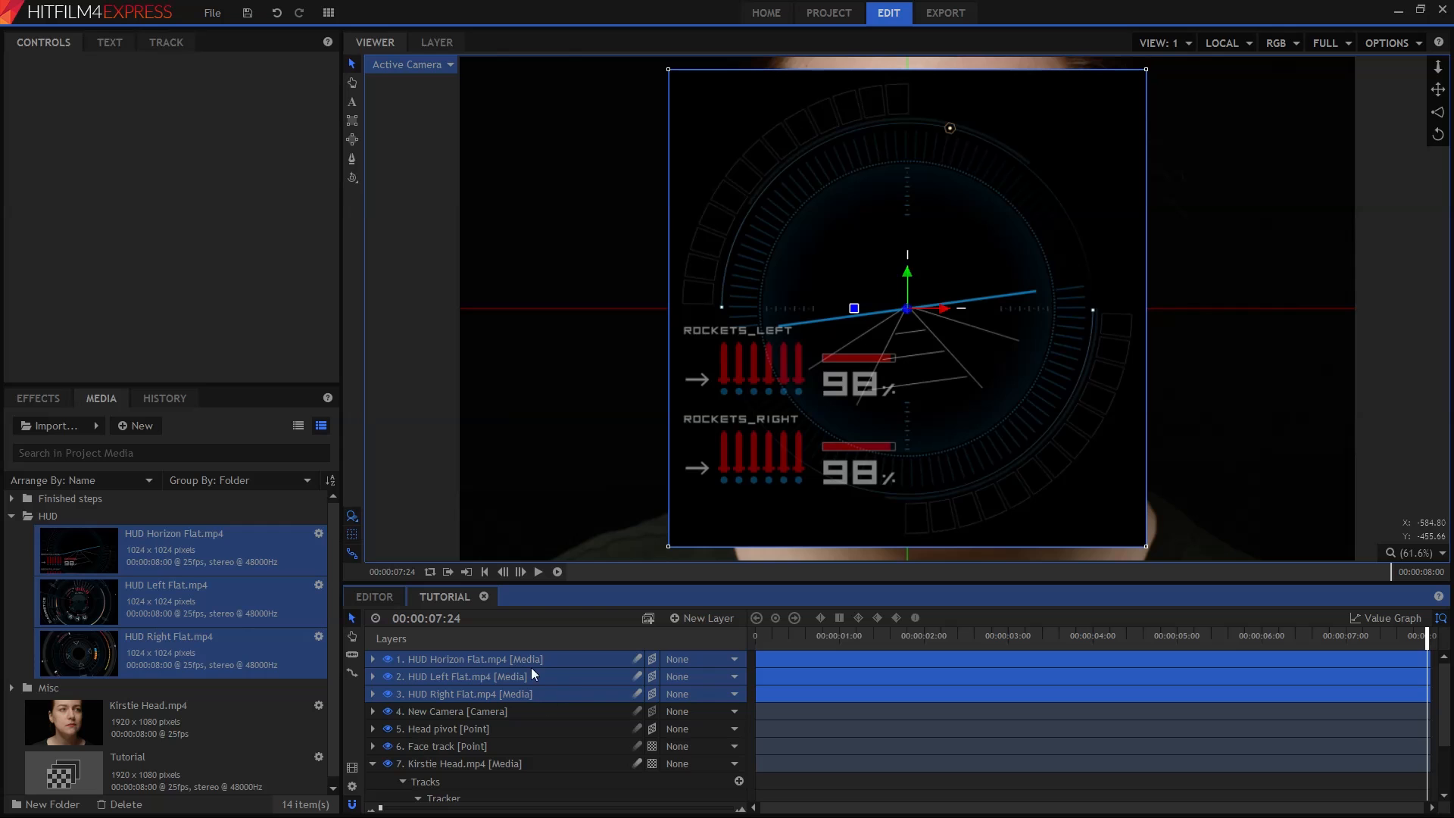
mouse_move(551, 673)
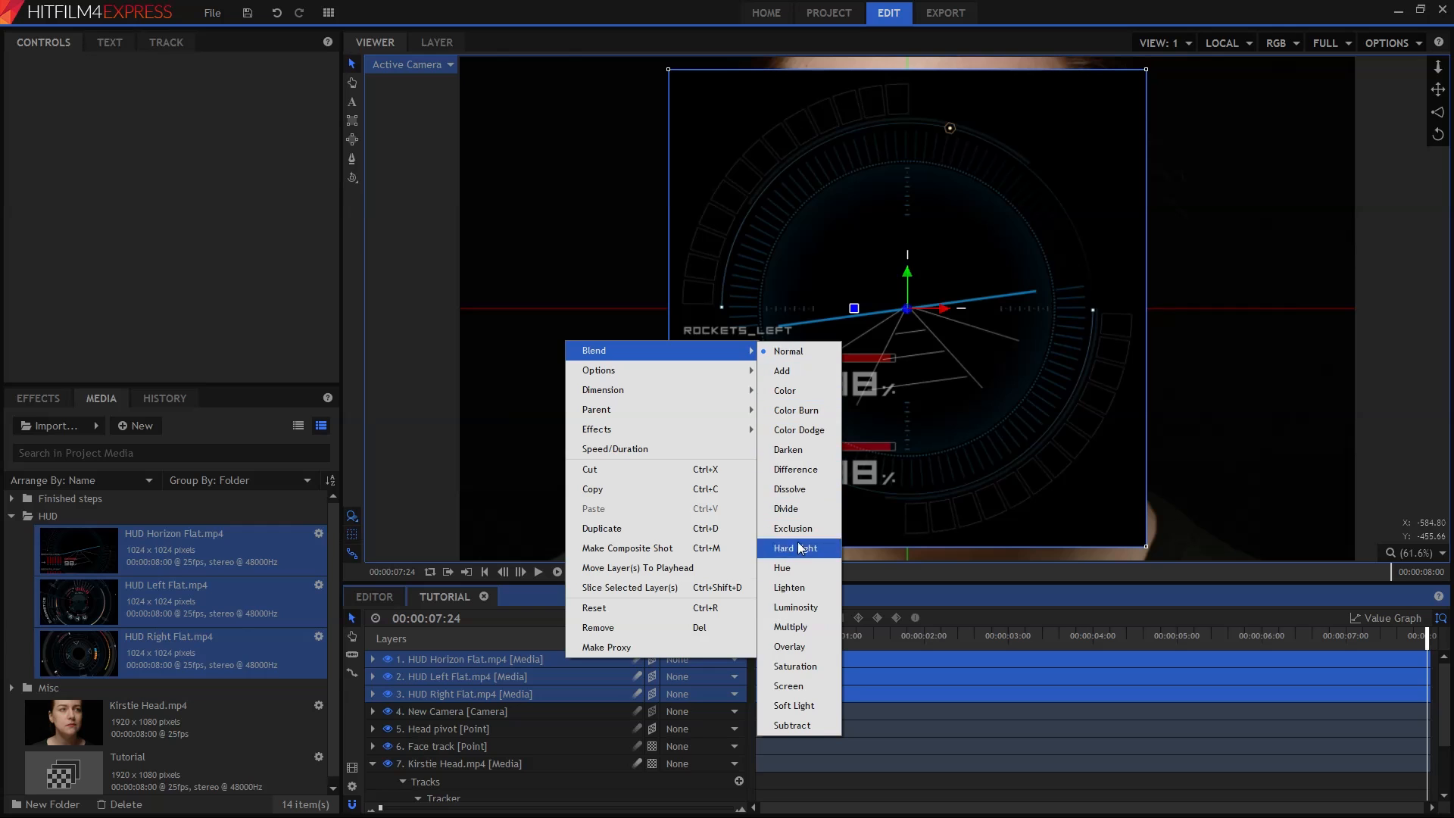
mouse_move(788, 685)
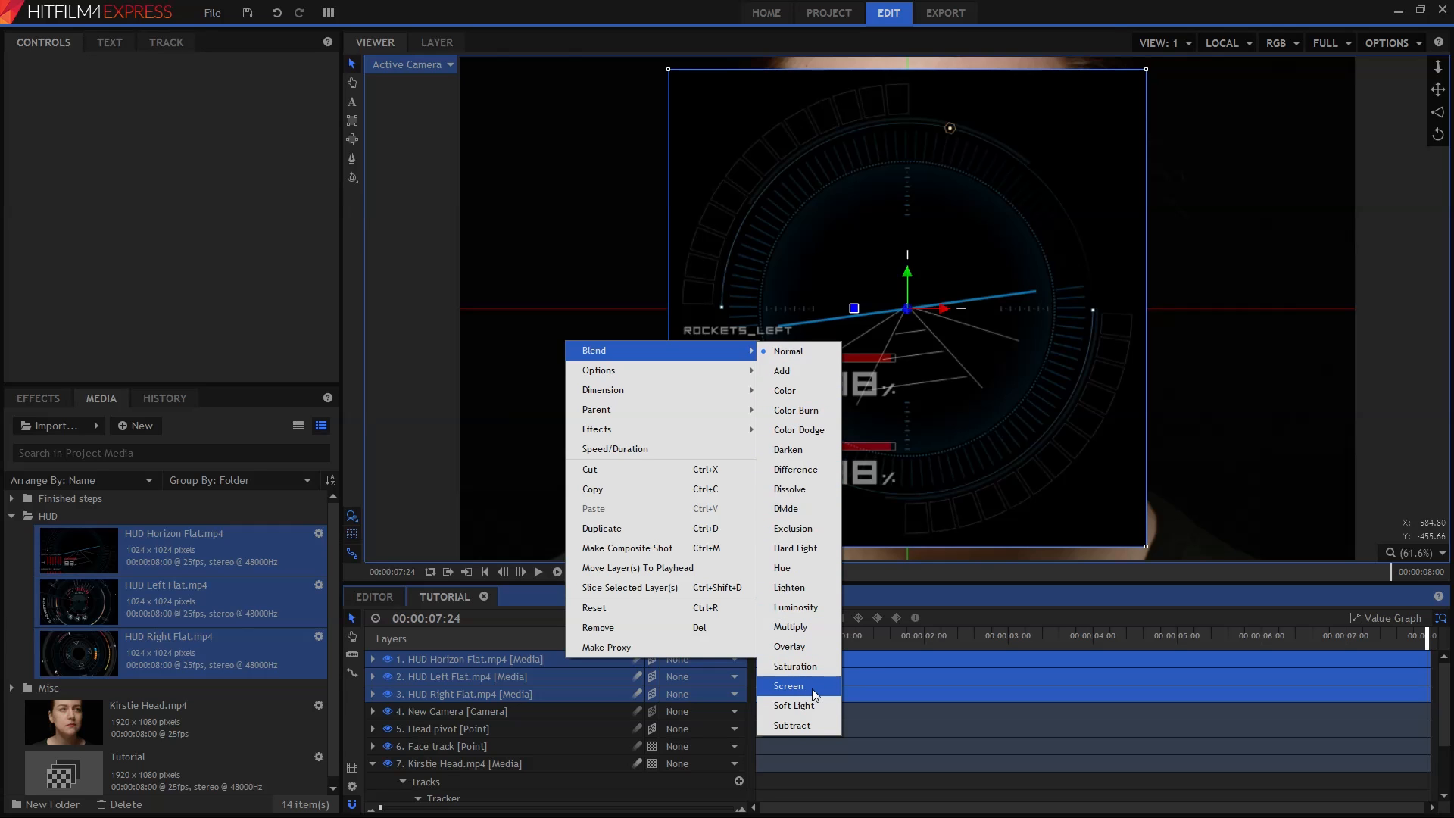
click(788, 684)
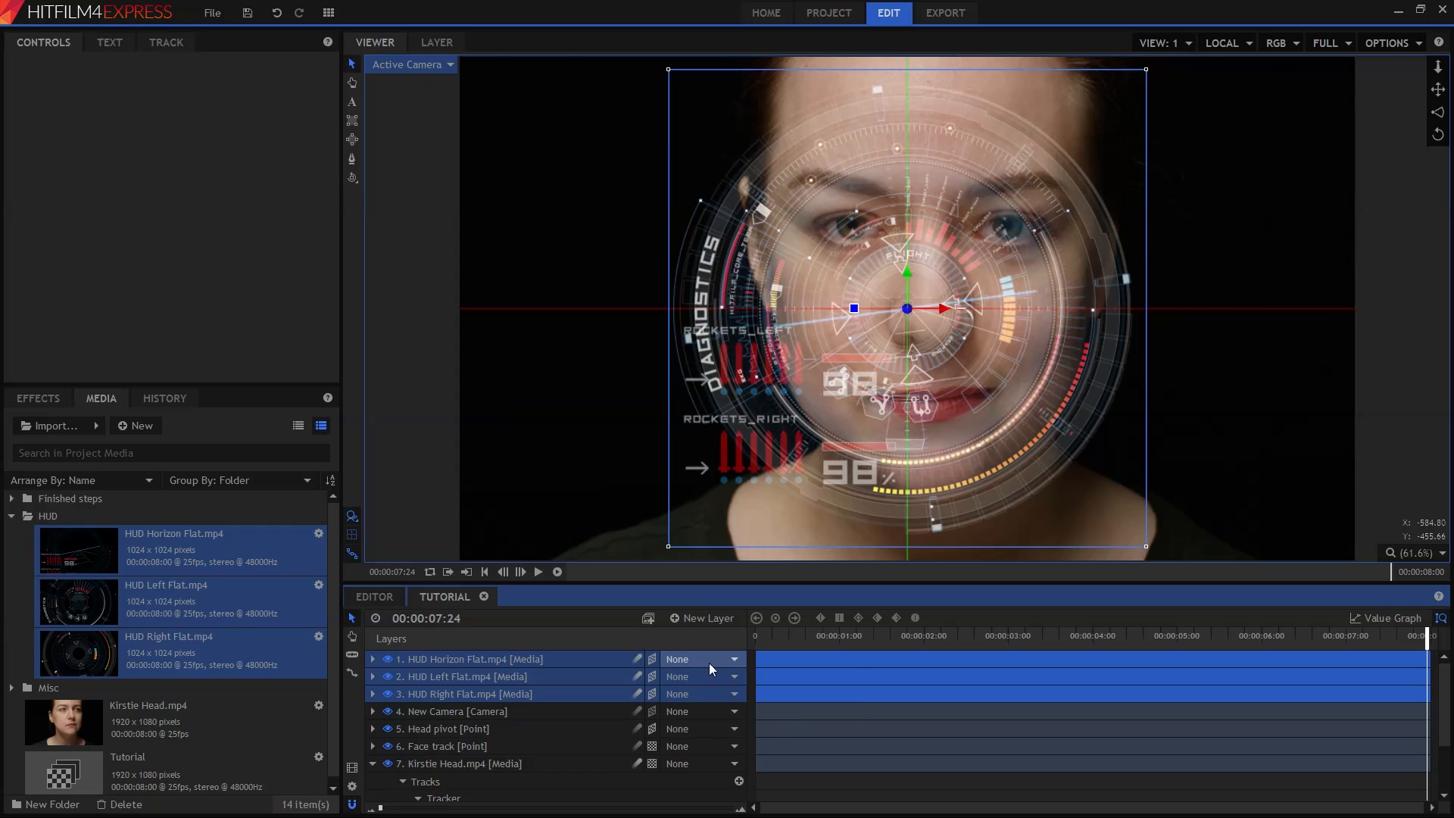
Set Head pivot as the parent of all three HUD layers.
click(701, 659)
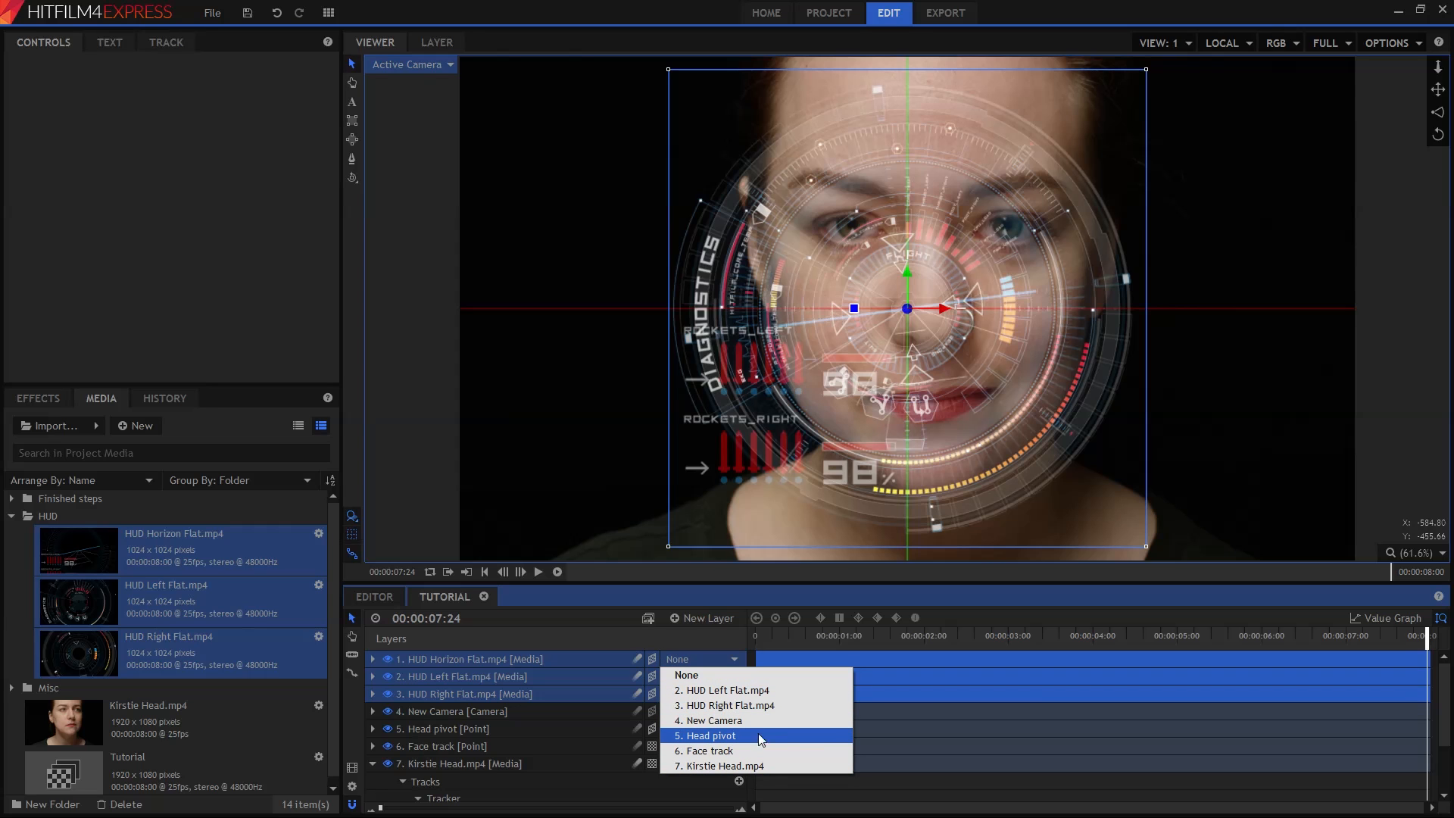
click(710, 737)
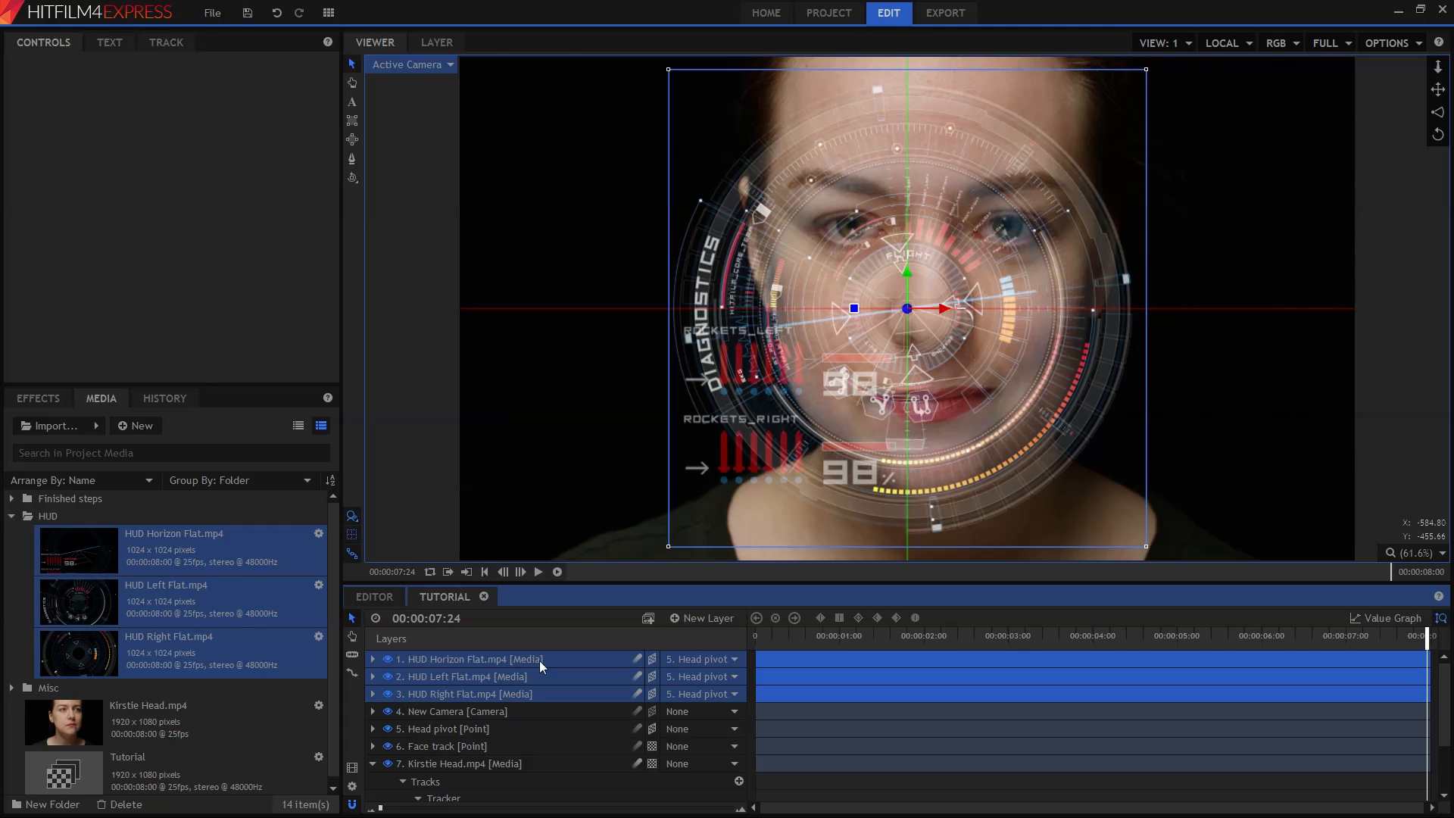
mouse_move(470, 217)
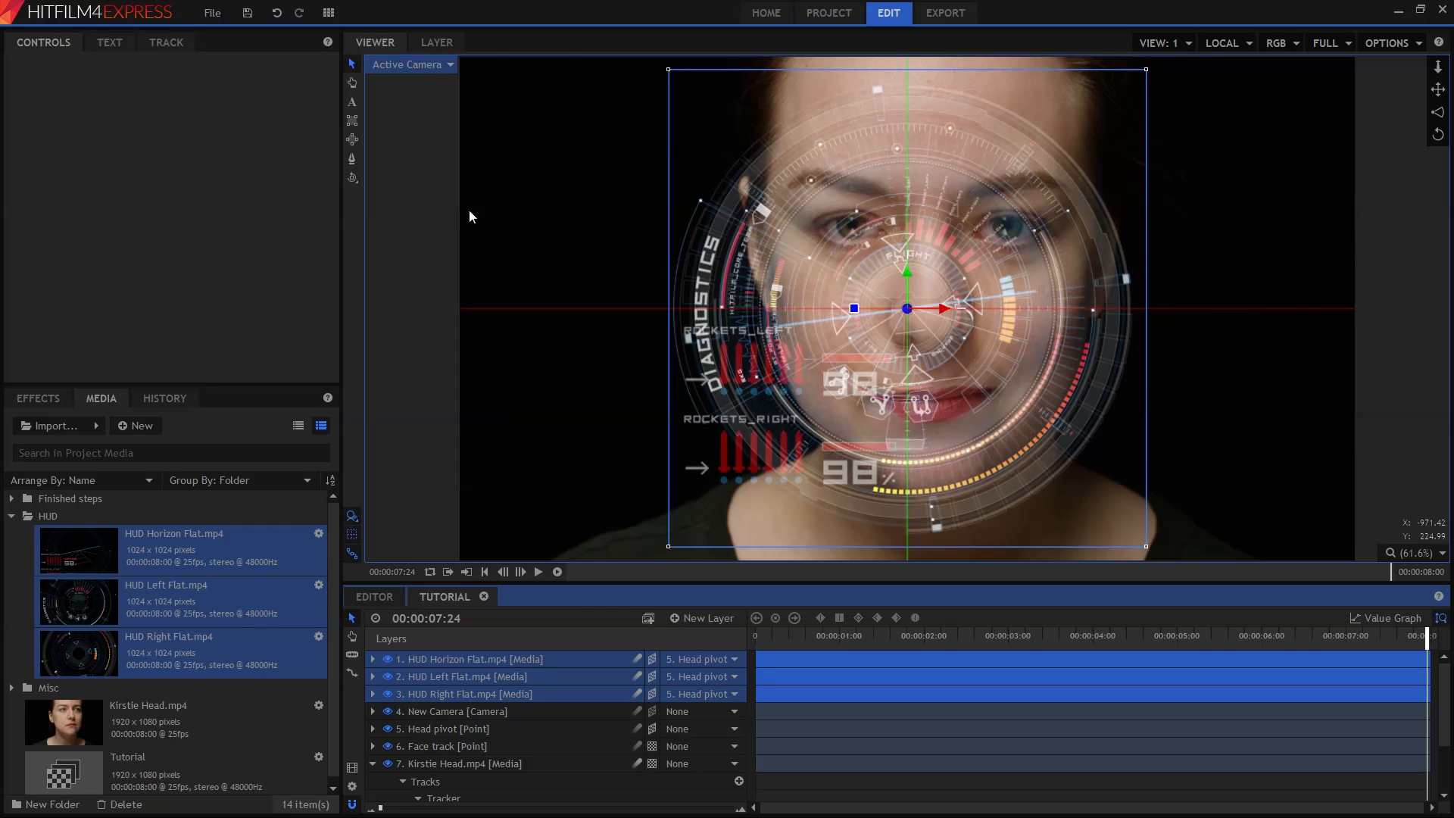
Rotate the HUD layers 180° around Y from Top view, then return to Active Camera.
click(412, 64)
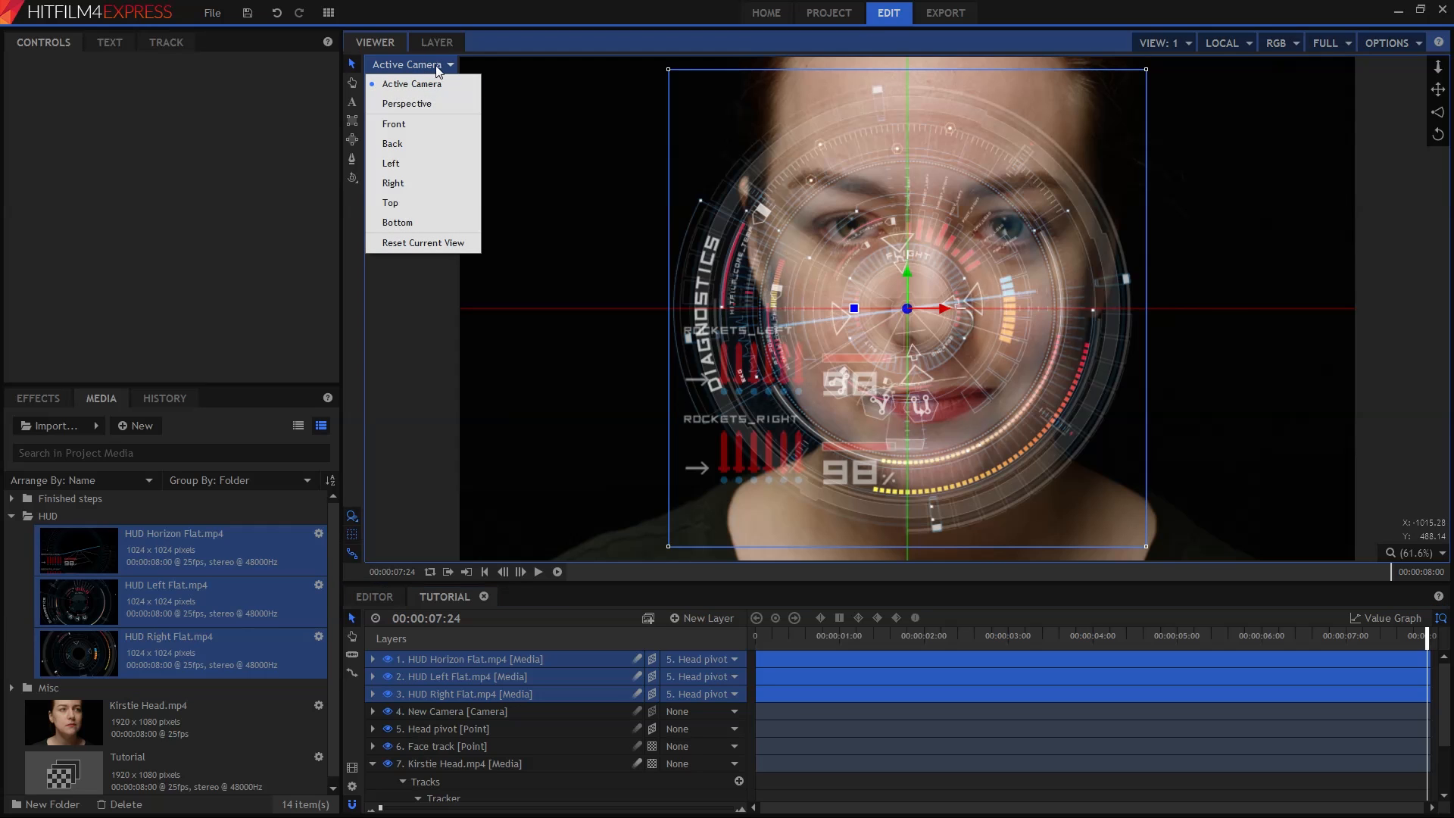
mouse_move(392, 183)
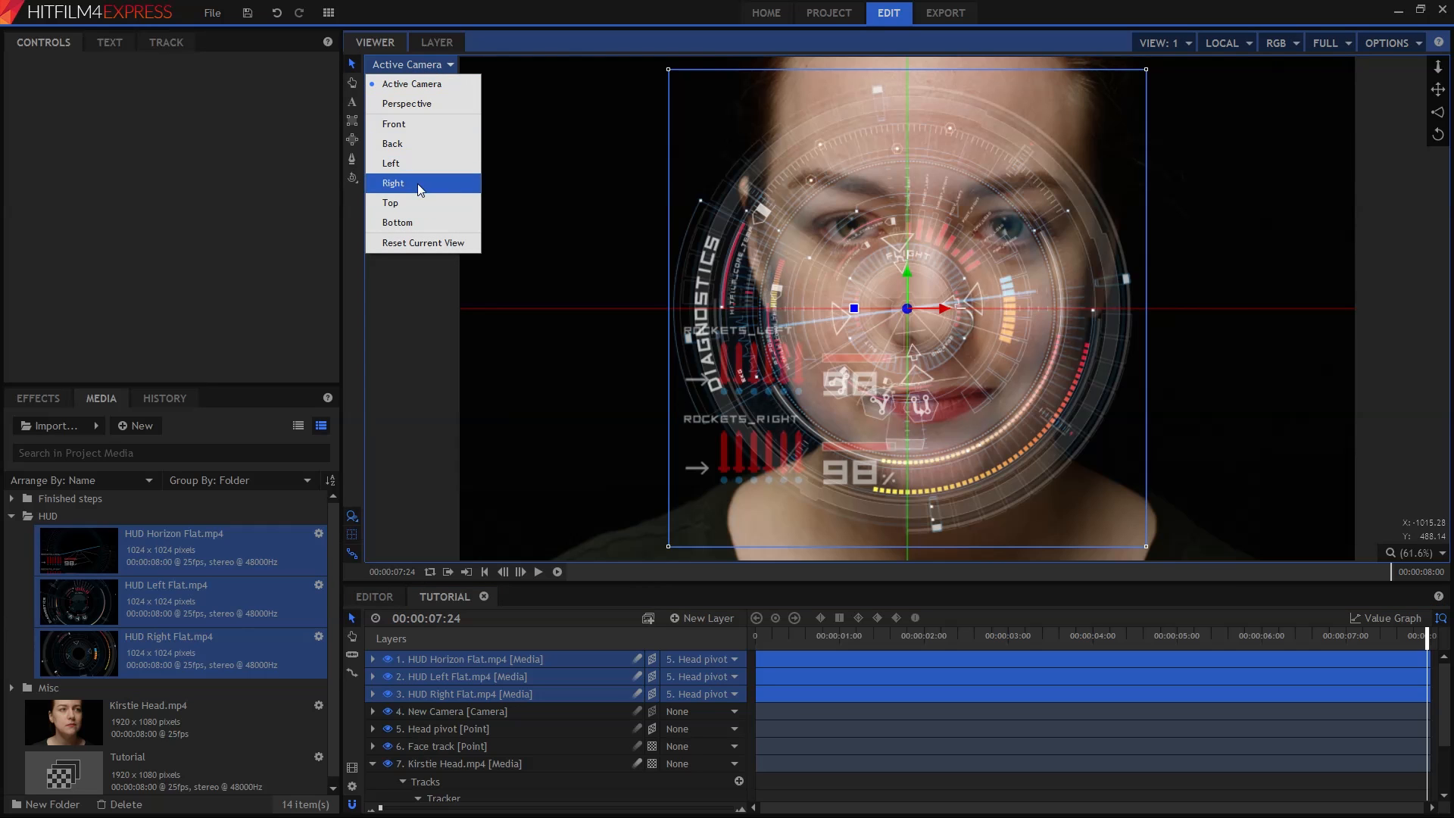
click(390, 201)
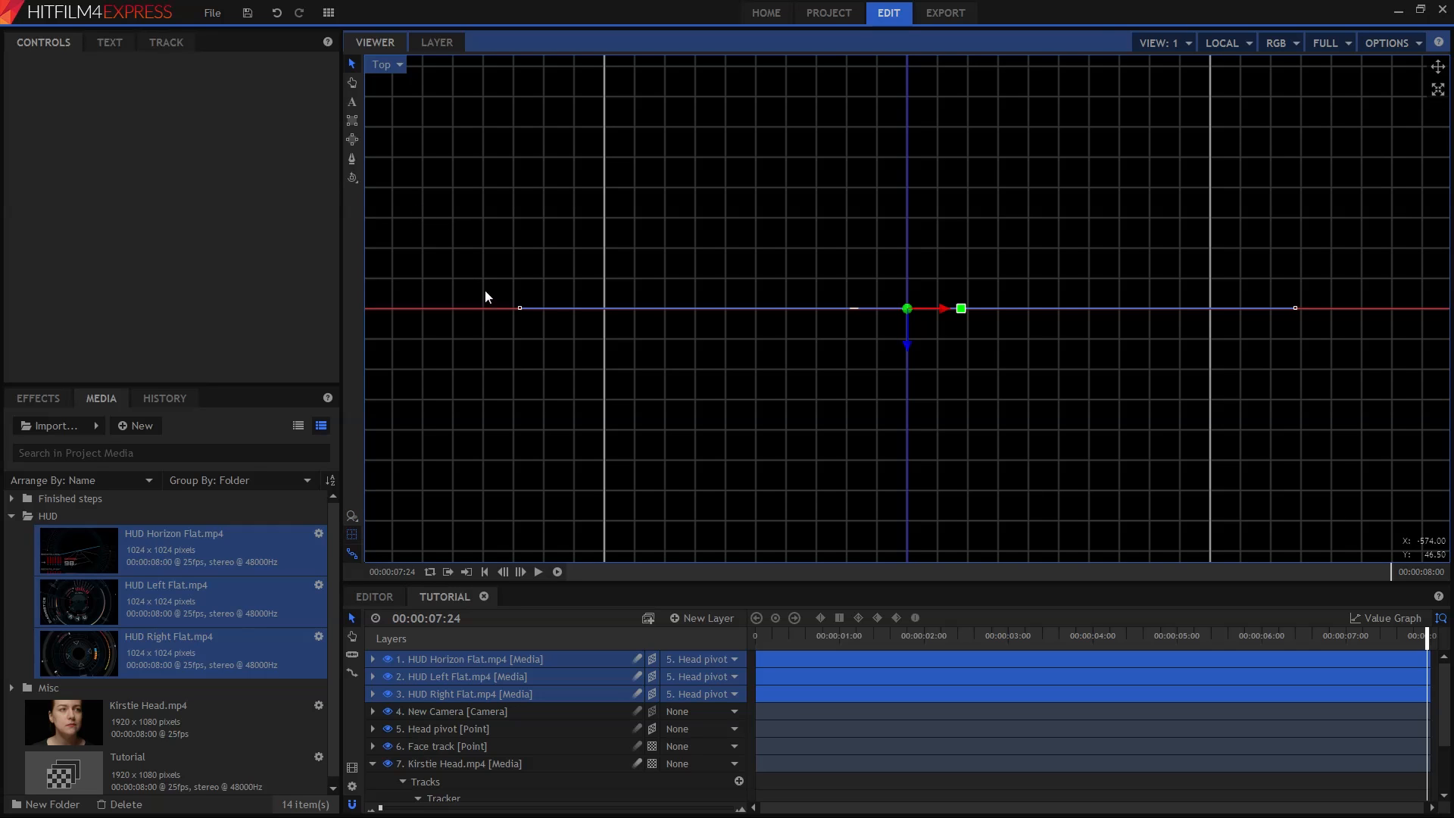
mouse_move(506, 673)
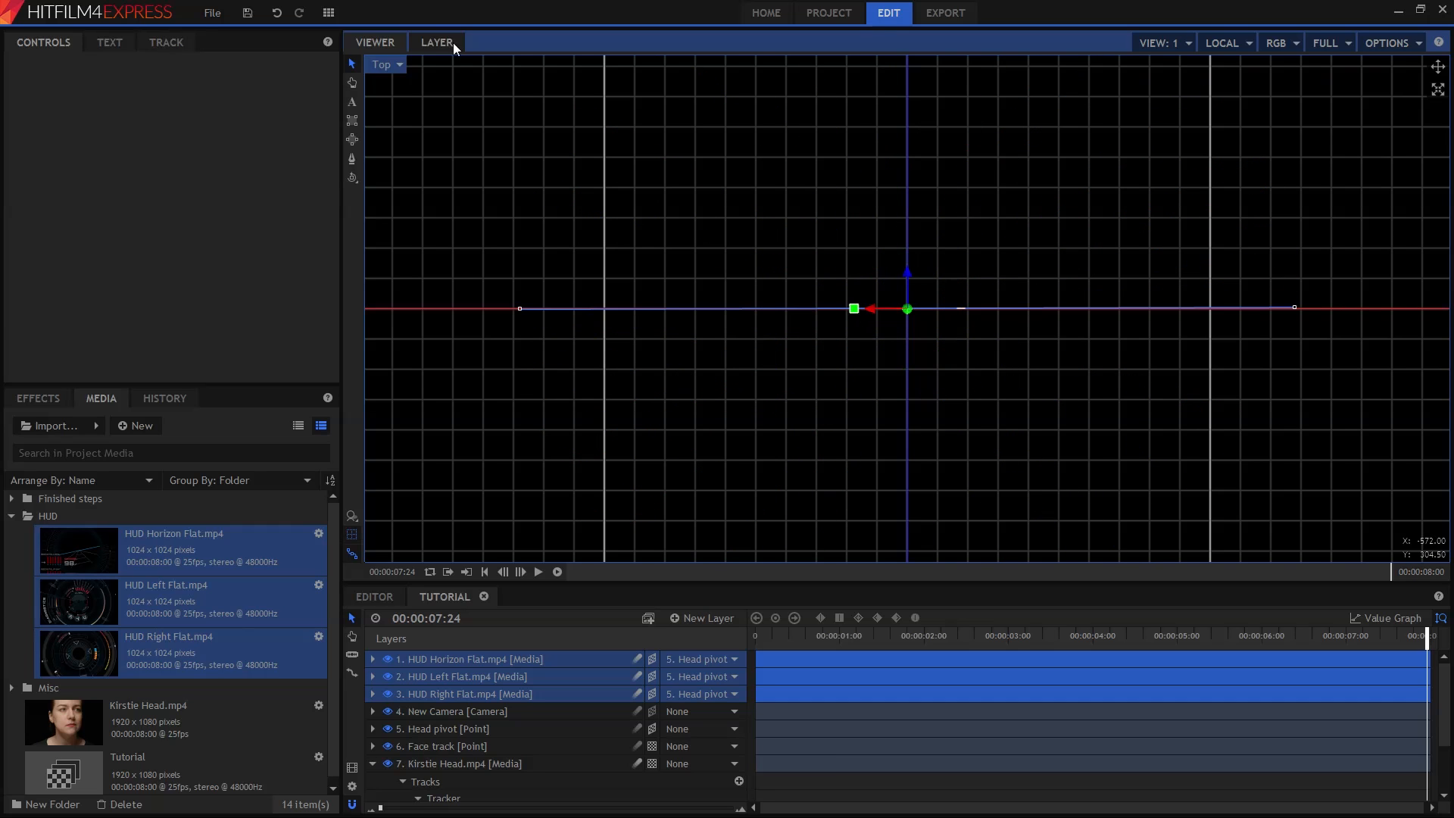
click(387, 63)
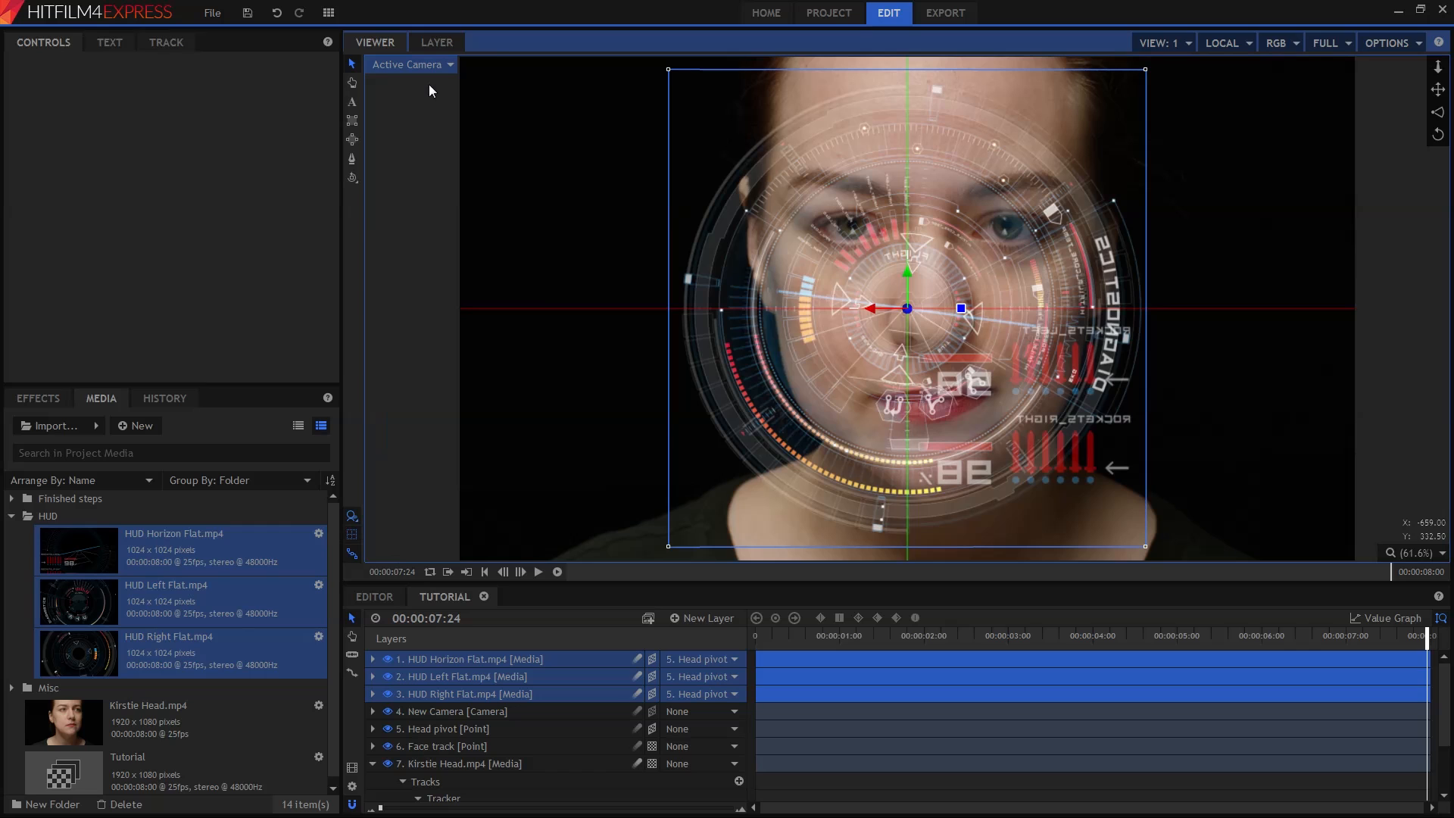
mouse_move(1087, 242)
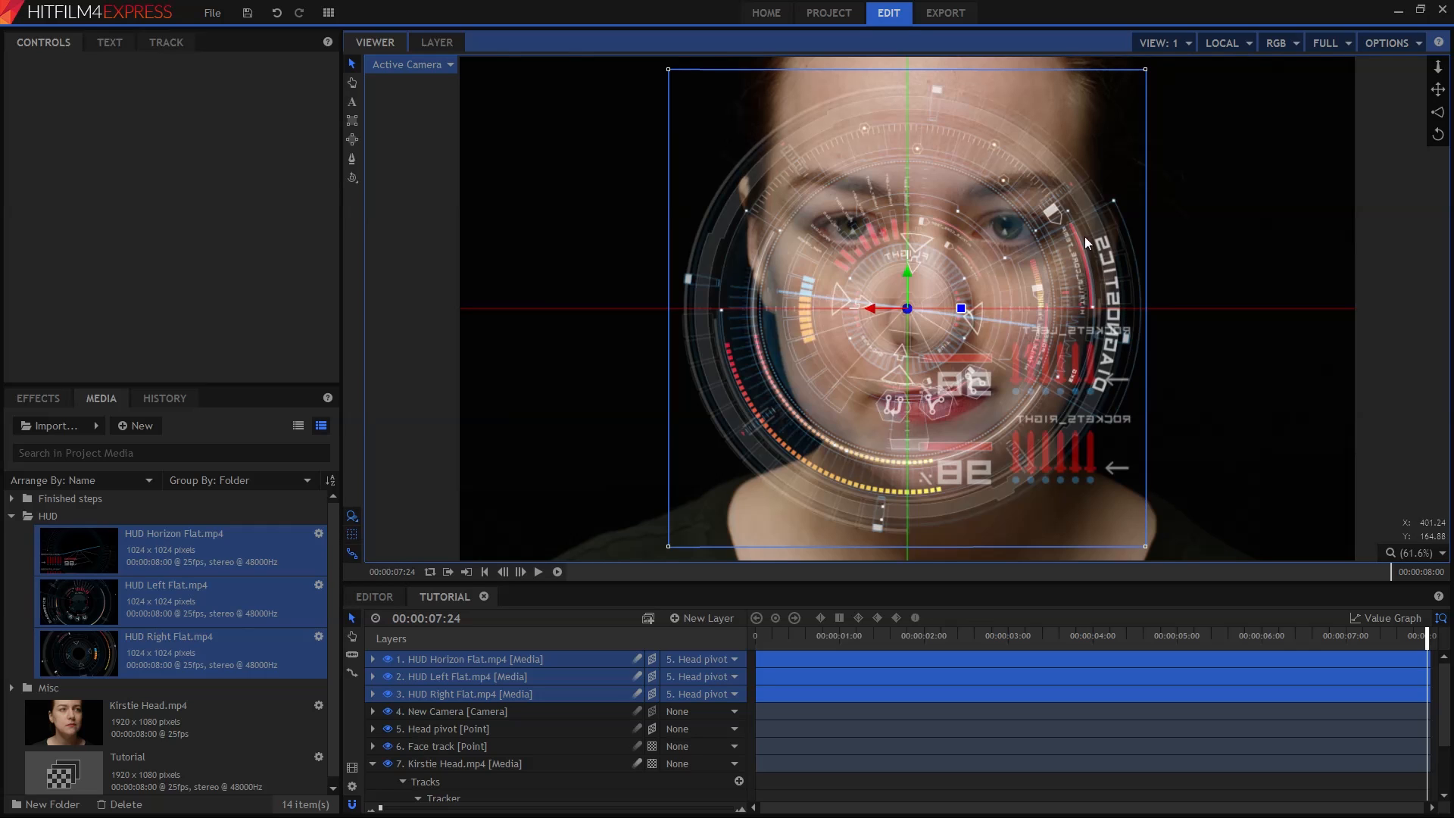
mouse_move(550, 565)
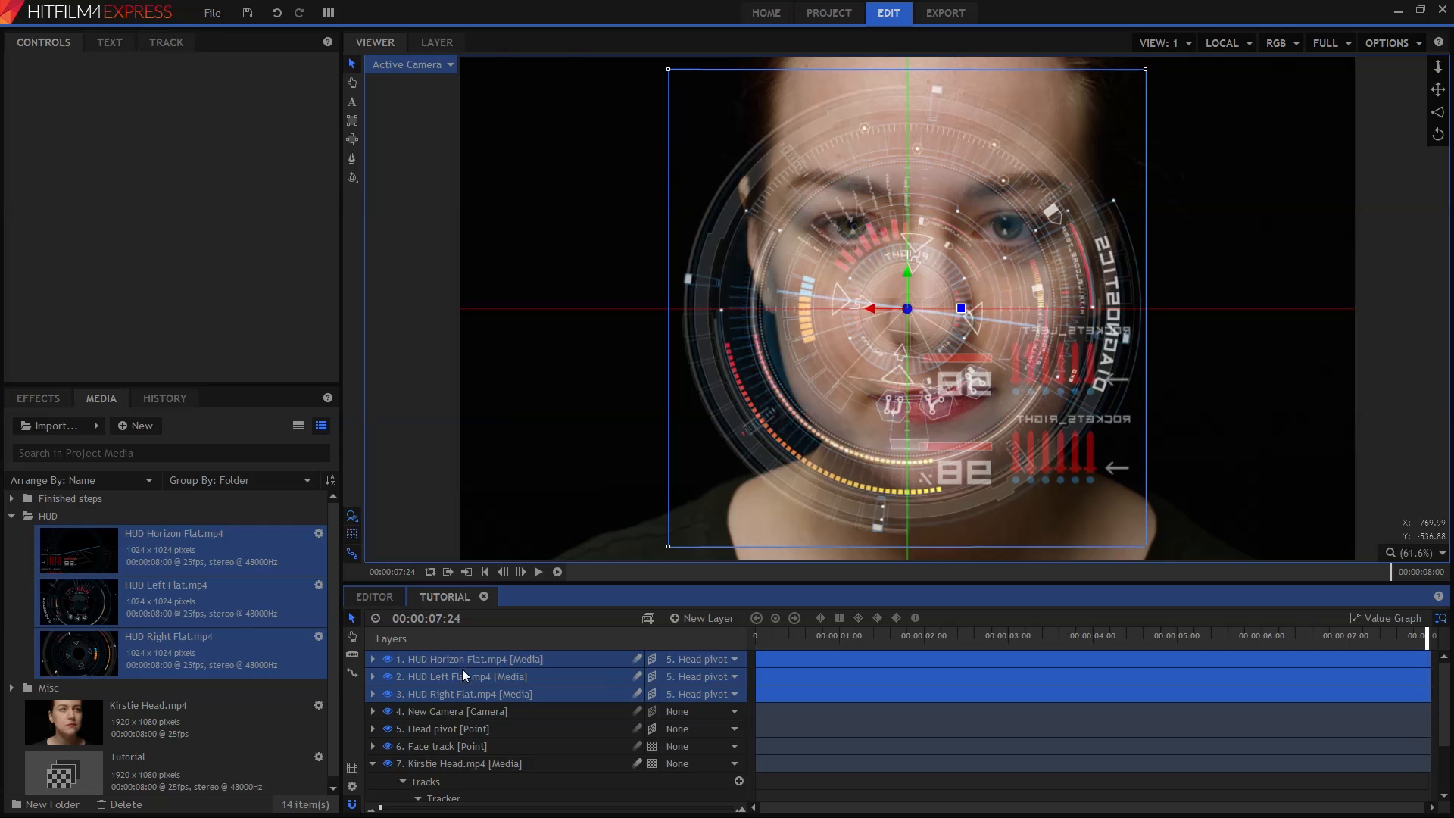
Hide the Left and Right HUDs and reset HUD Horizon's position to zero.
click(460, 675)
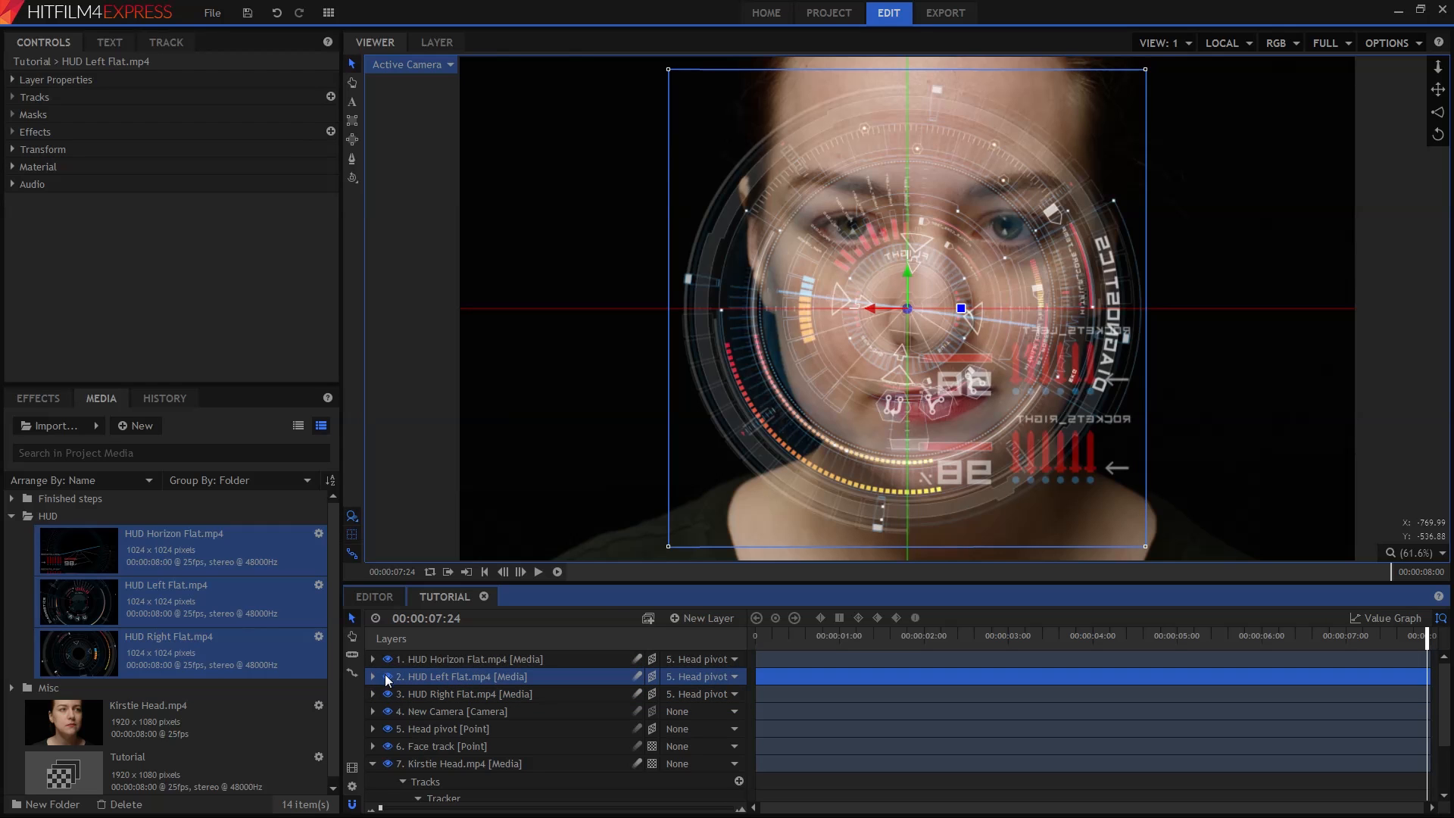
click(372, 694)
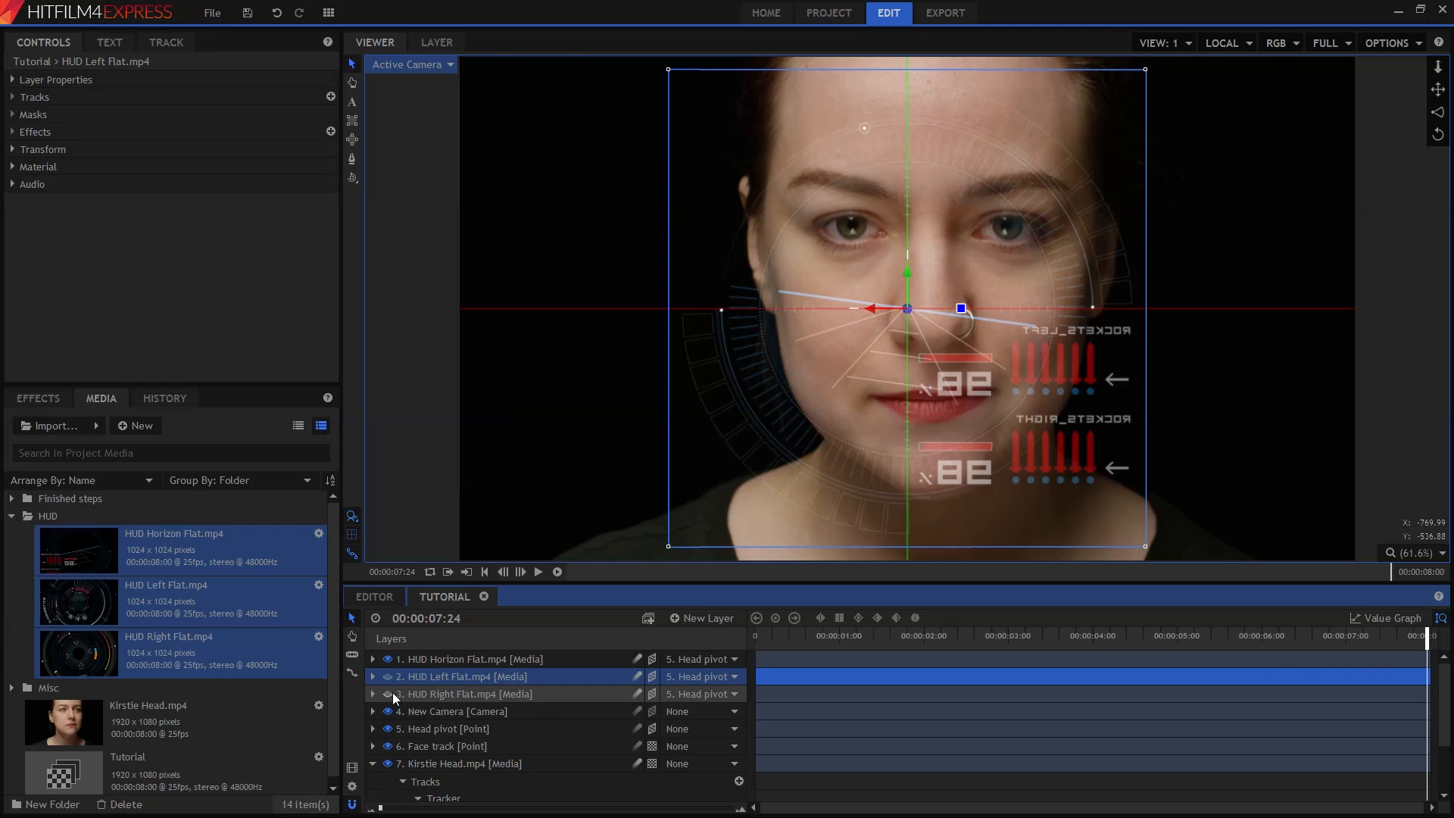
click(471, 659)
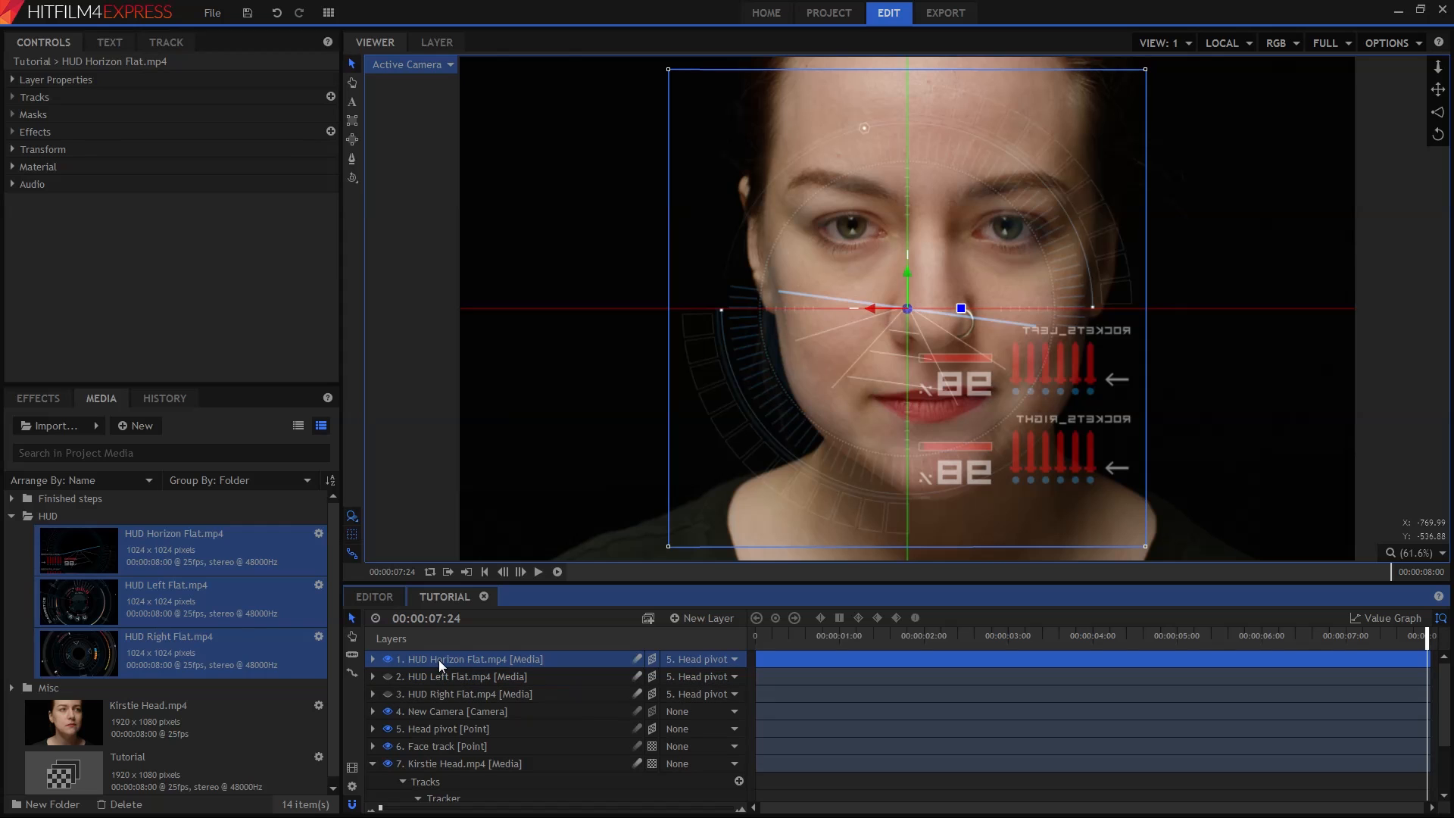
click(43, 148)
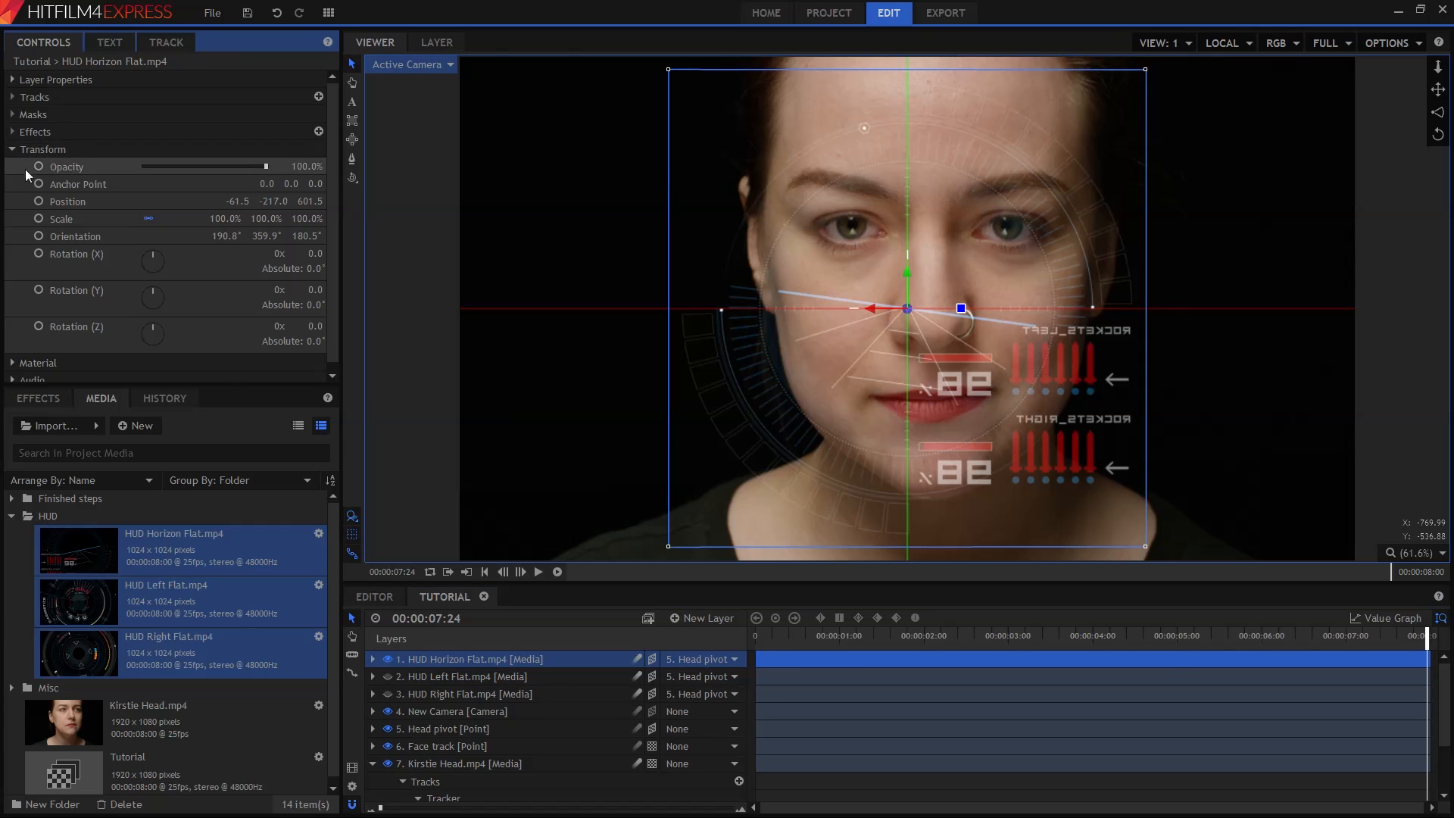
right_click(66, 202)
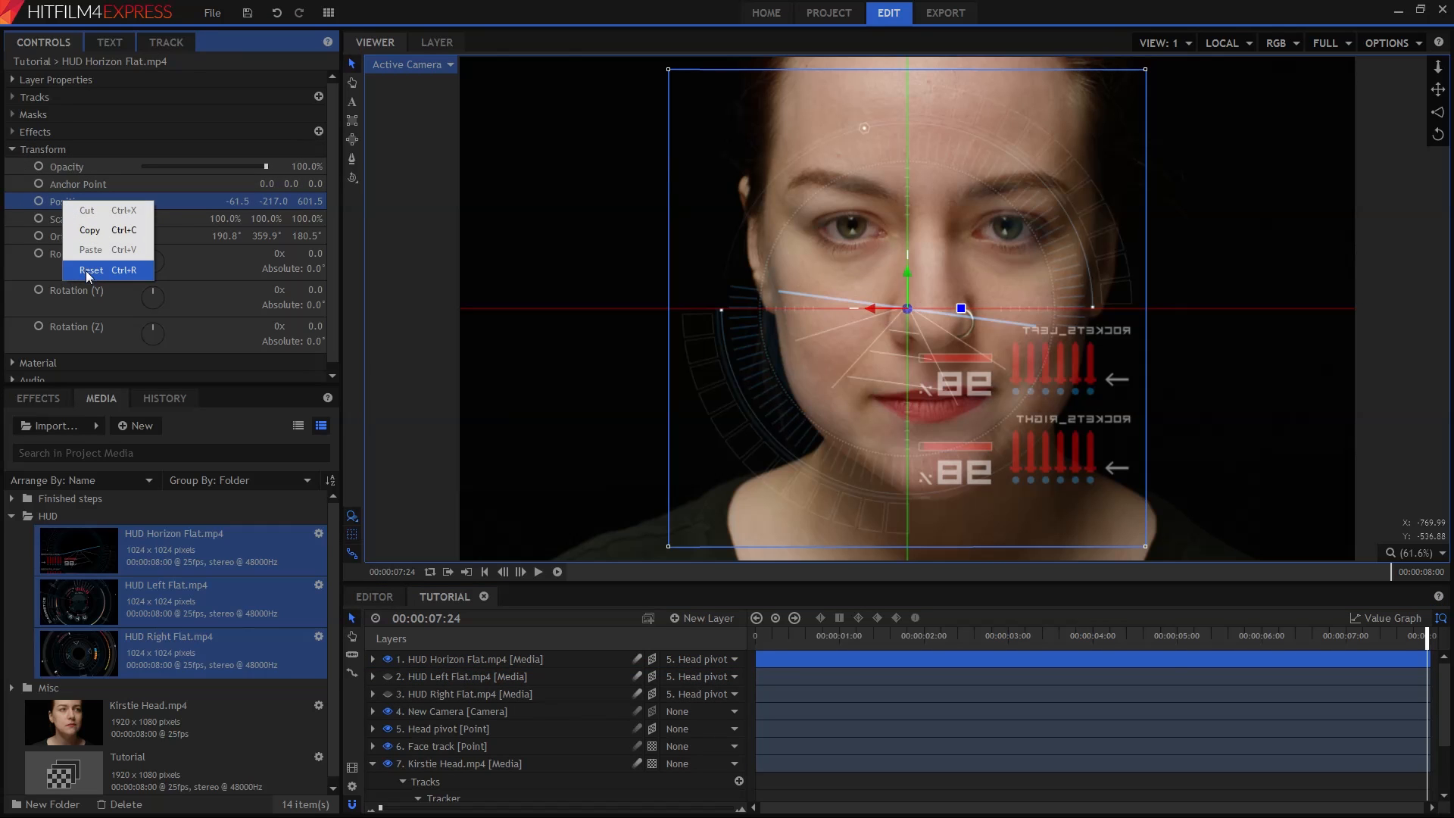
click(92, 269)
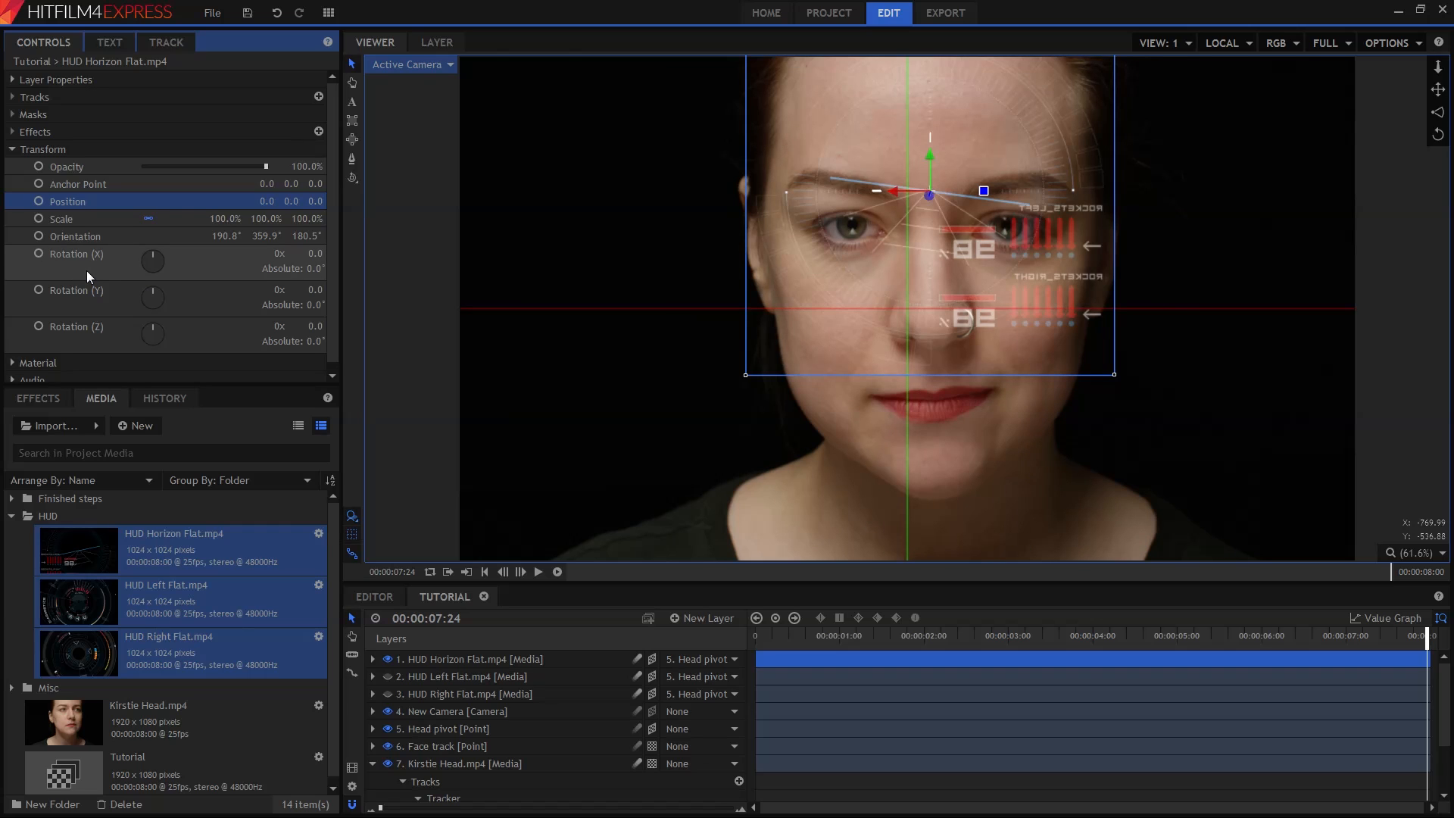
mouse_move(870, 221)
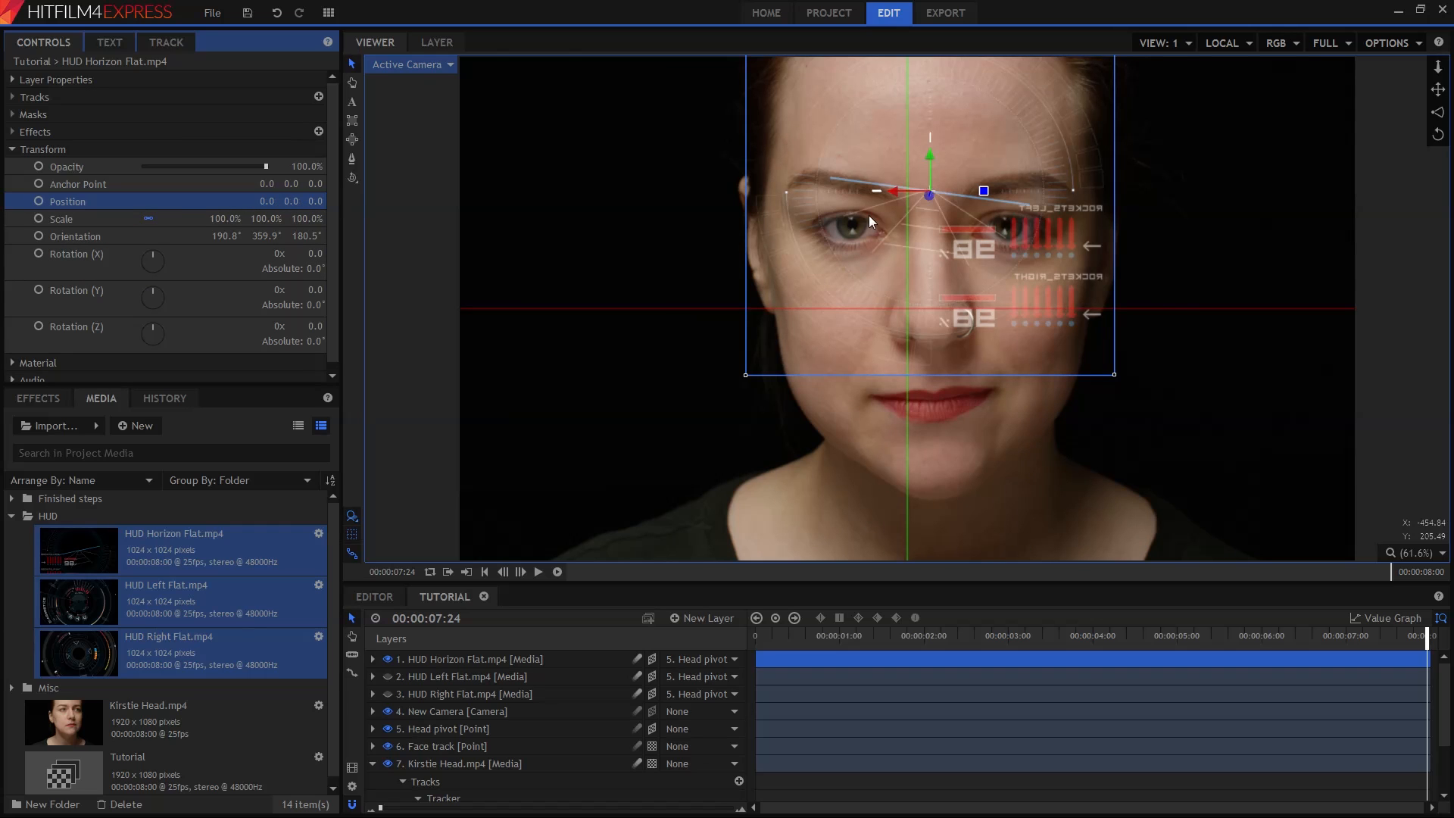
mouse_move(815, 270)
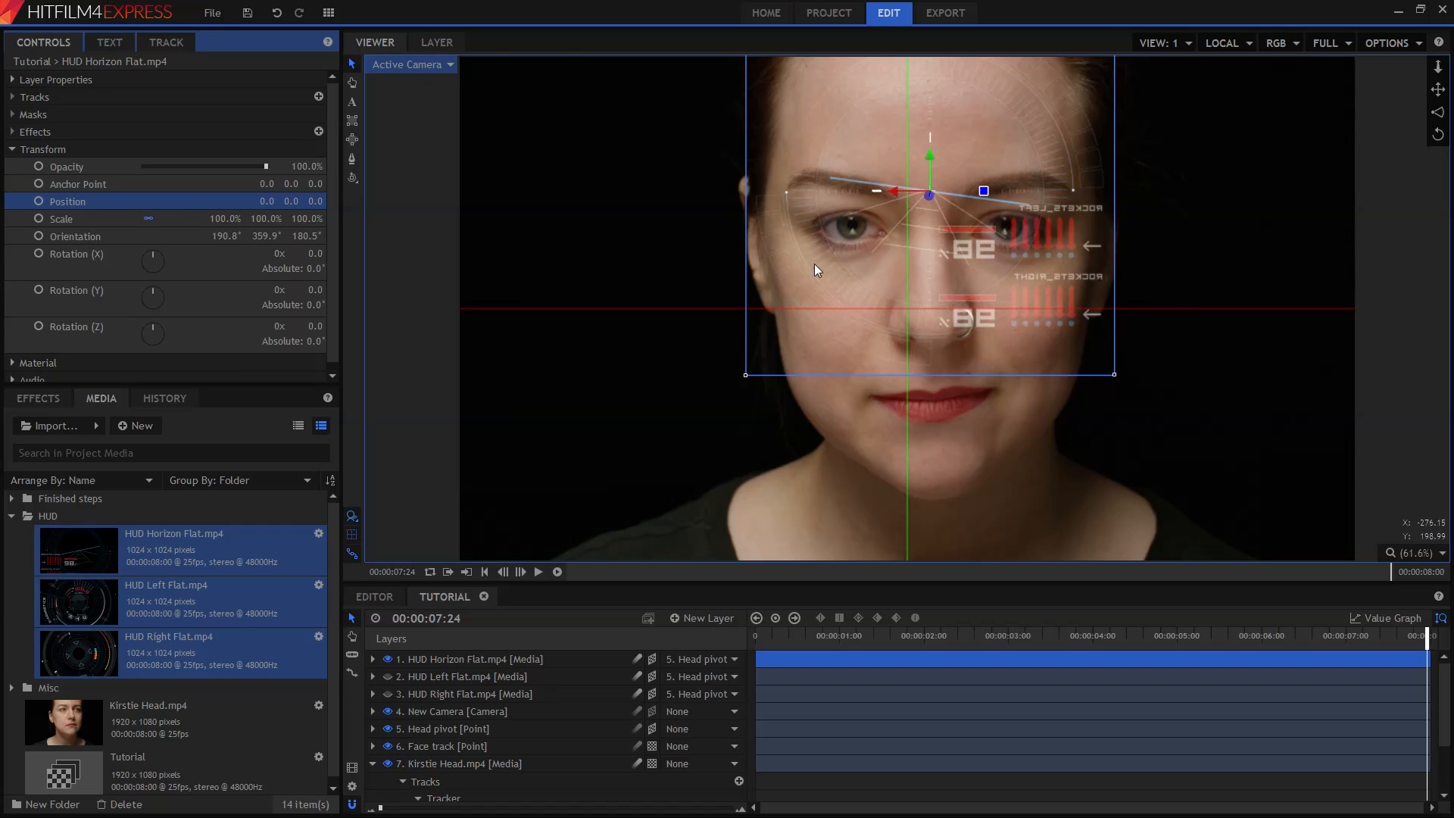
mouse_move(678, 368)
text(-1218)
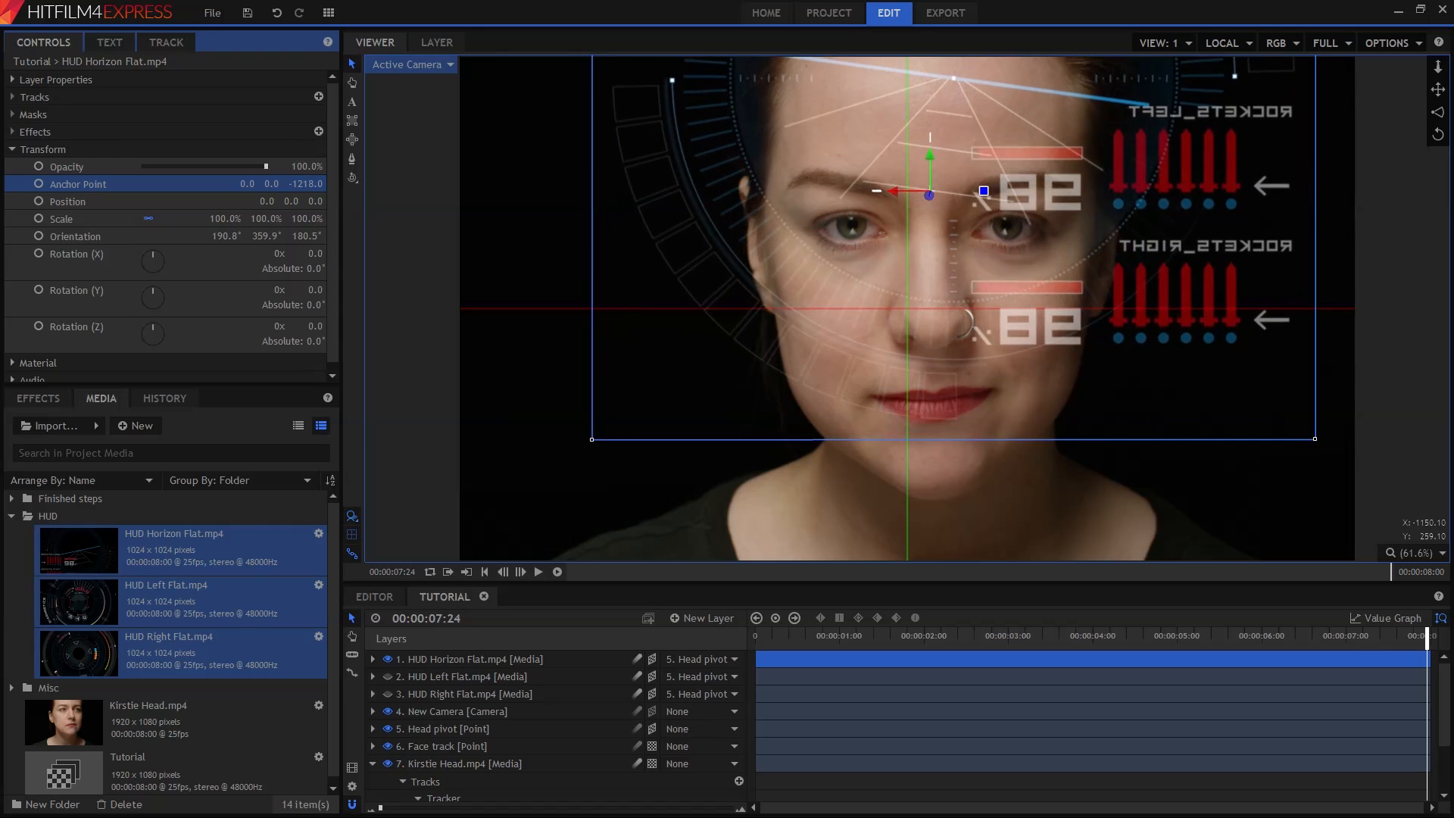
Push HUD Horizon's Anchor Point Z to -1709, scale 59%, rotation X 6°, Y 18°.
drag(306, 183, 306, 158)
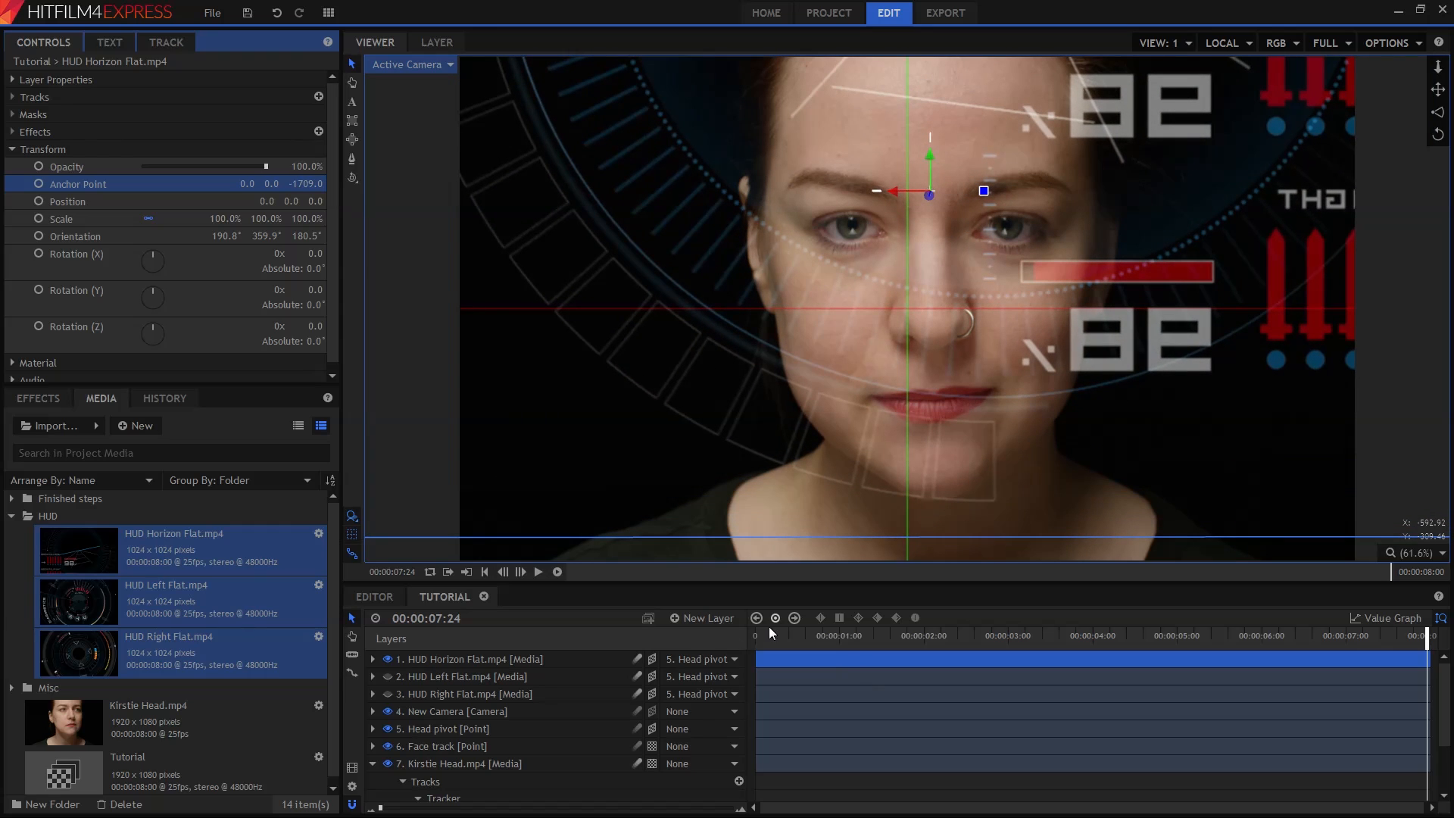
mouse_move(771, 642)
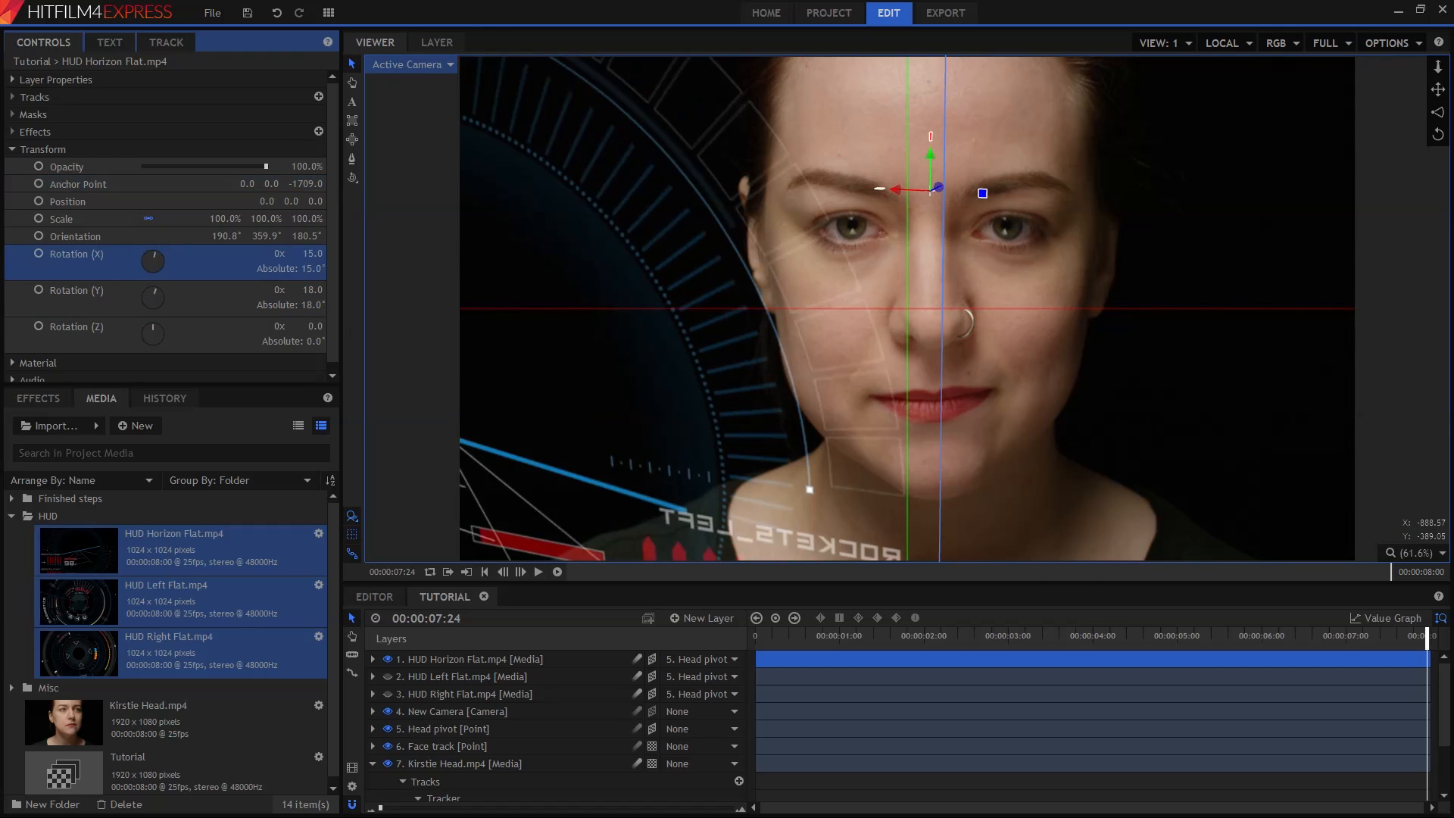
drag(153, 261, 153, 260)
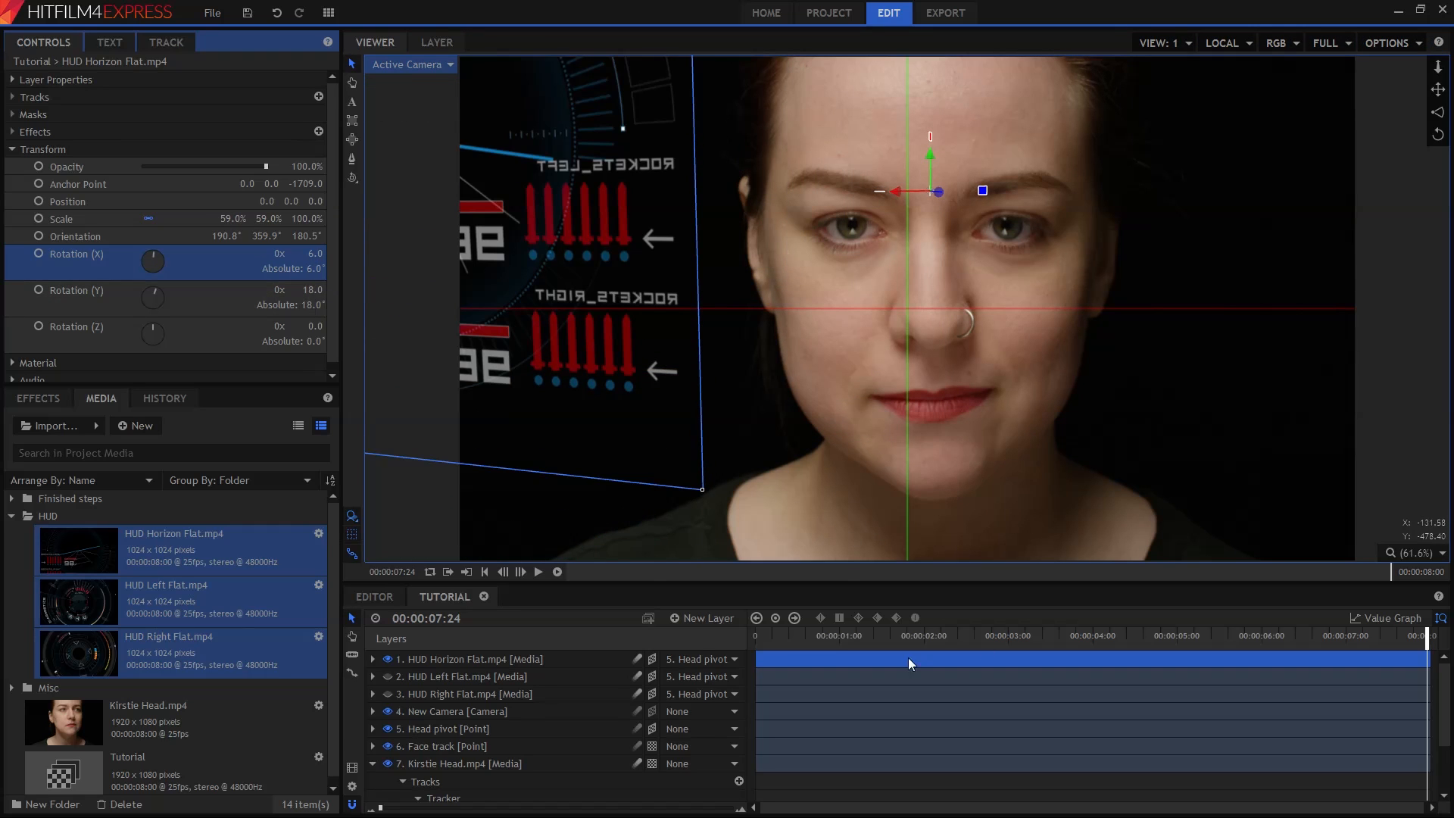
mouse_move(738, 645)
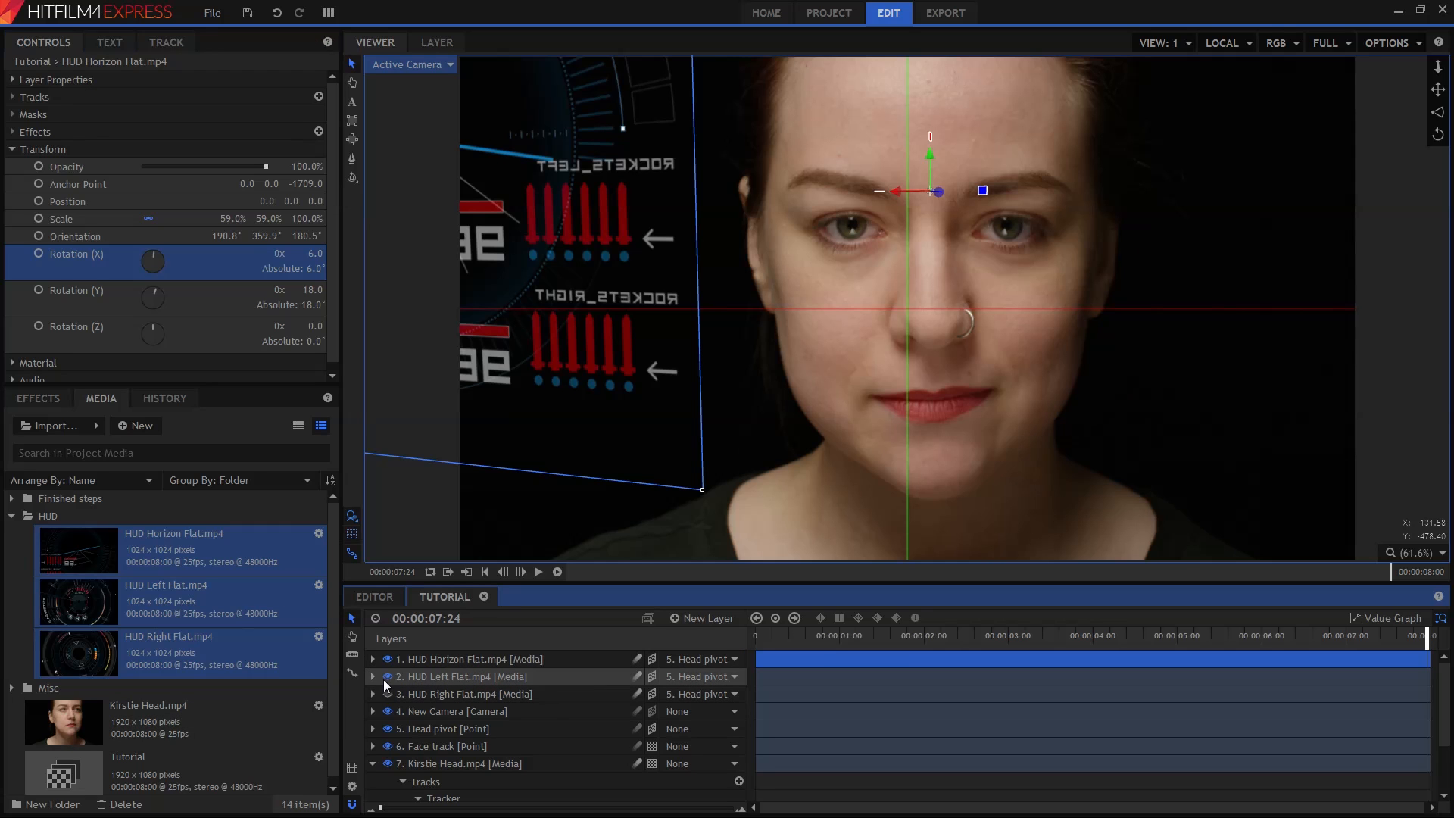
Unhide HUD Left, reset its position, set Anchor Z -1519, scale 54.5%, rotation X 8°, Y -7°.
click(461, 675)
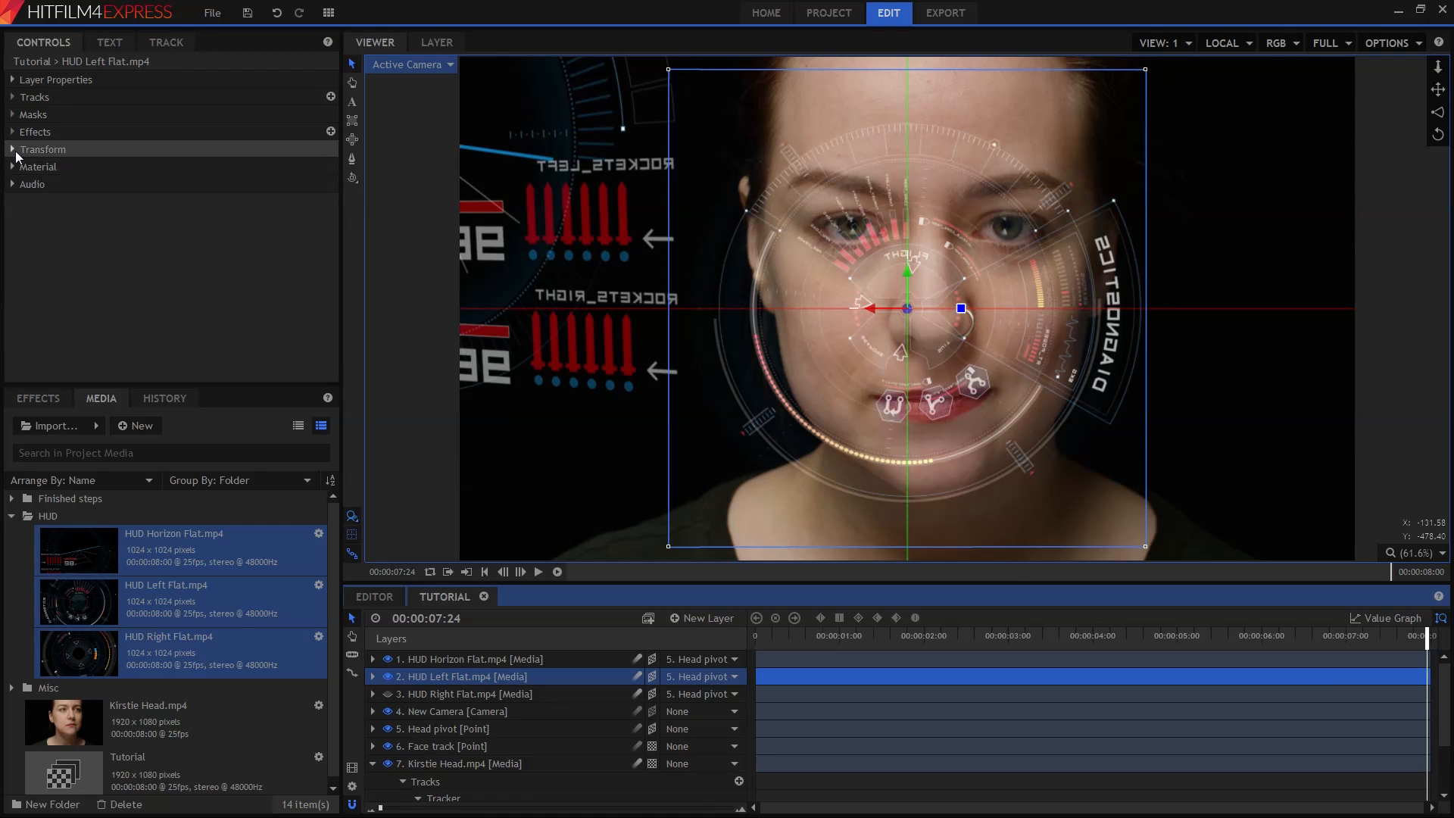
right_click(66, 200)
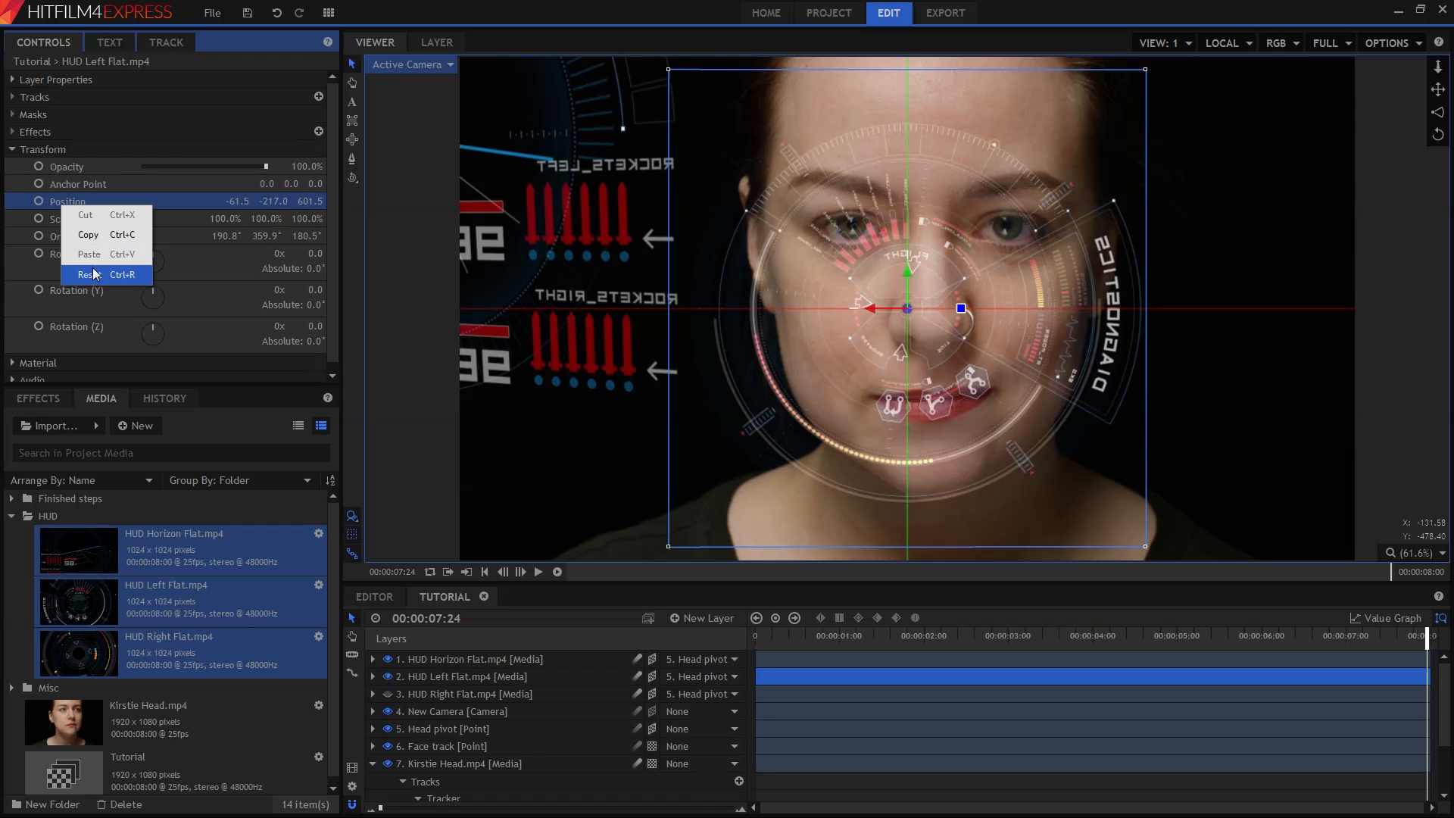
click(90, 274)
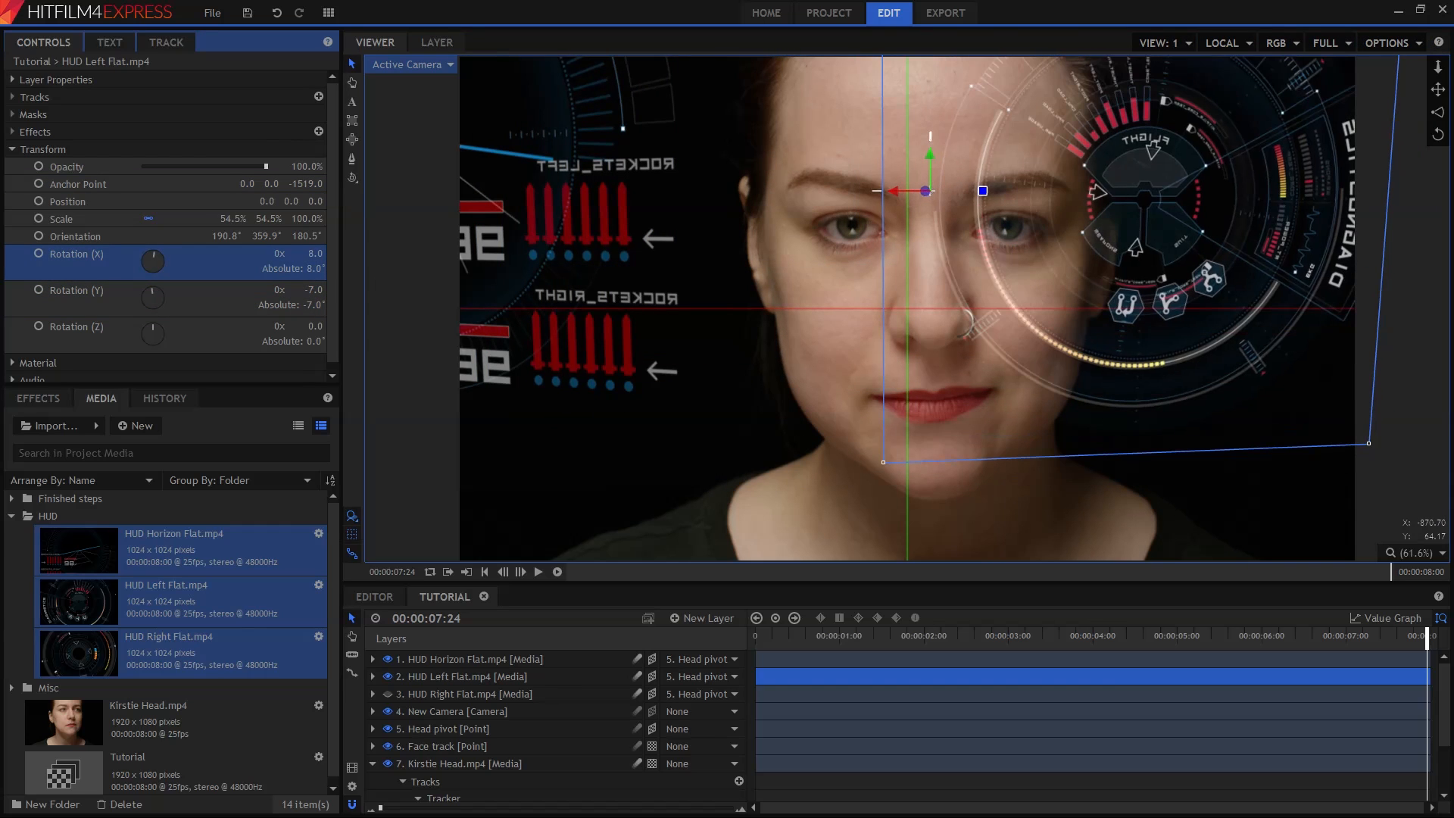
click(798, 635)
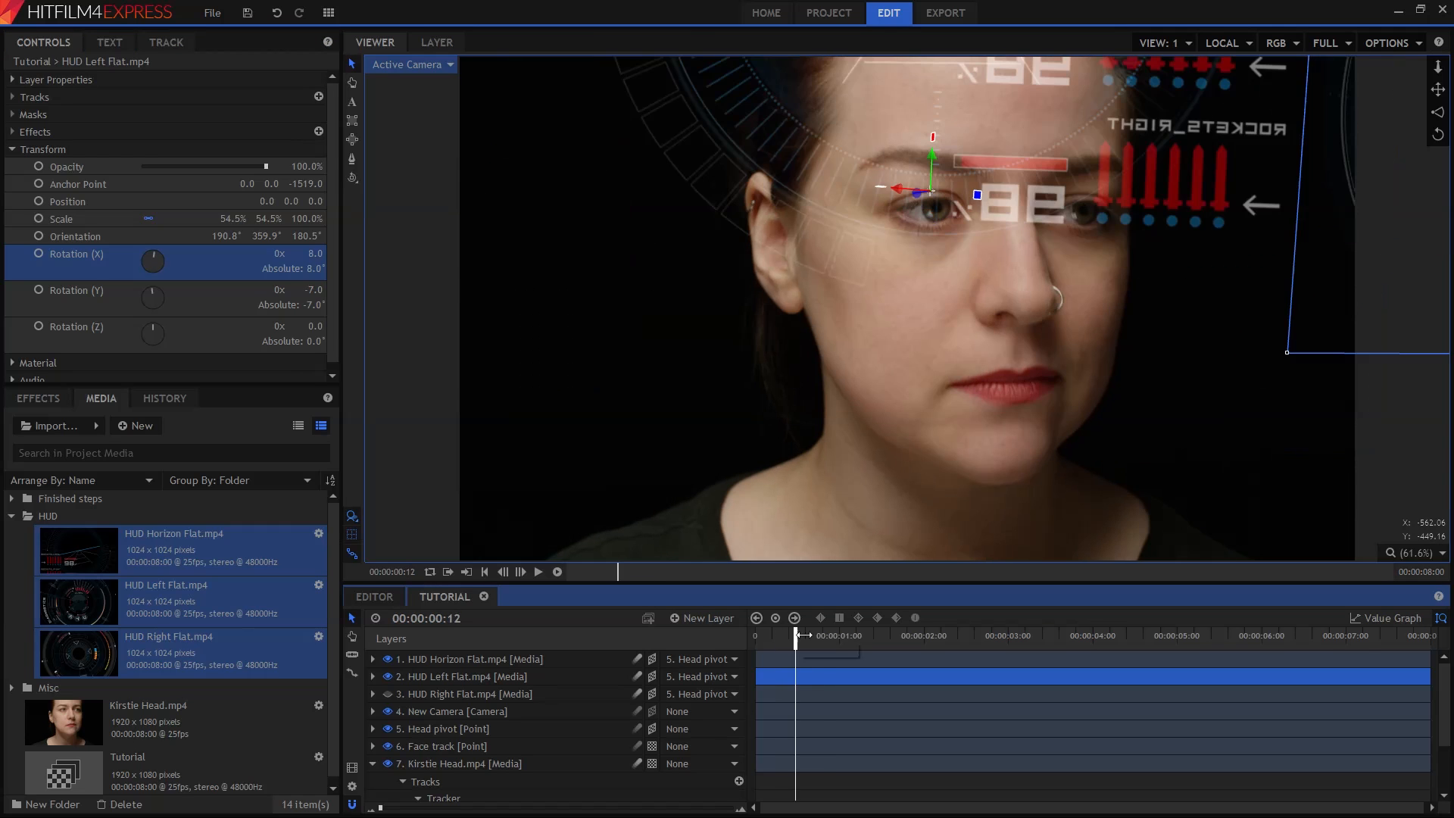